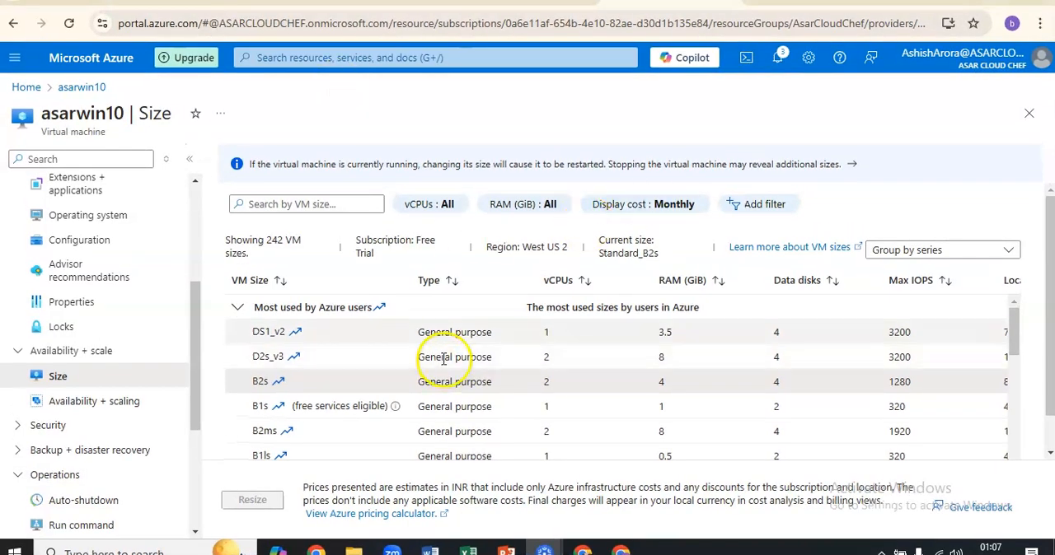
Step: Return to the Azure portal Home and go to Create a resource
click(25, 87)
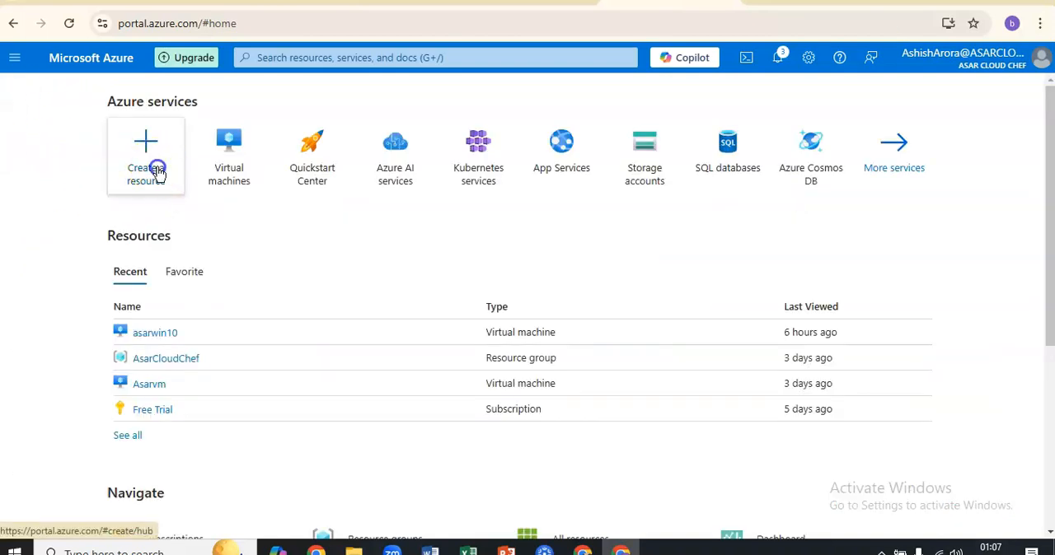
click(146, 157)
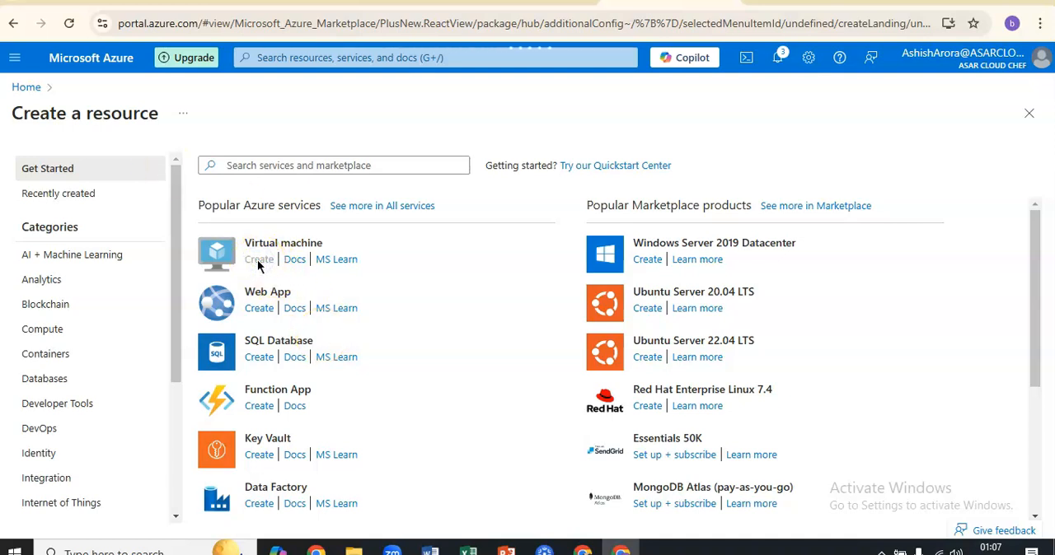
Step: Start a new virtual machine named UBUNTUASARVM in the AsarCloudChef resource group
click(258, 259)
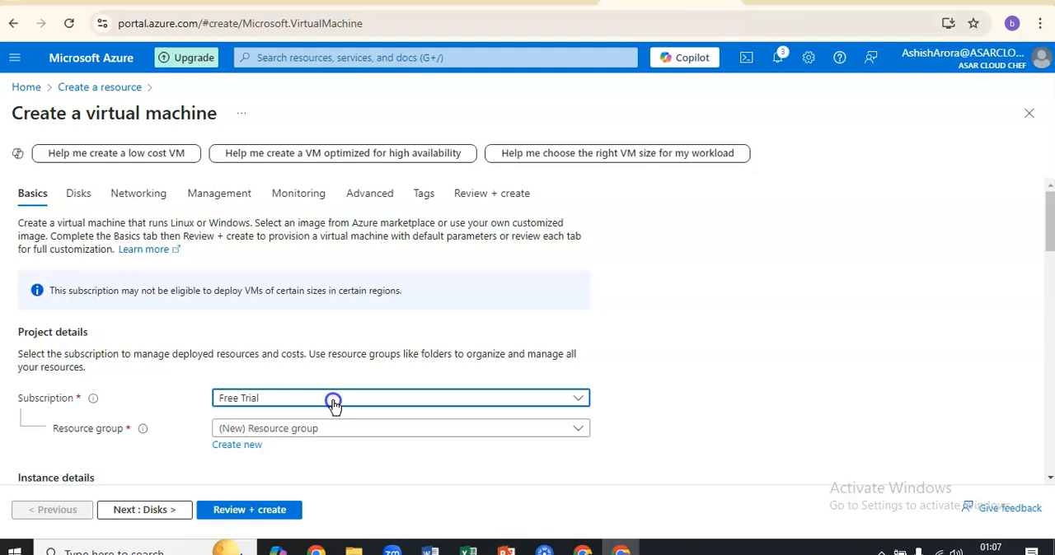
scroll(down, 3)
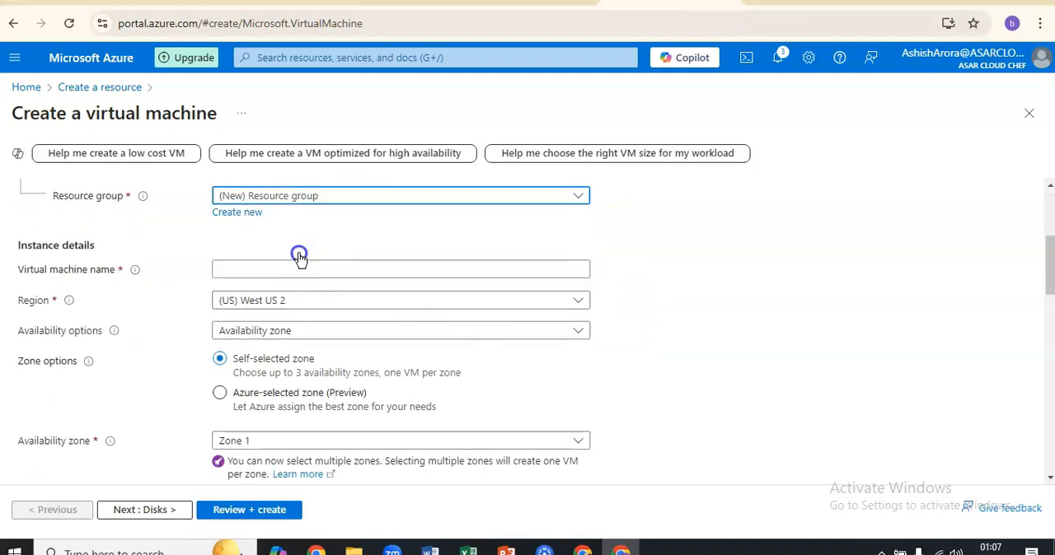
click(400, 268)
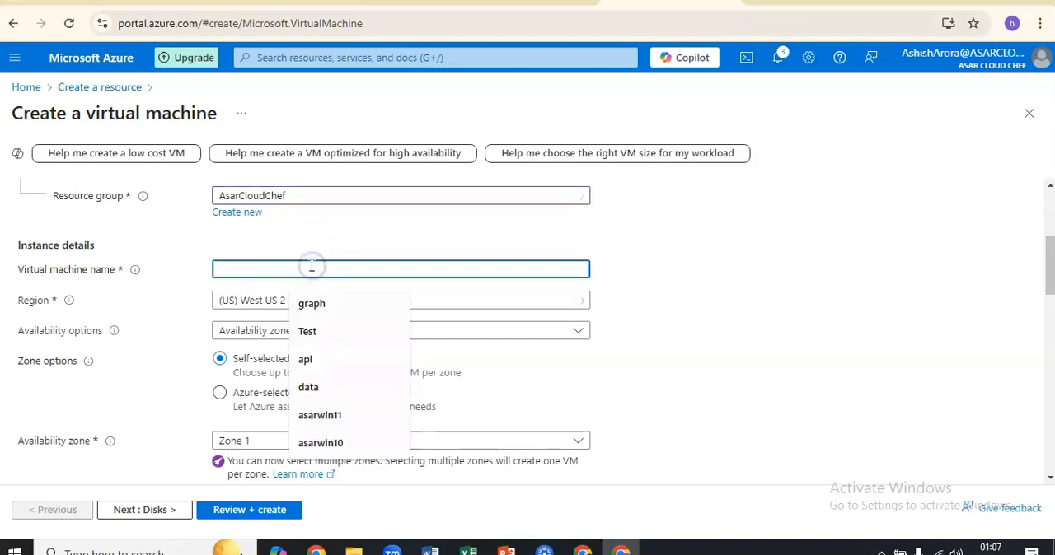
text(UBUNTU)
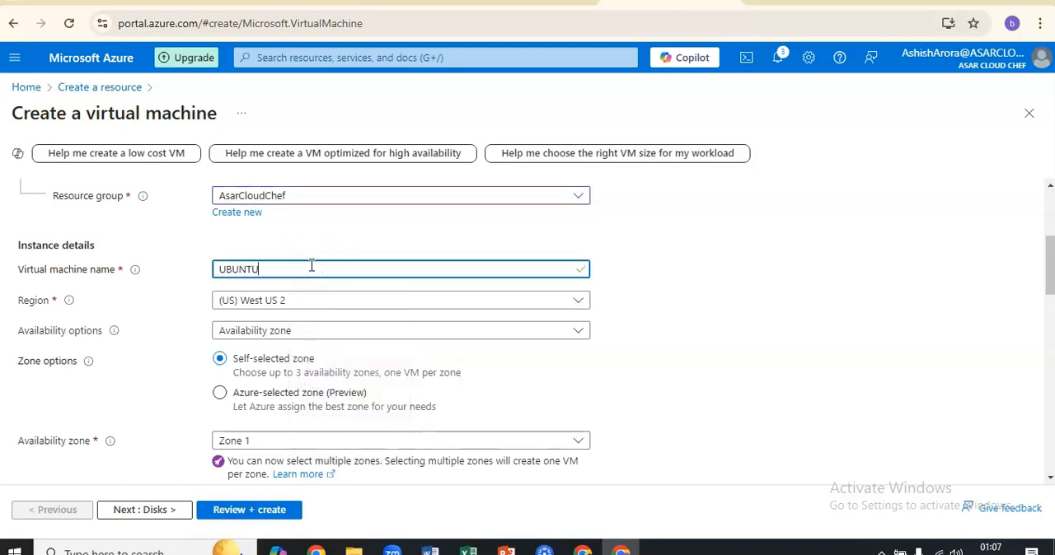
text(ASAR)
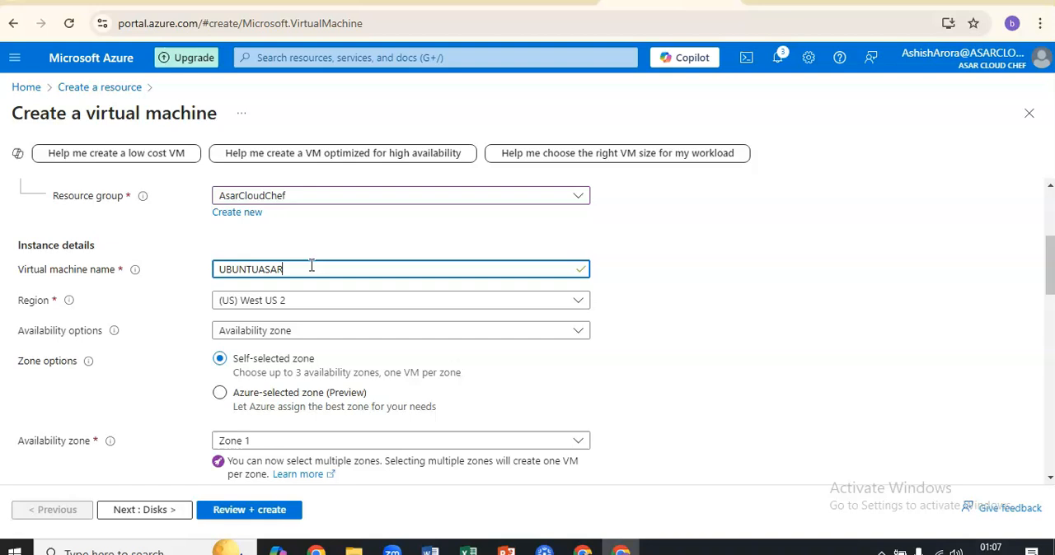
text(VM)
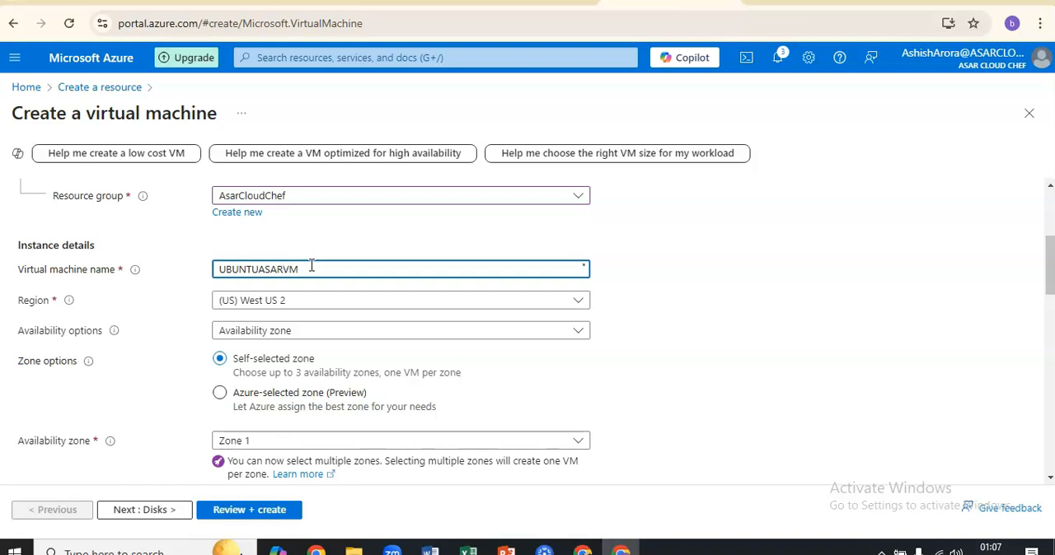
Step: Set no zone redundancy, Standard security, Ubuntu Server 22.04 LTS image and the administrator username
click(400, 330)
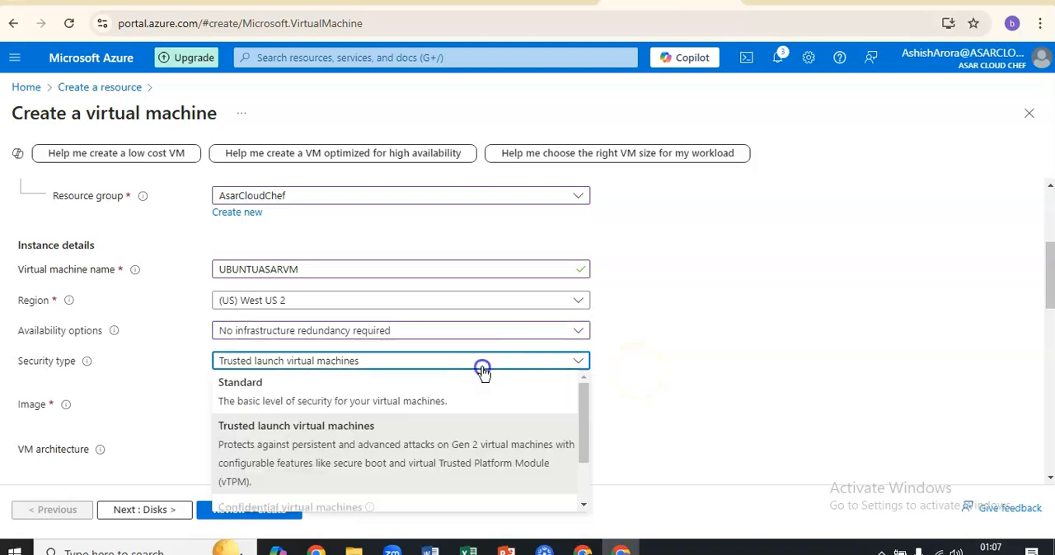
click(240, 382)
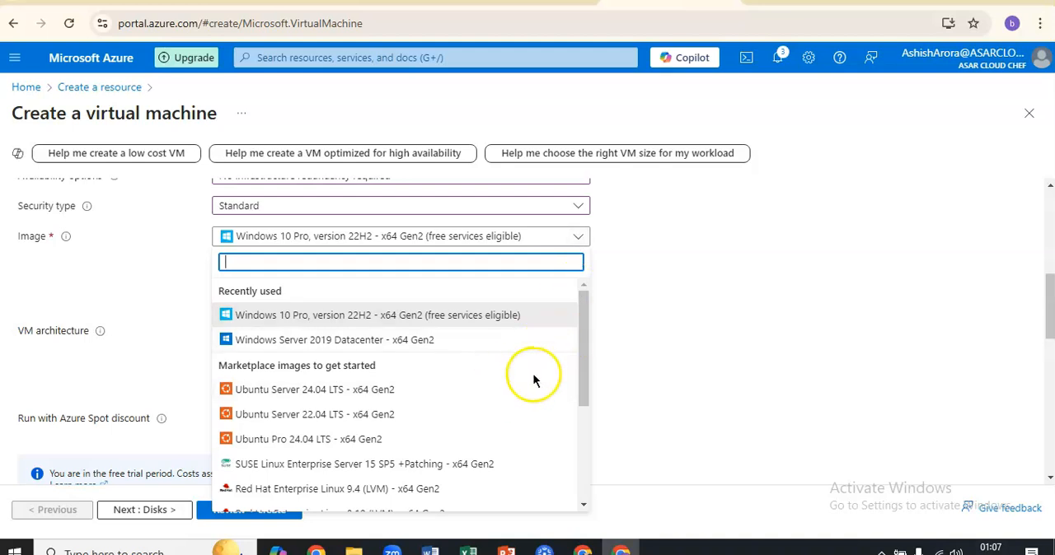
scroll(down, 3)
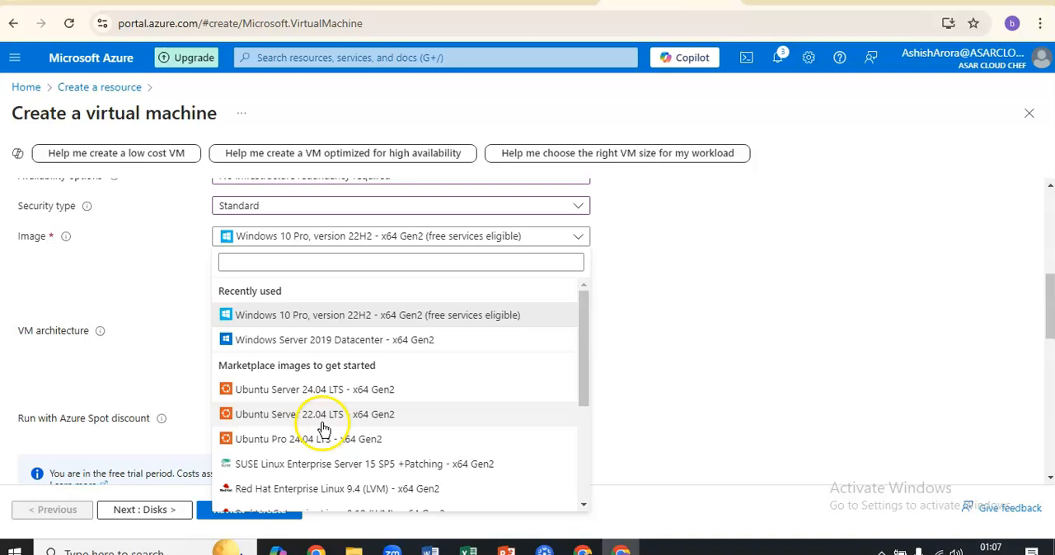
click(314, 414)
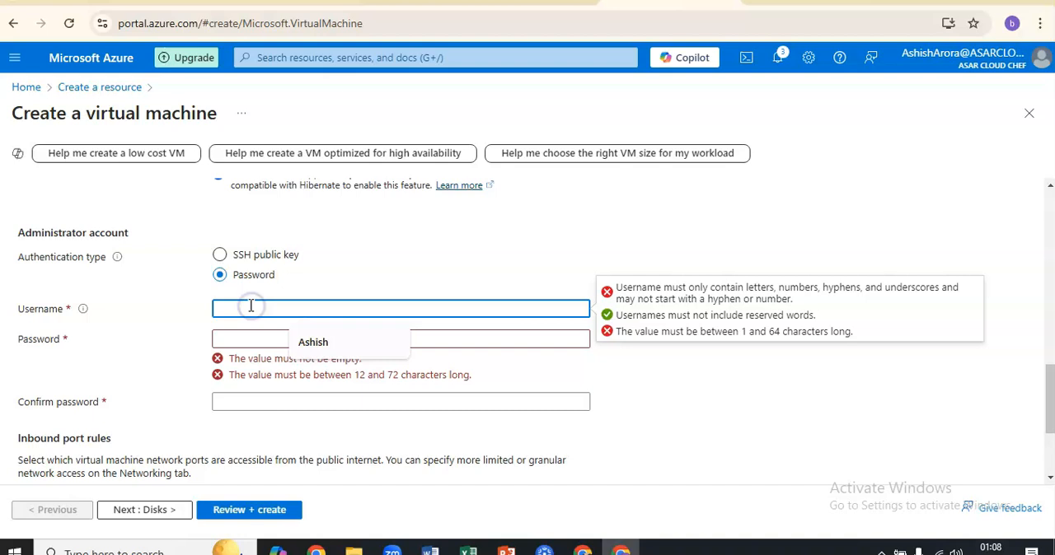
click(249, 509)
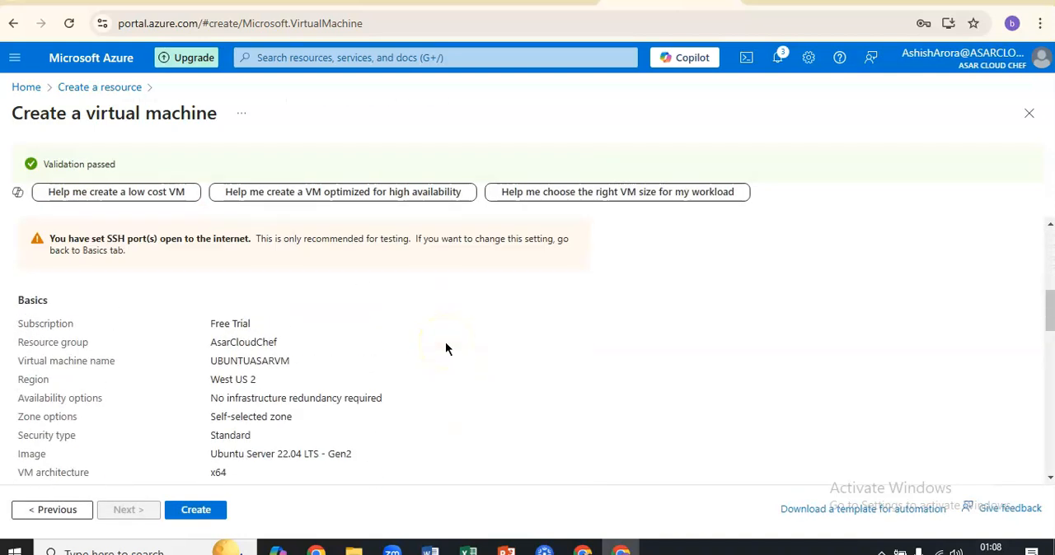
Step: Set the OS disk type to Standard SSD, review, and create the UBUNTUASARVM virtual machine
scroll(down, 3)
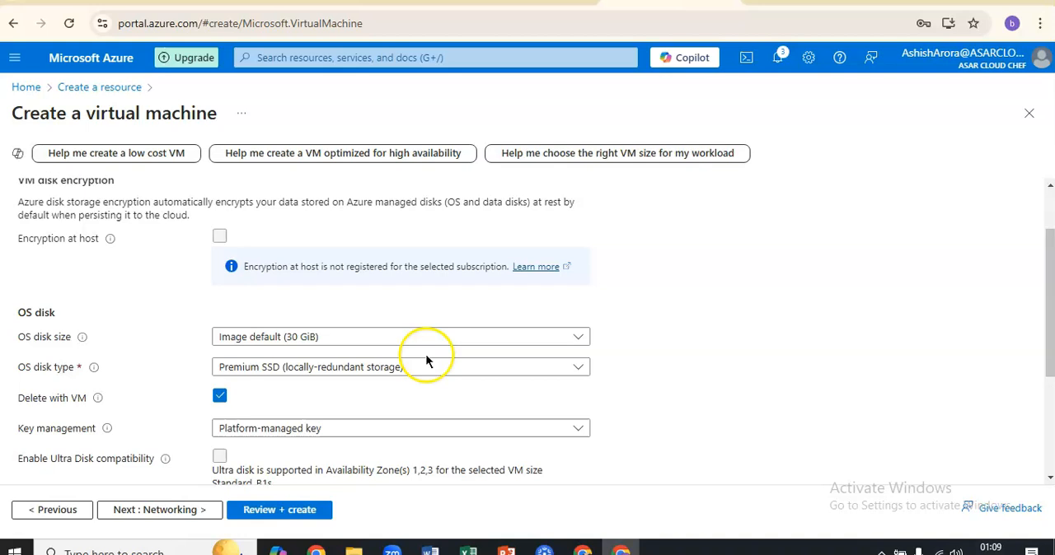
click(400, 366)
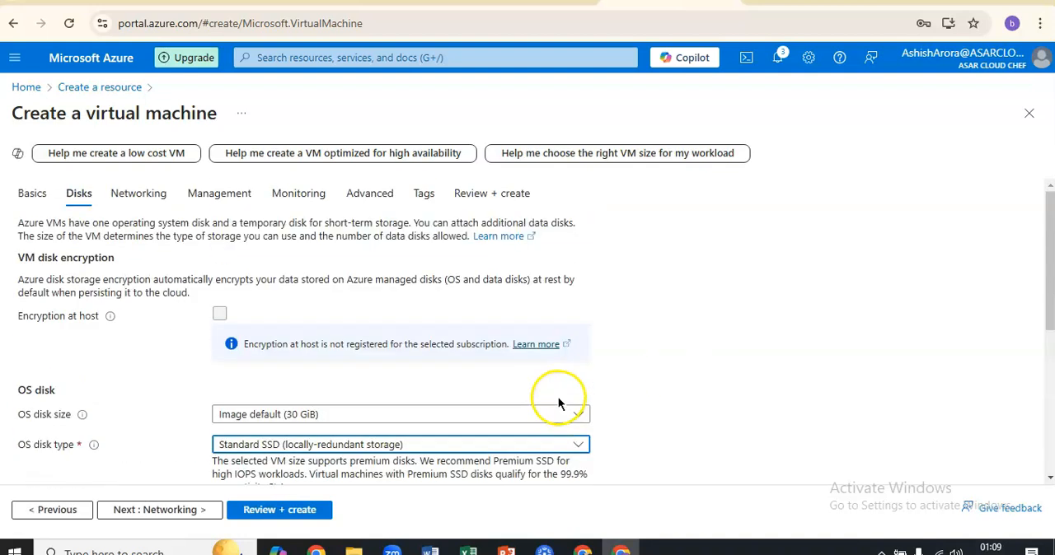
click(492, 193)
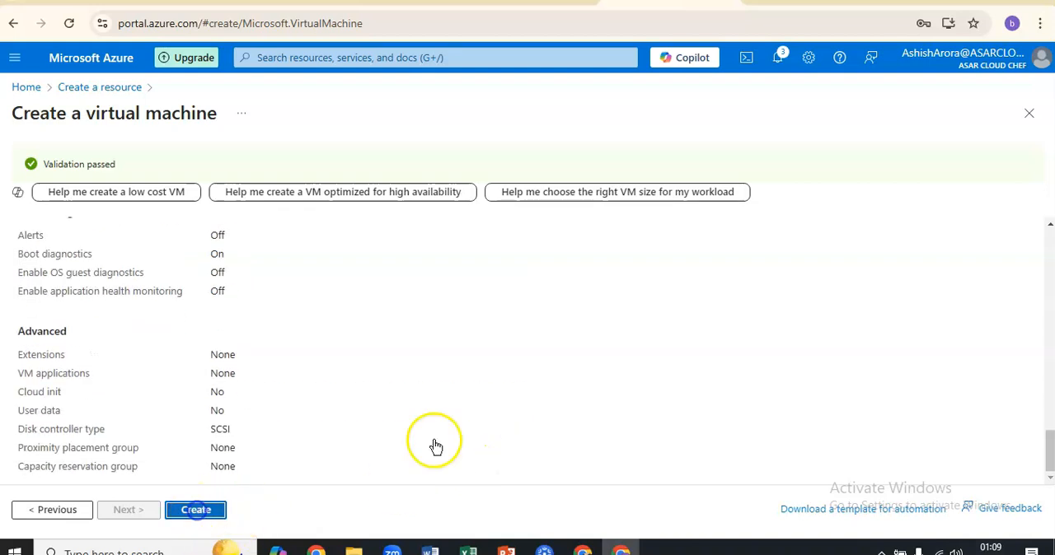
click(195, 511)
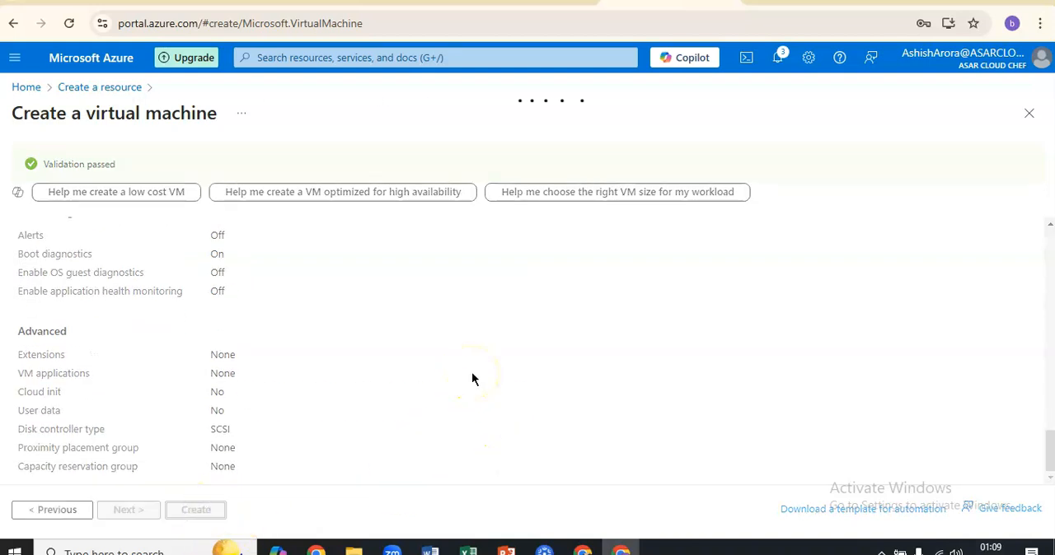
click(195, 510)
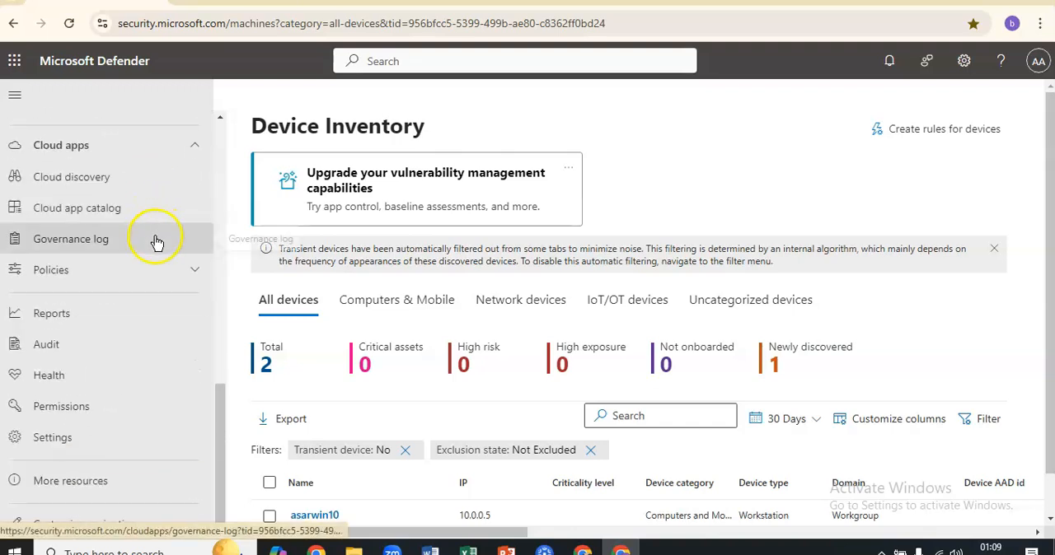
Step: In Microsoft Defender, go to Settings > Endpoints and bring Device management into view
click(360, 23)
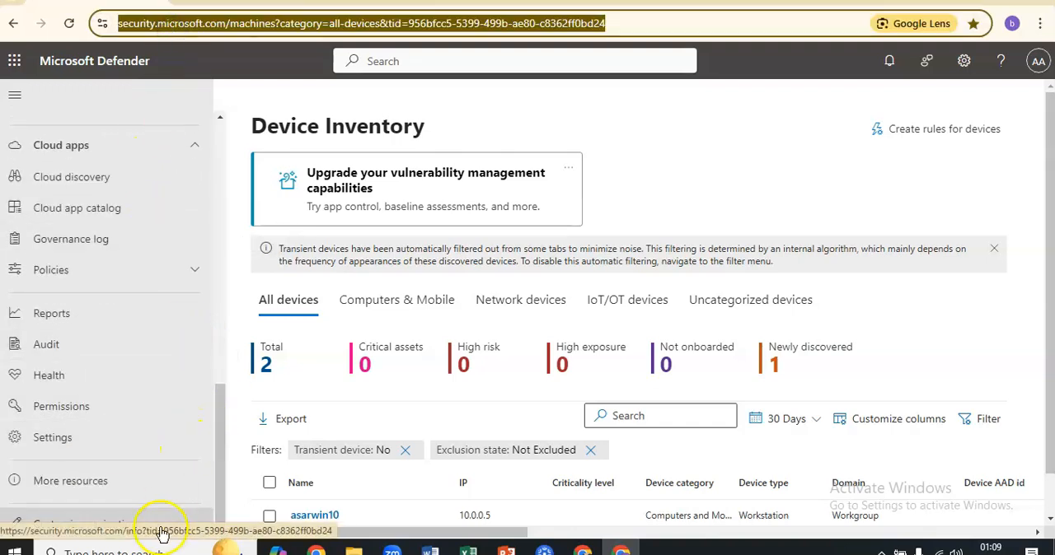
click(52, 437)
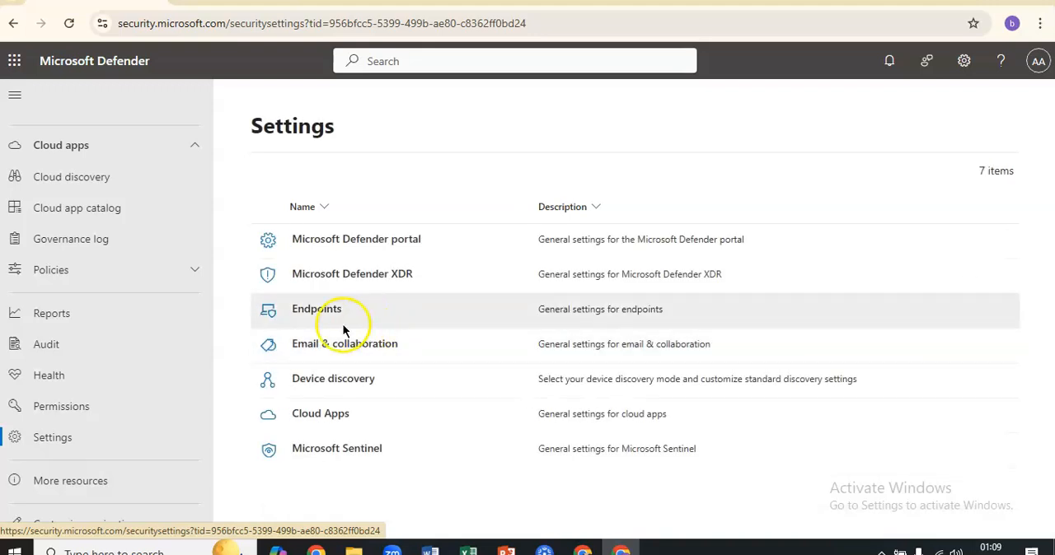
click(314, 309)
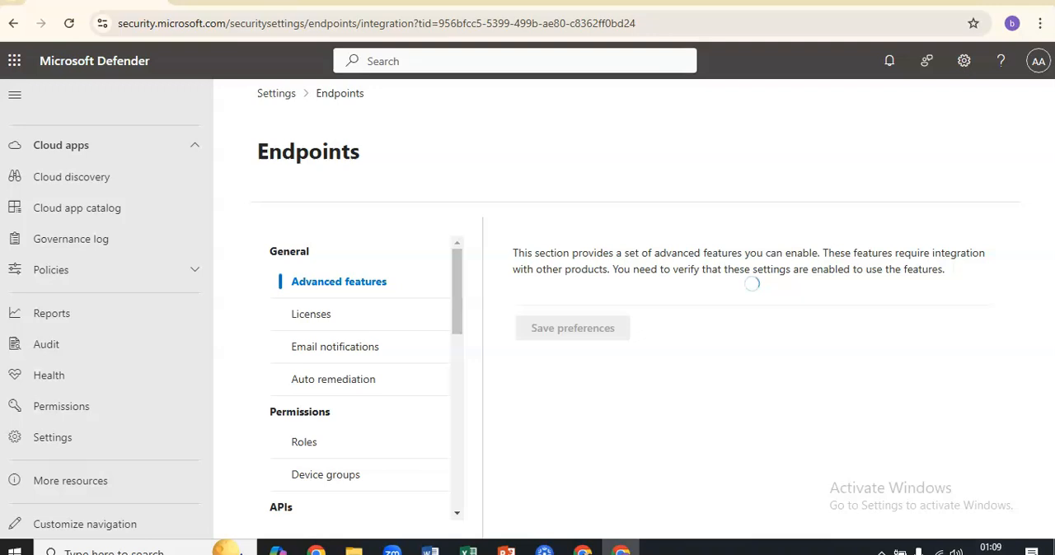
scroll(down, 3)
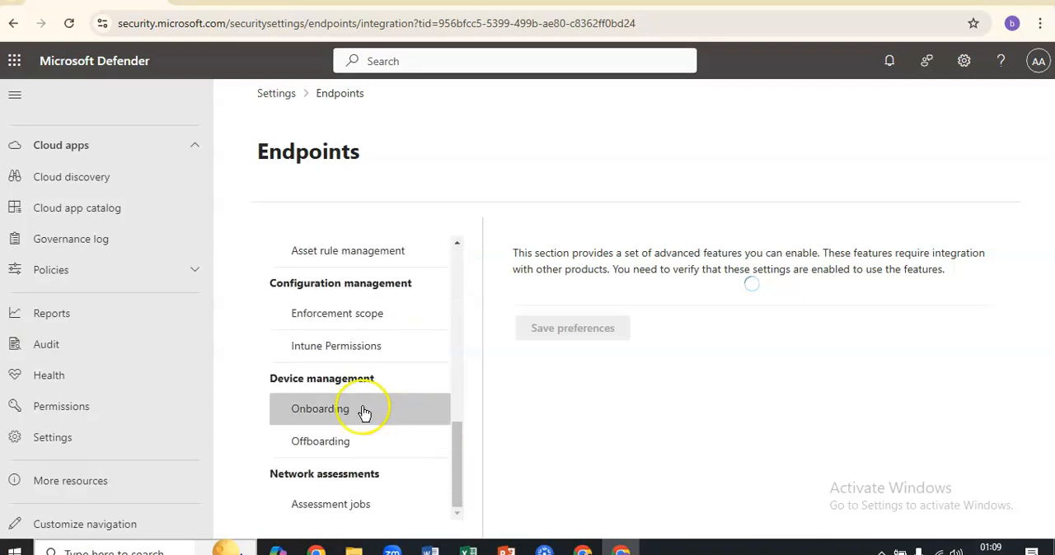
Step: In Onboarding, choose the Linux operating system with the Local Script (Python) deployment method
click(321, 409)
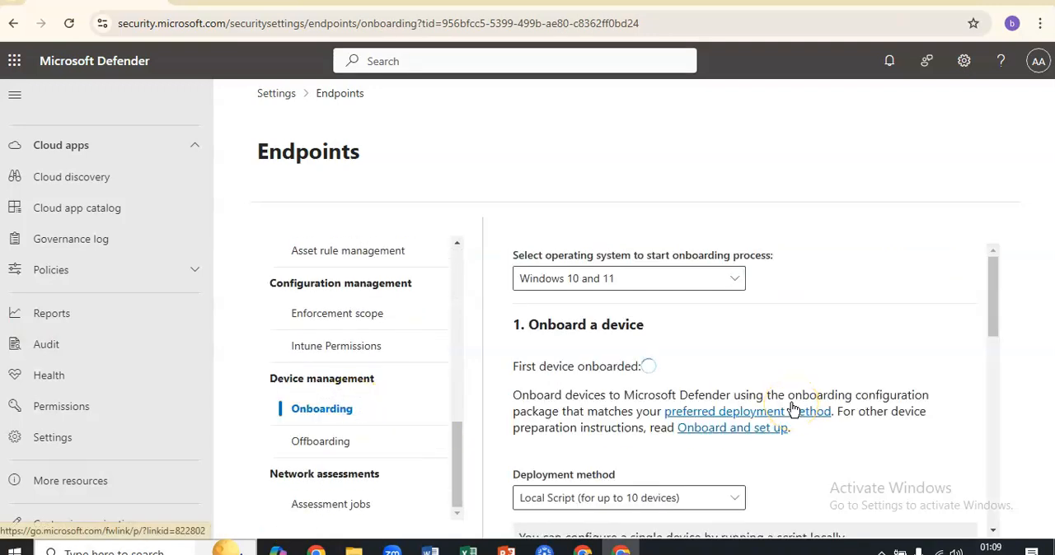
click(628, 278)
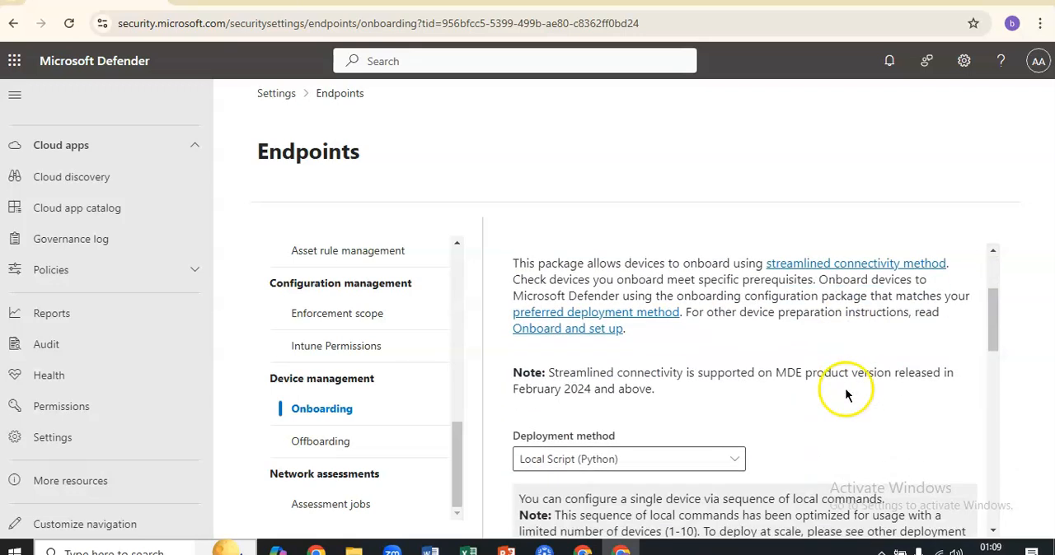
click(628, 458)
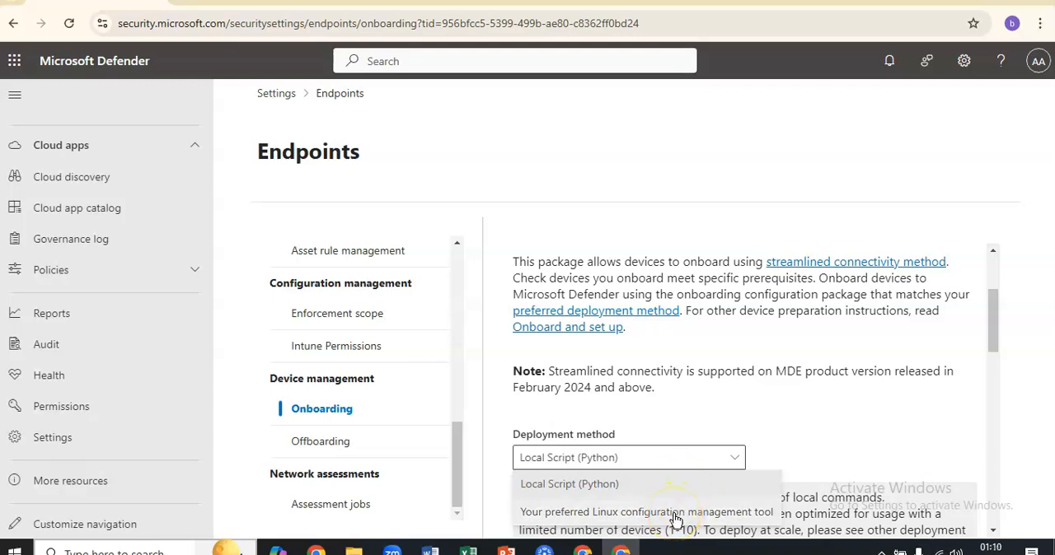
click(569, 485)
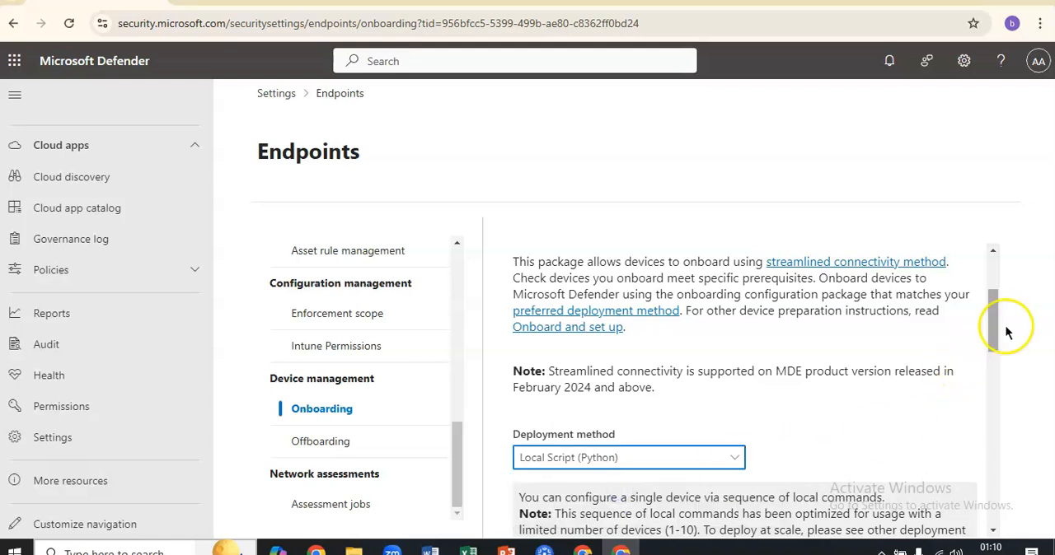
Step: Download the onboarding package zip to the computer
scroll(down, 3)
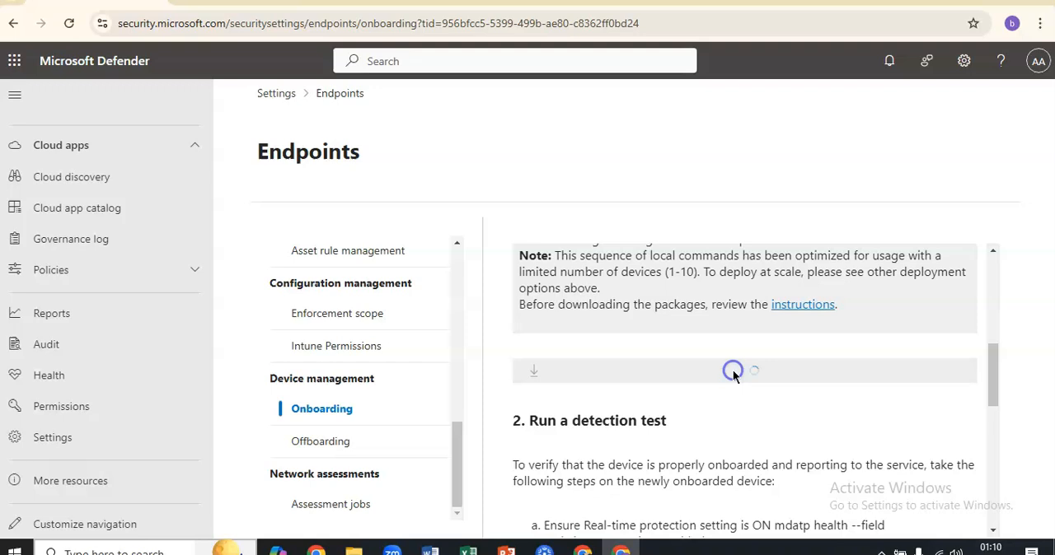
click(731, 371)
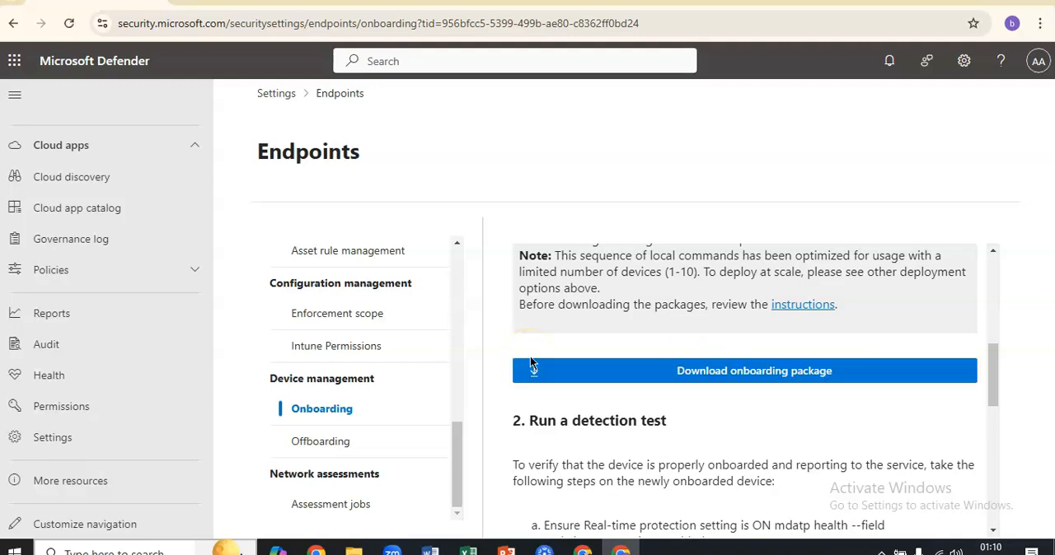
click(746, 370)
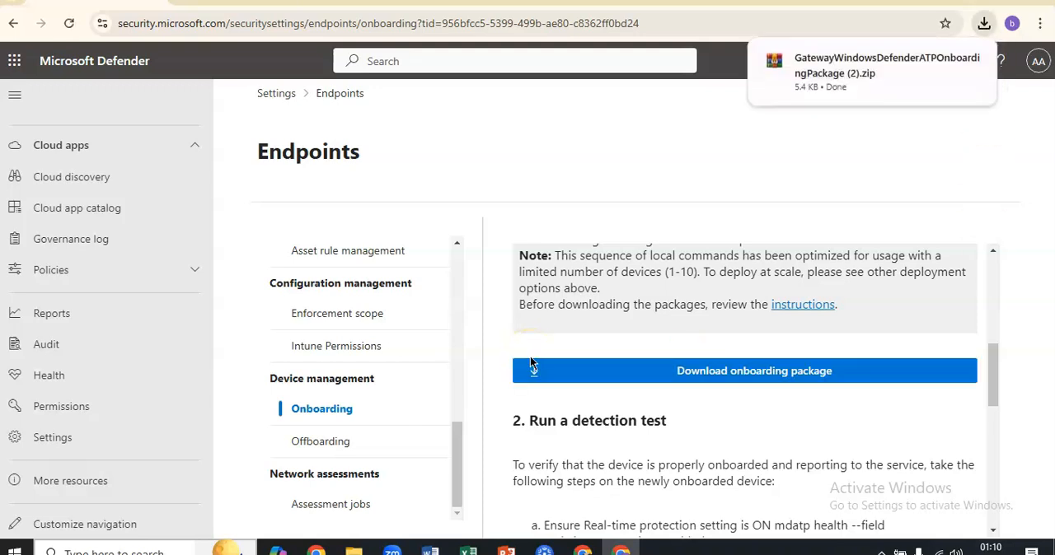
mouse_move(931, 93)
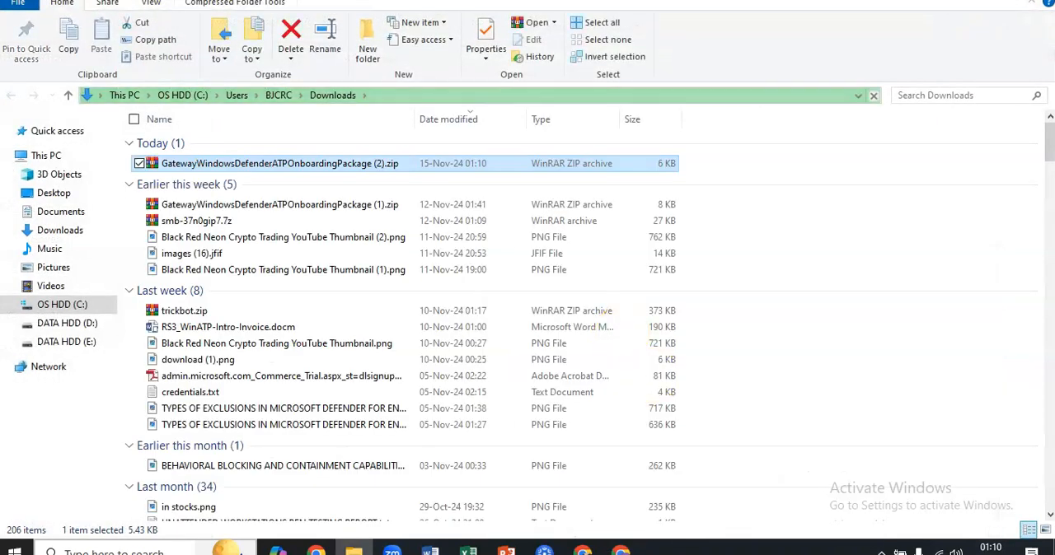
mouse_move(922, 109)
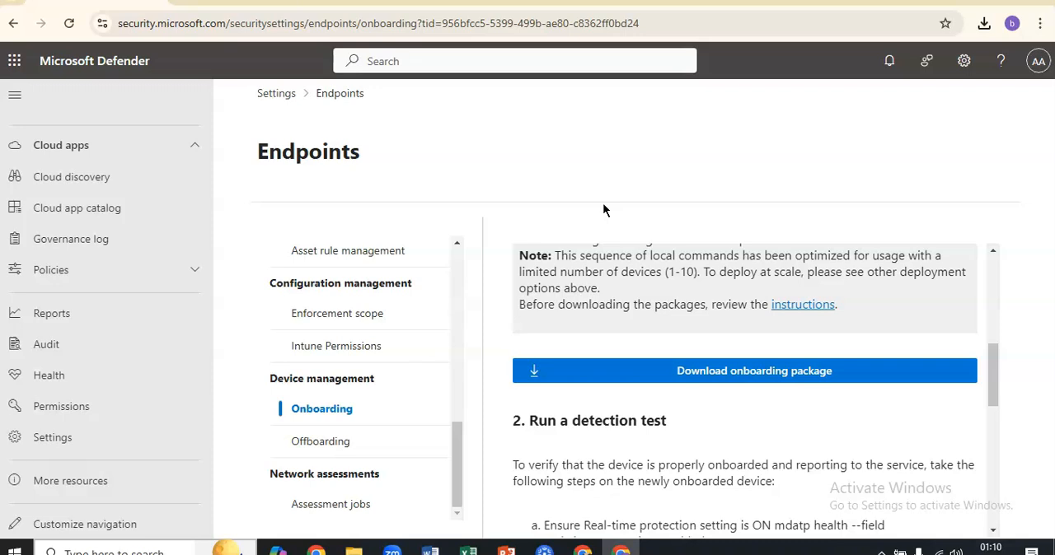
mouse_move(182, 18)
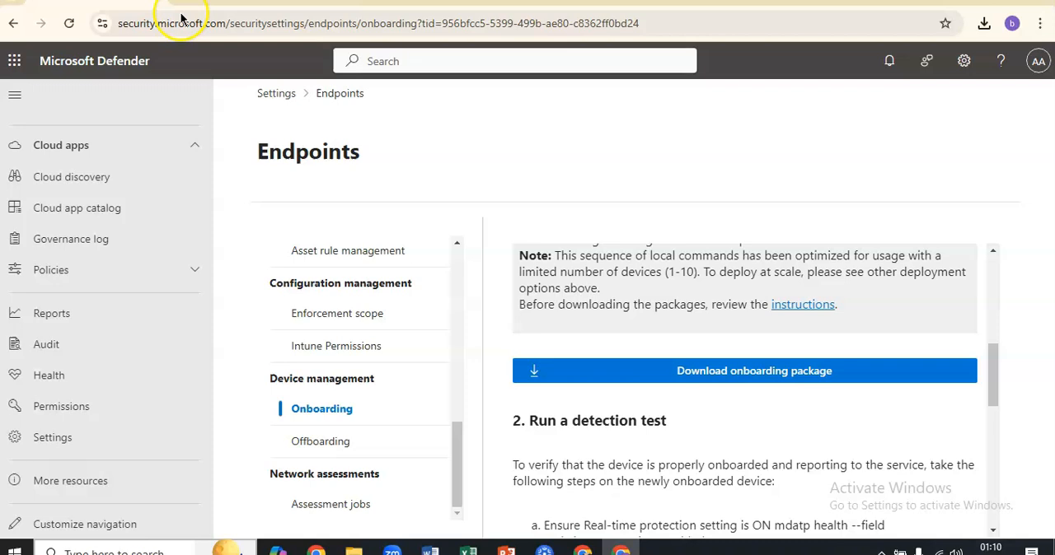
Step: From the Linux manual install article's Installer script section, reach the mdatp-xplat GitHub repository
click(802, 304)
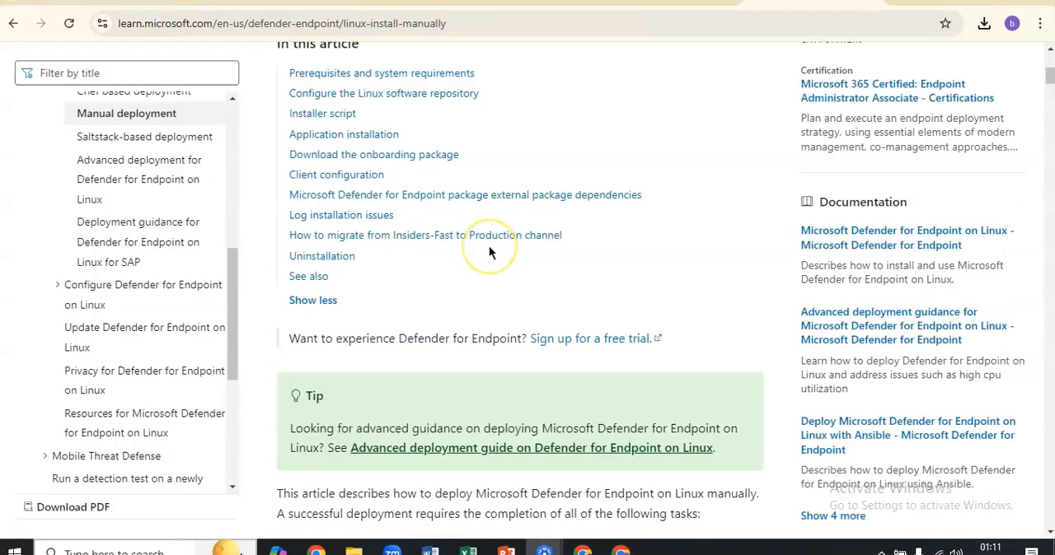
click(322, 113)
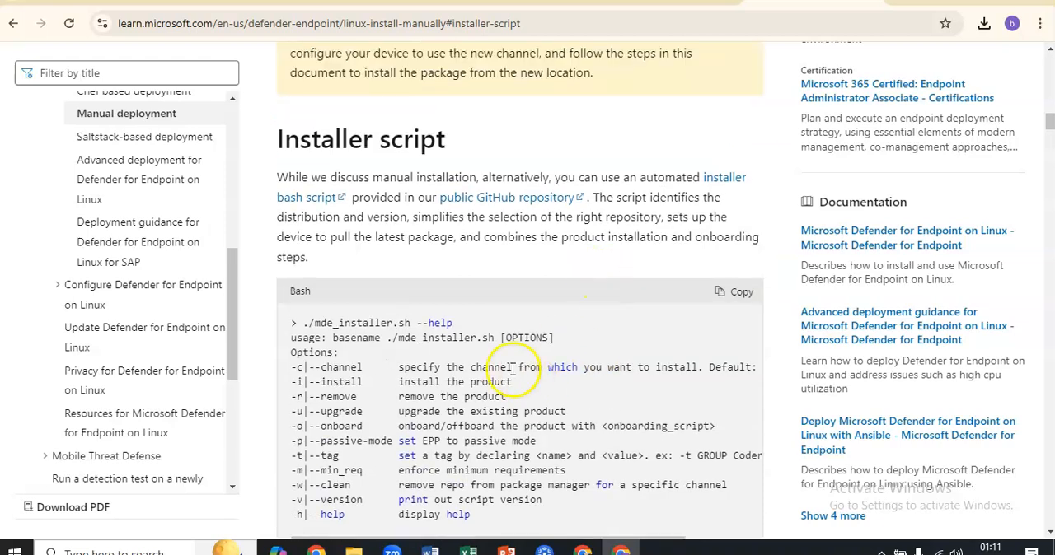
mouse_move(512, 256)
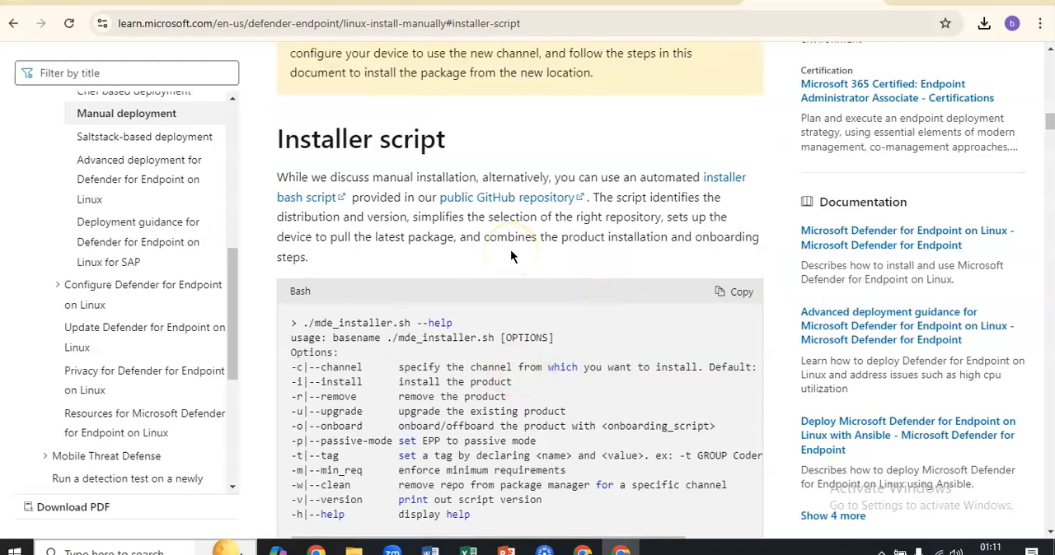
click(725, 178)
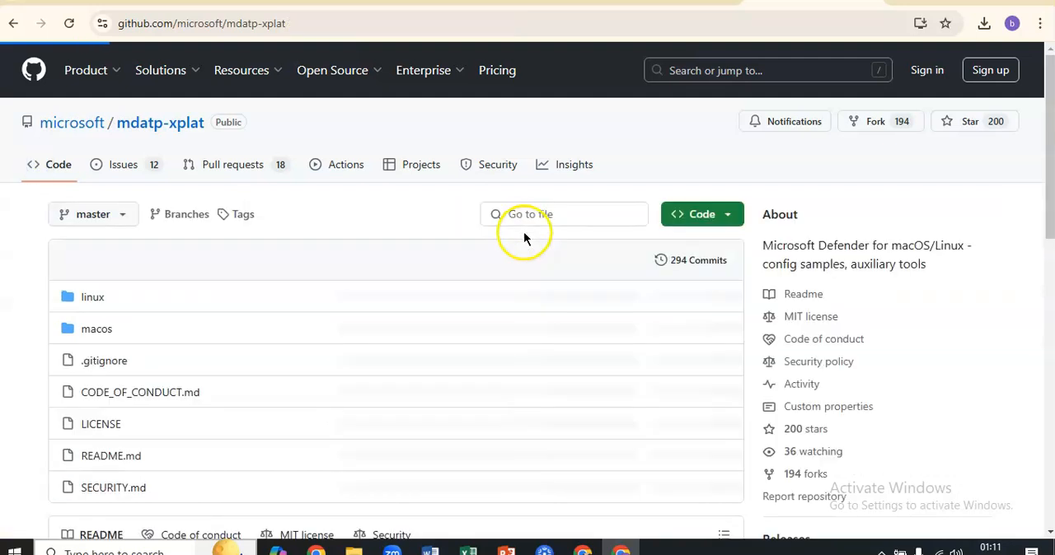
Step: Download the mdatp-xplat repository as a zip via Code > Download ZIP
click(702, 214)
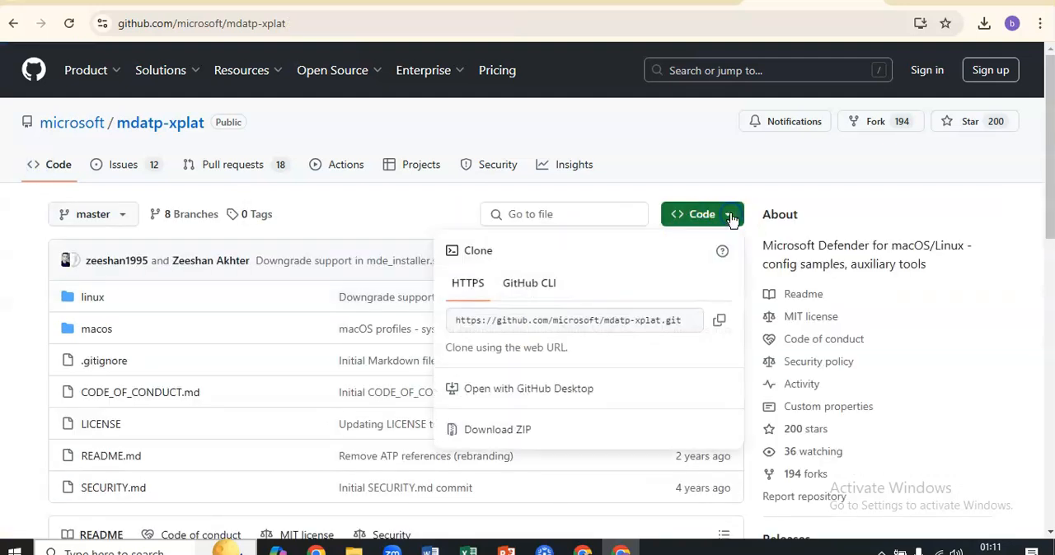
click(498, 429)
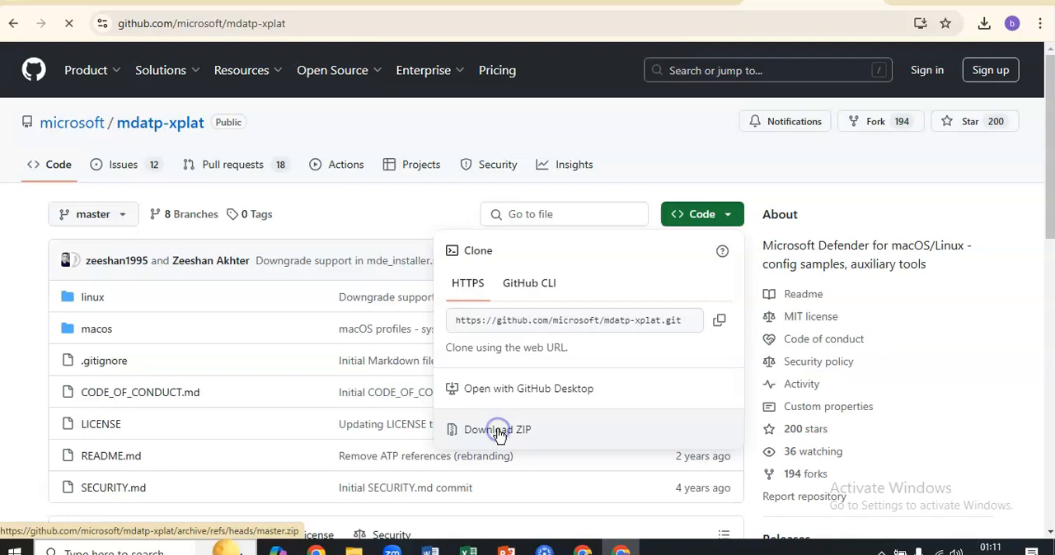
click(498, 429)
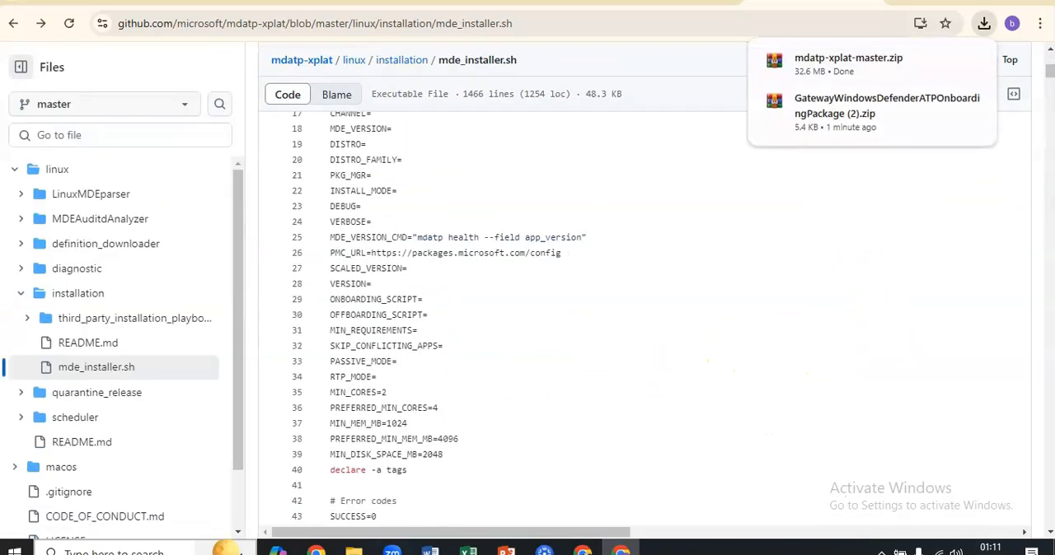
Step: View the linux/installation/mde_installer.sh script, scrolling through it
scroll(down, 3)
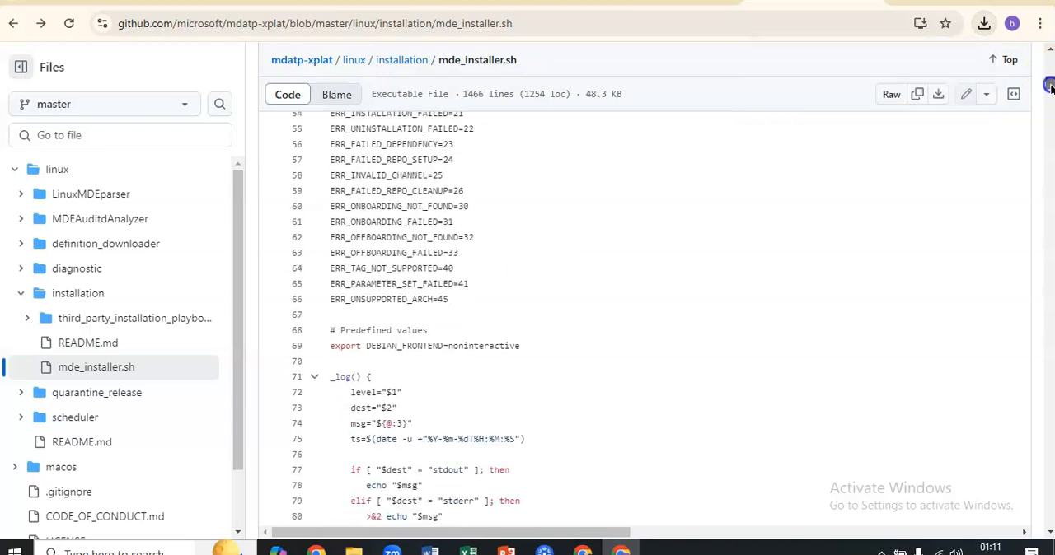
scroll(down, 3)
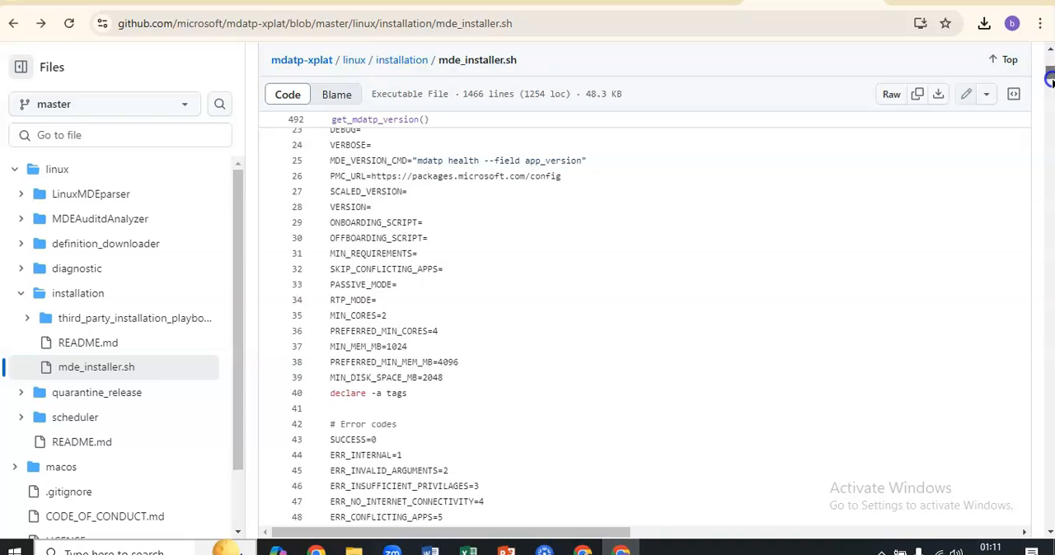
scroll(up, 3)
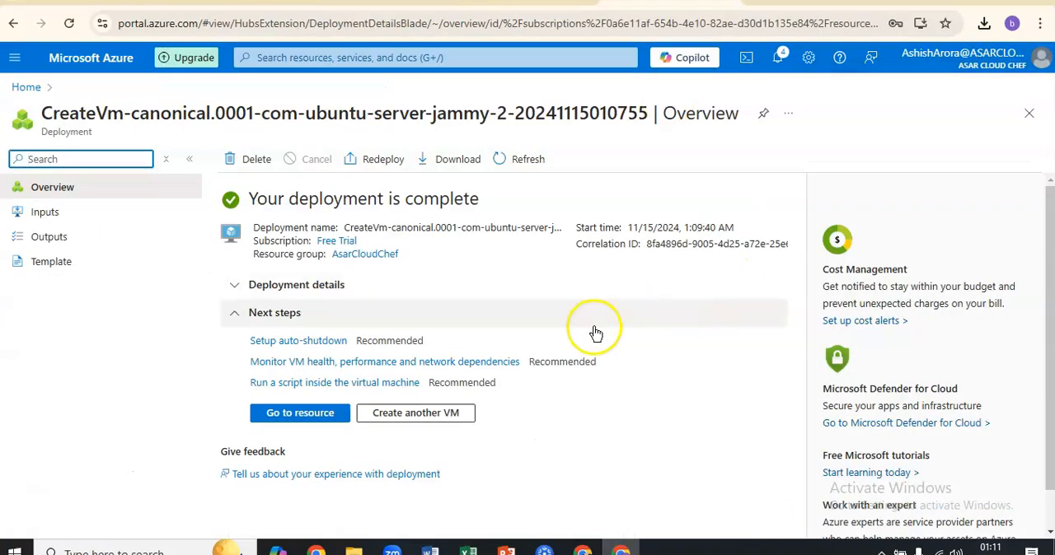
Step: Go to the UBUNTUASARVM resource, copy its public IP 13.66.230.34 and launch WinSCP
click(300, 413)
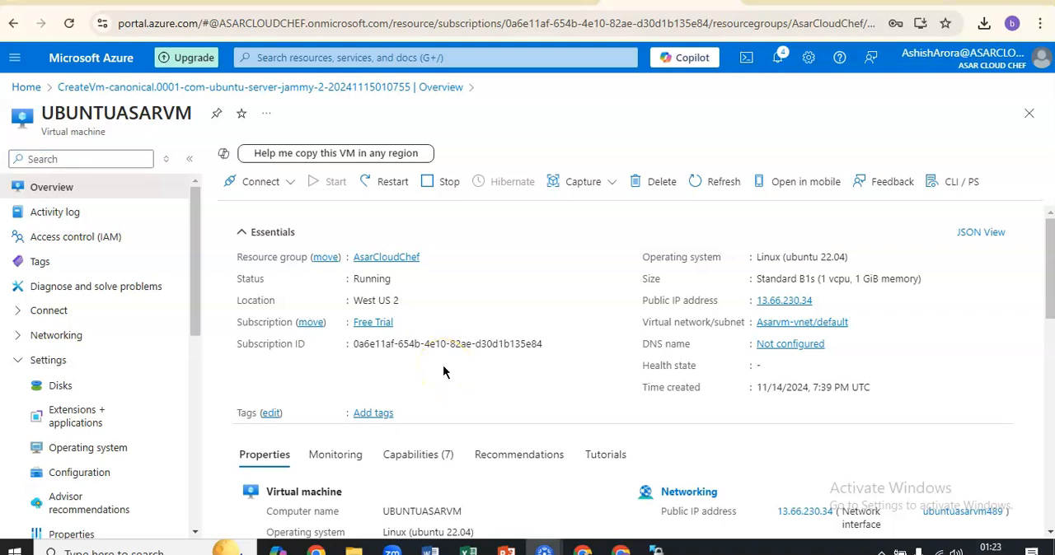
mouse_move(823, 307)
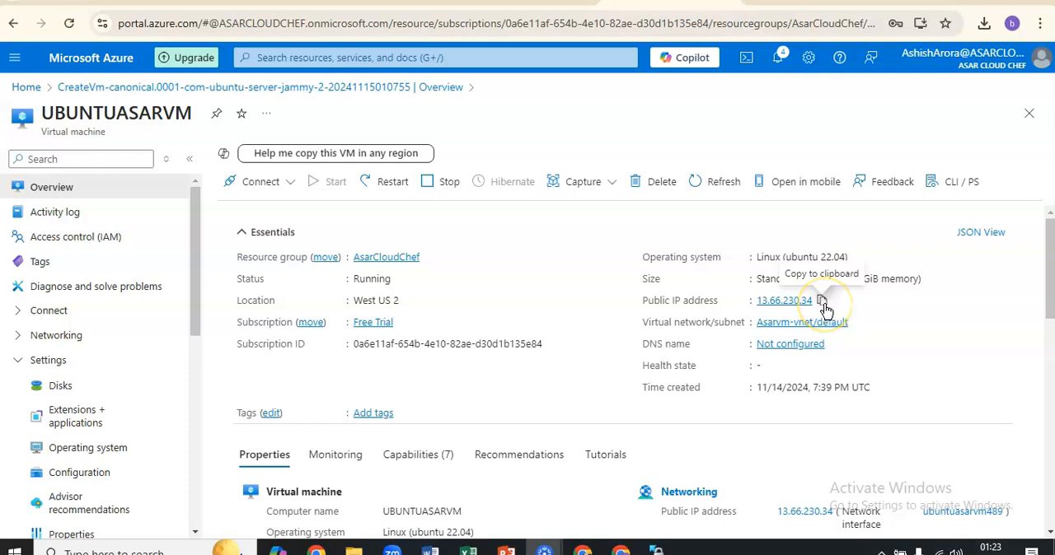
click(823, 301)
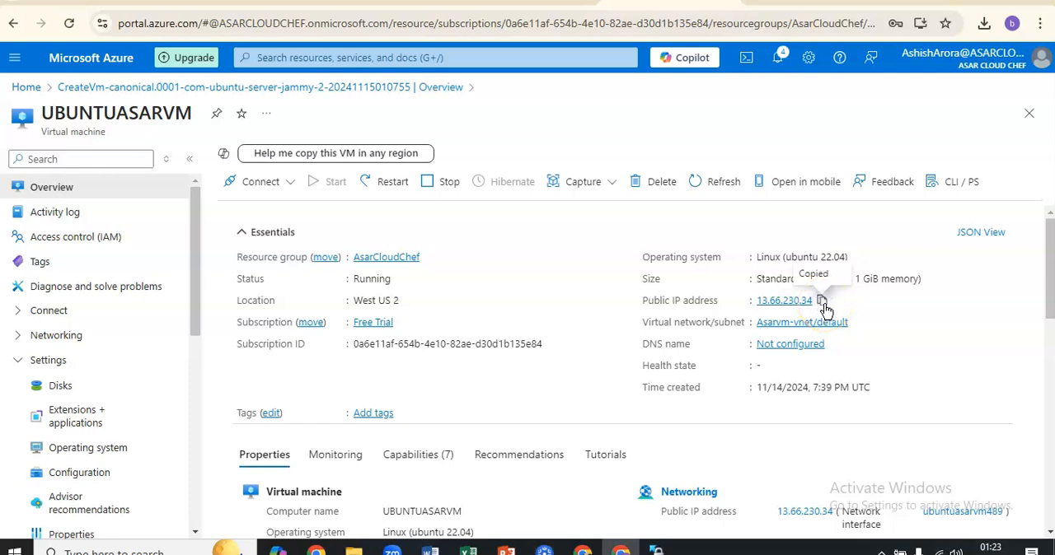
click(656, 552)
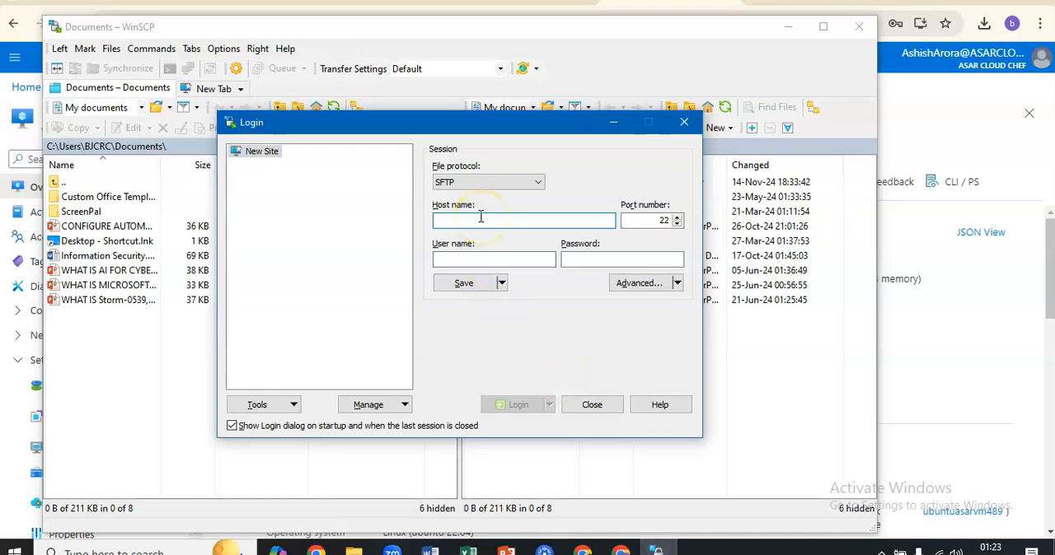
Step: Log in over SFTP to host 13.66.230.34 with username and password, accepting the host key
text(13.66.230.34)
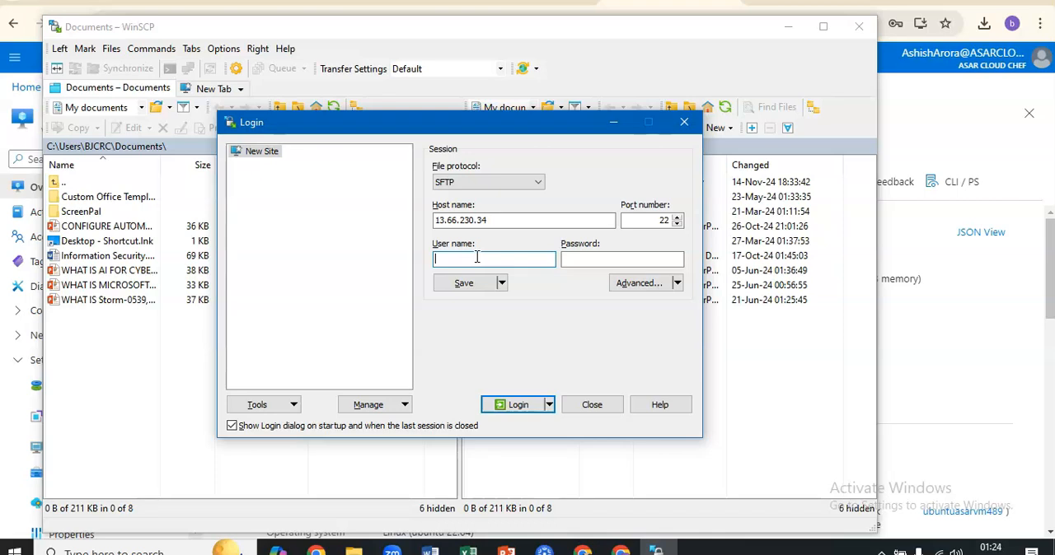
click(511, 405)
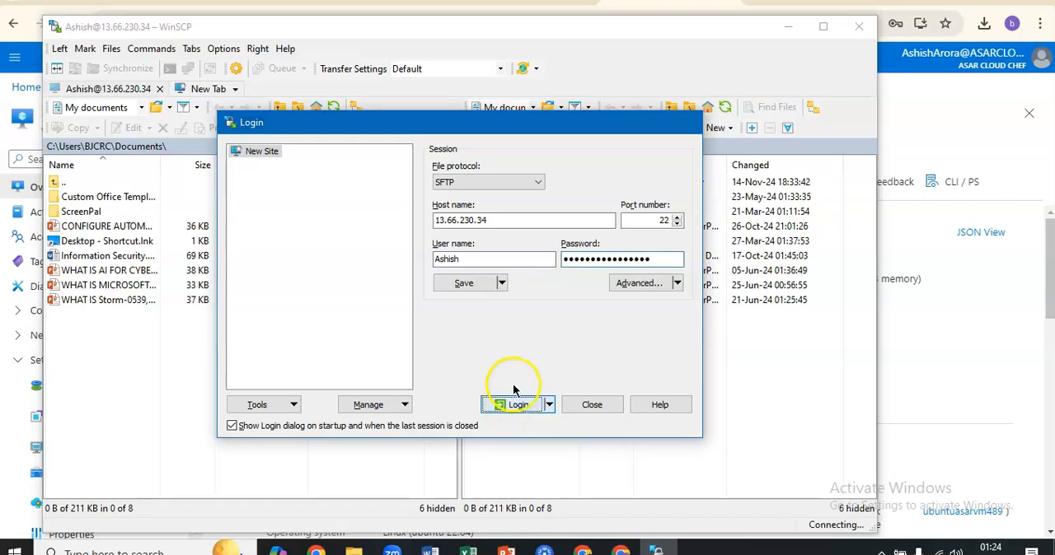
mouse_move(558, 314)
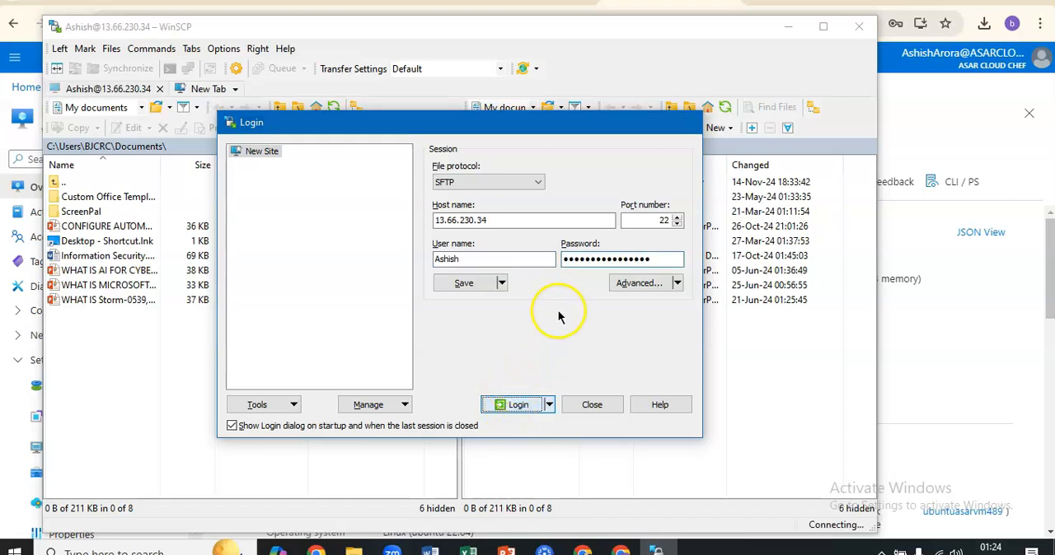
click(510, 405)
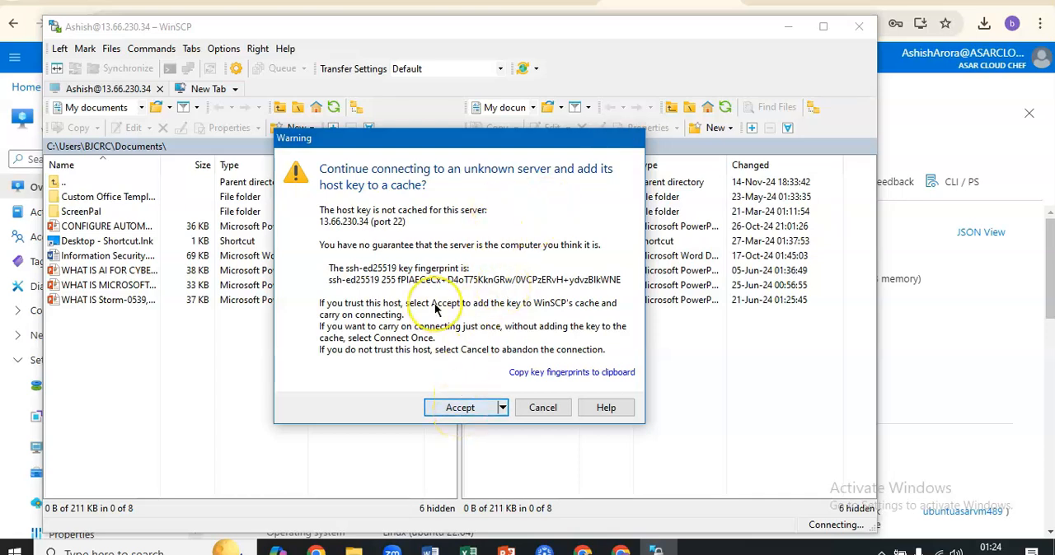
click(459, 407)
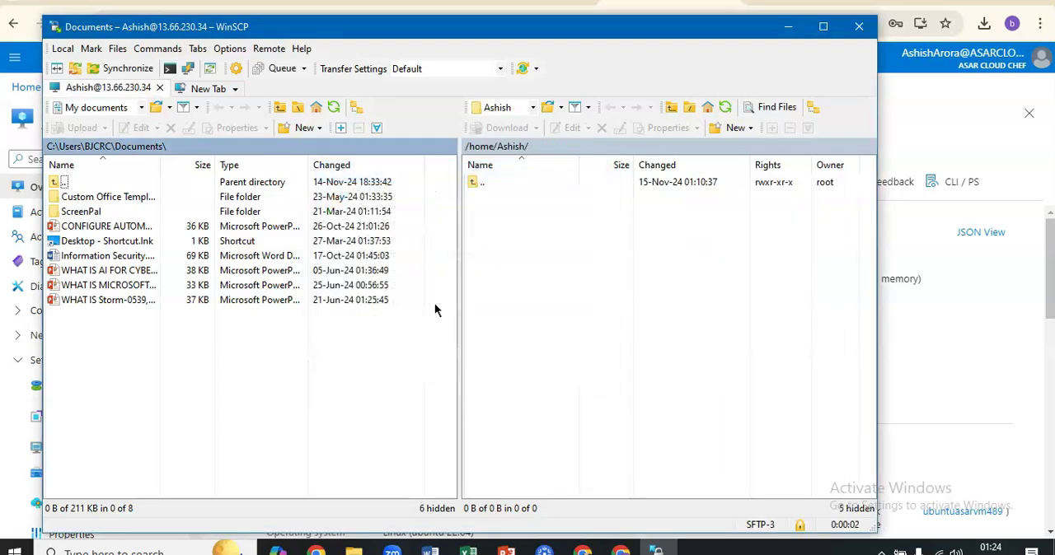
Step: Switch WinSCP's local panel to the C: drive
click(140, 107)
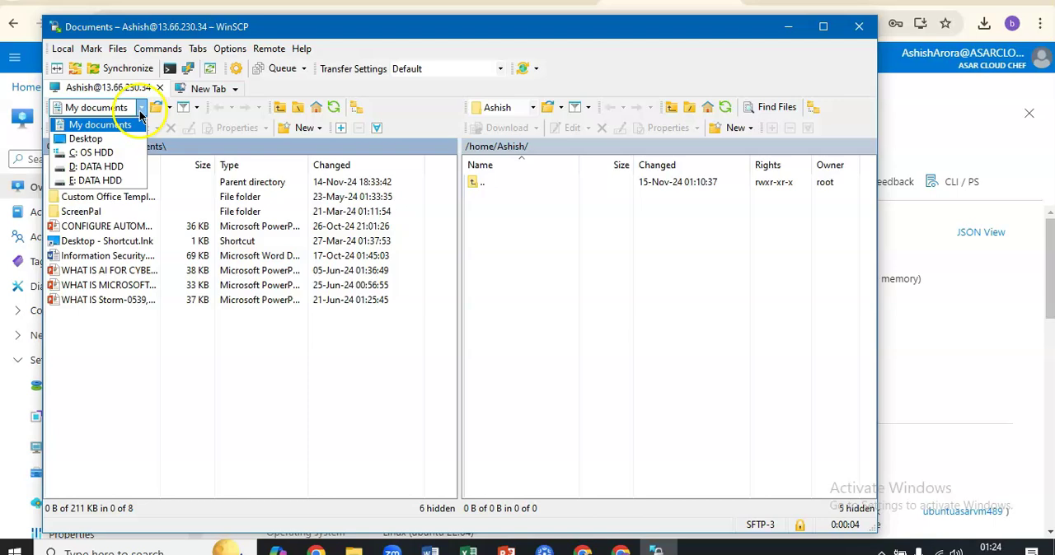
mouse_move(99, 152)
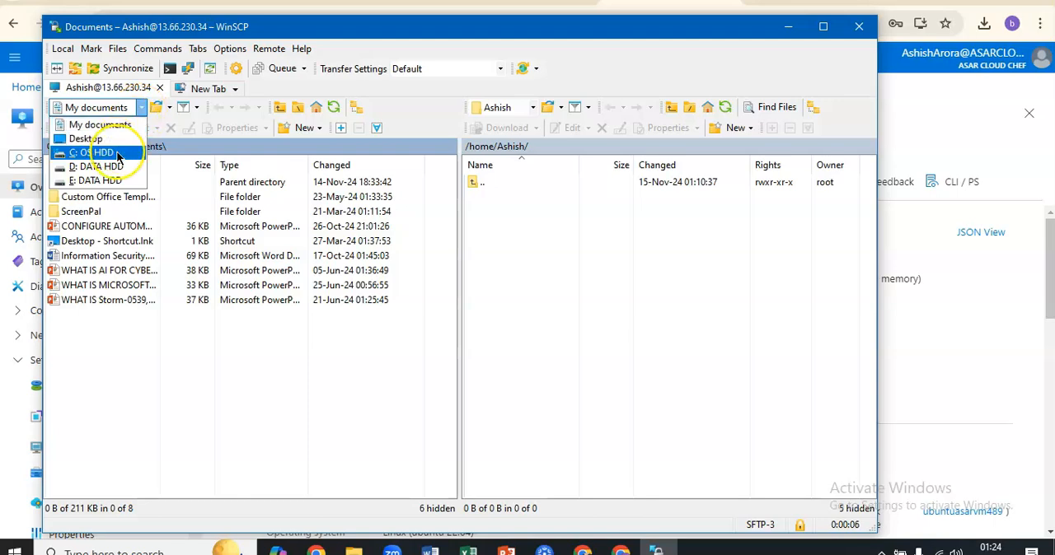
click(98, 152)
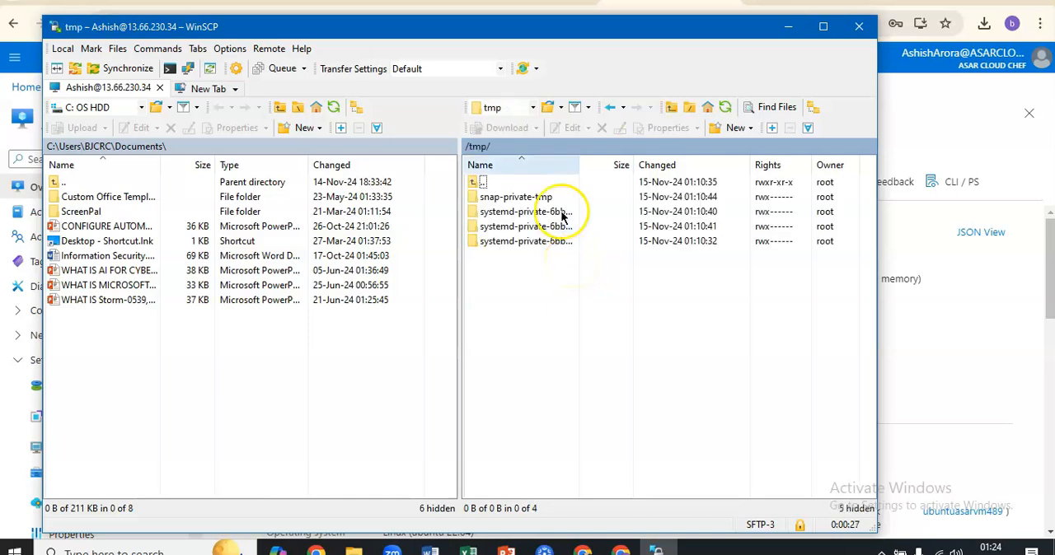
Step: Browse the remote panel from /tmp/ up to the VM's root directory '/'
click(531, 107)
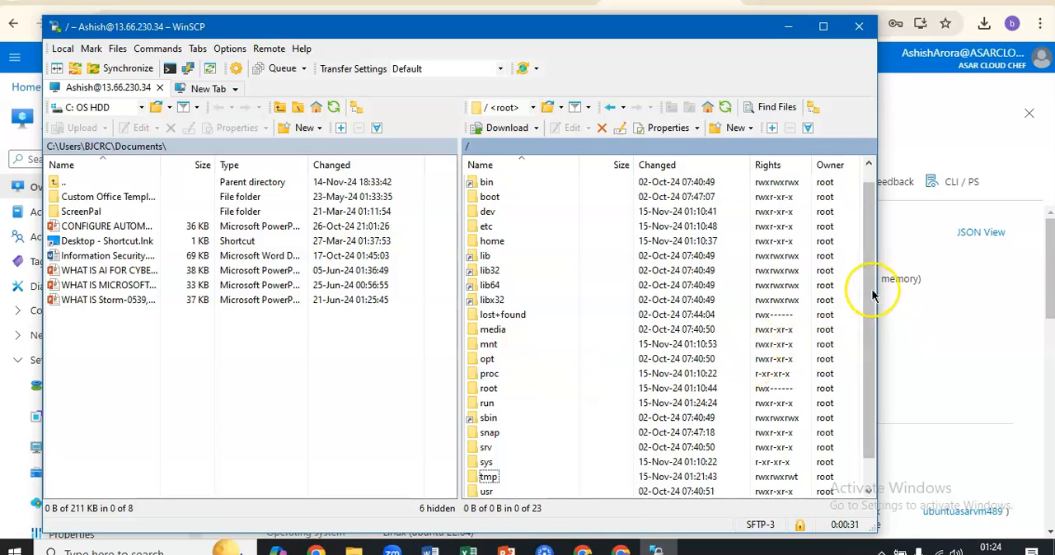
scroll(down, 3)
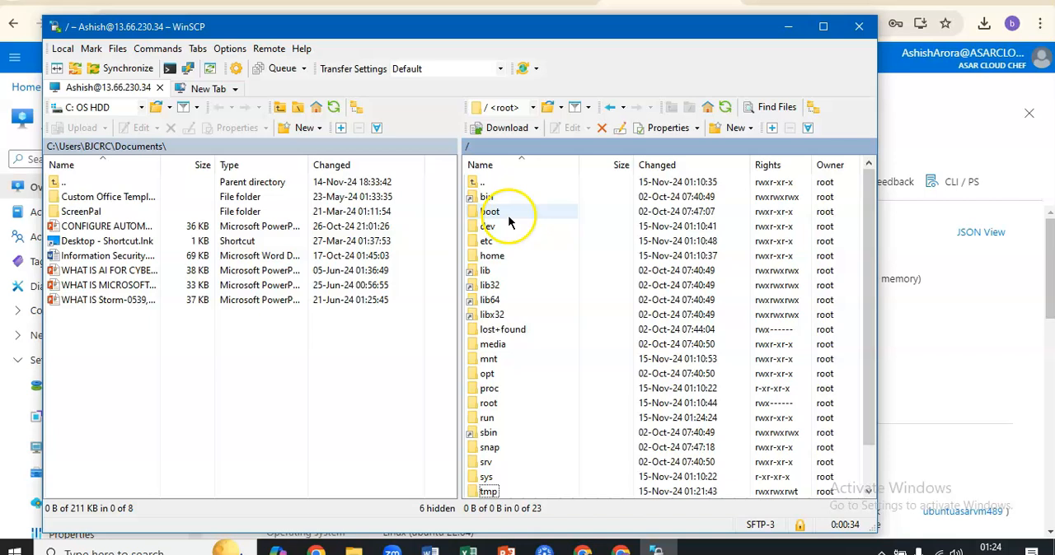
click(532, 107)
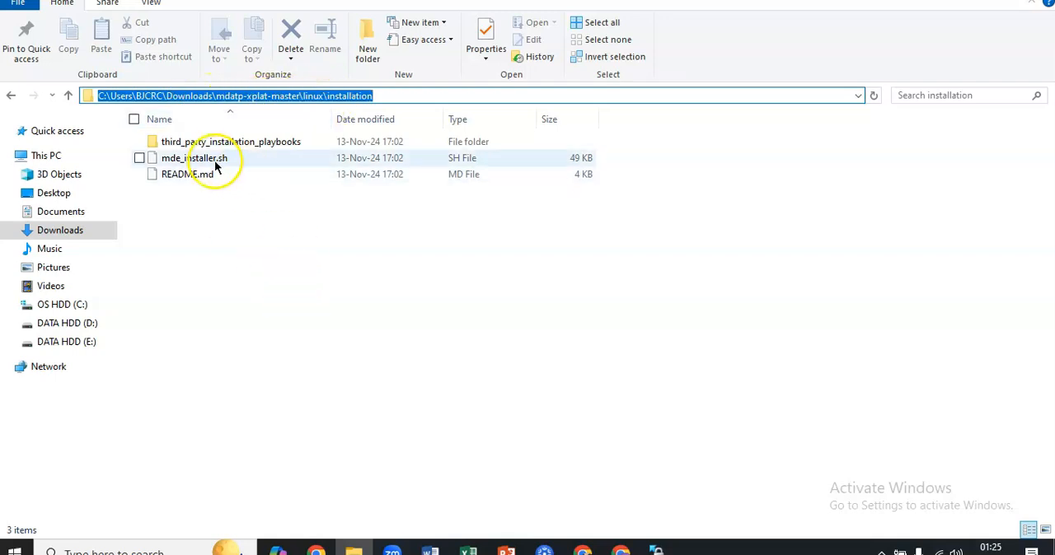
Step: Copy mde_installer.sh beside the GatewayWindowsDefenderATPOnboardingPackage zip and select the zip
right_click(195, 157)
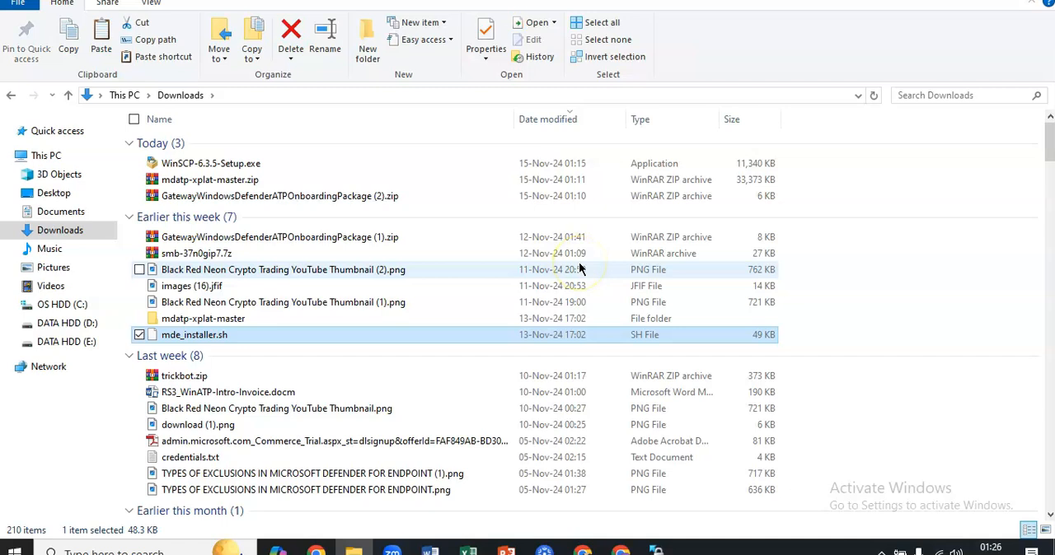
mouse_move(264, 208)
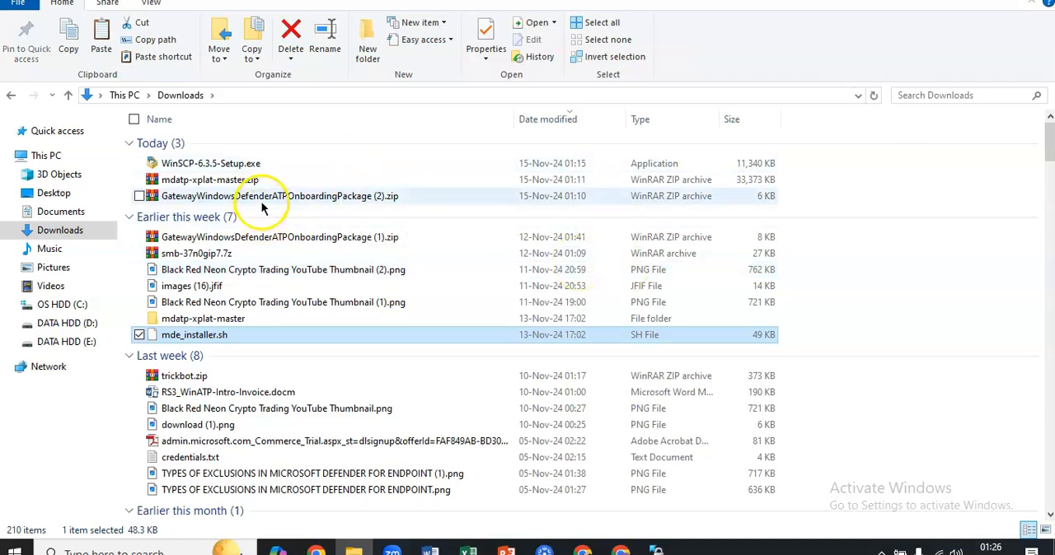
click(278, 196)
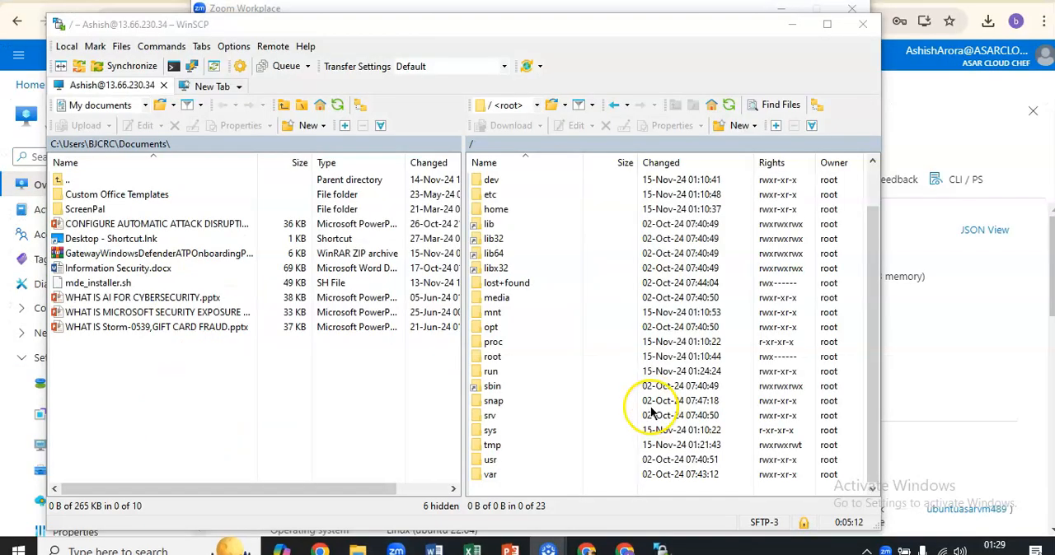
Step: Attempt uploading mde_installer.sh to /usr/src/ on the VM, retrying after the permission-denied error
click(489, 459)
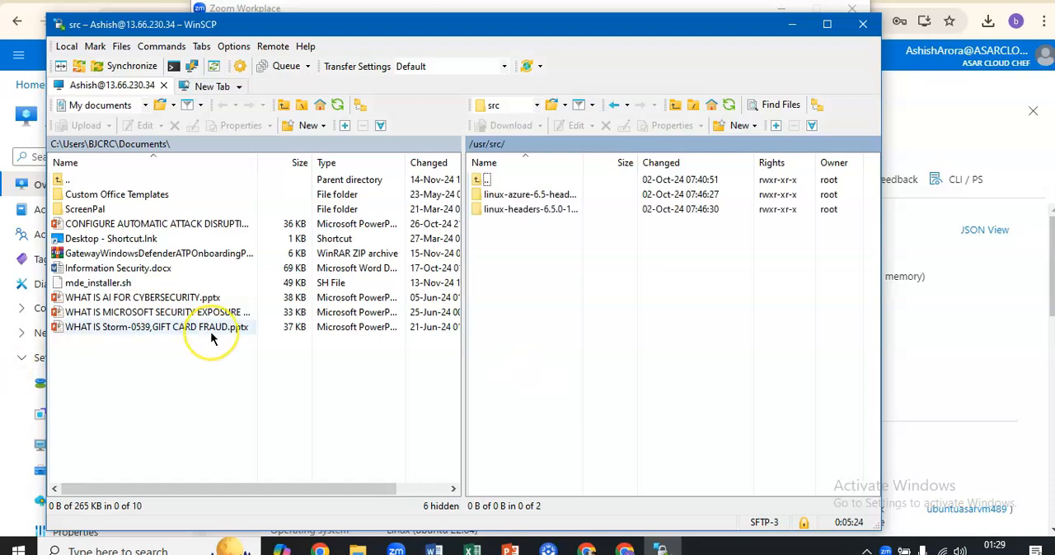
click(97, 282)
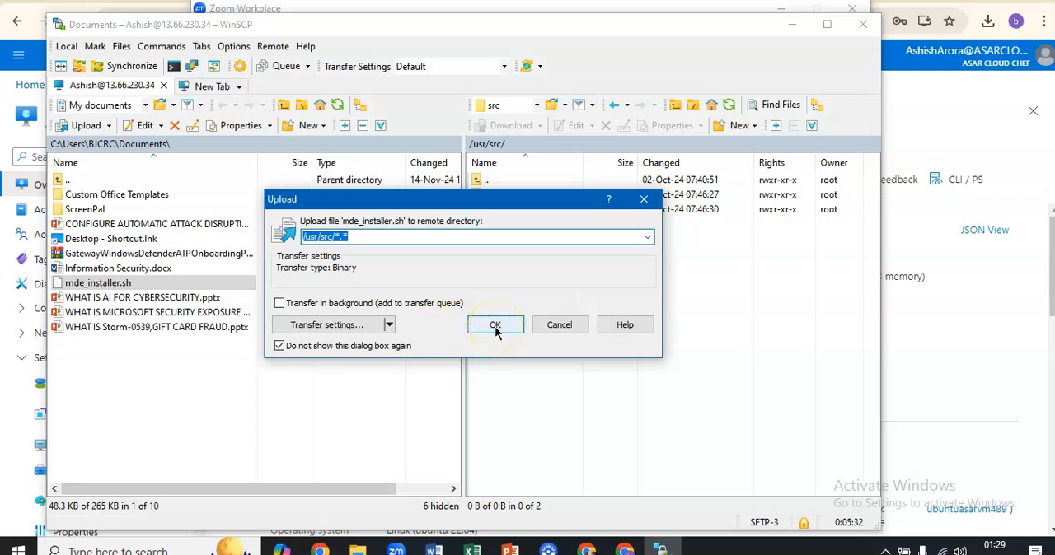
click(495, 325)
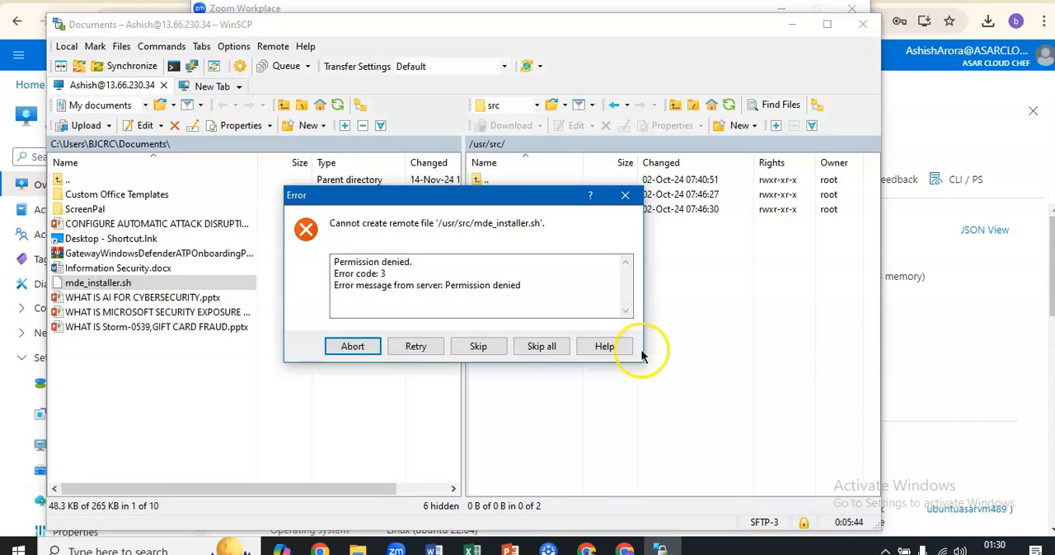
click(415, 346)
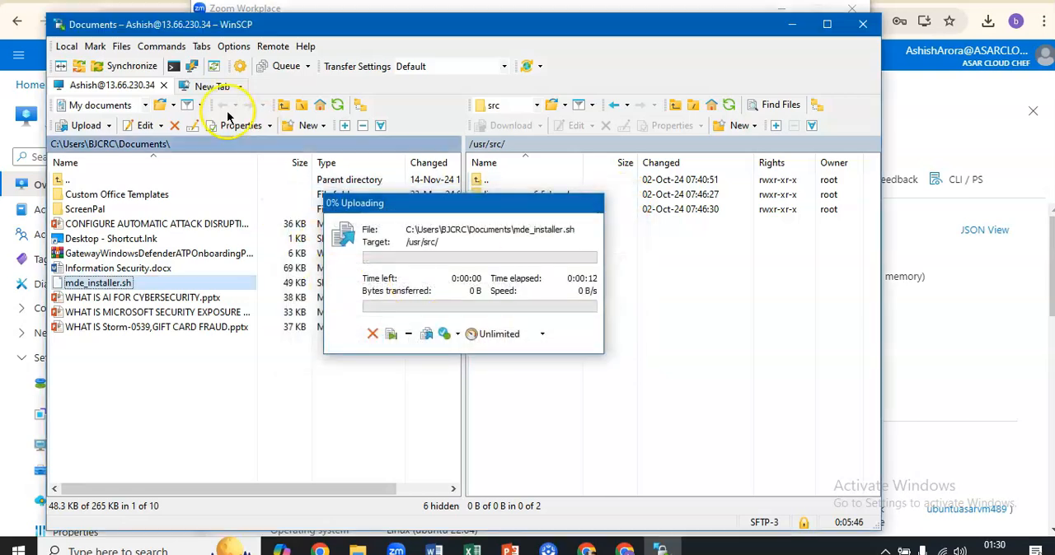
Step: Start a remote command console and run 'chmod 777' without a target, dismissing the missing-operand error
click(162, 46)
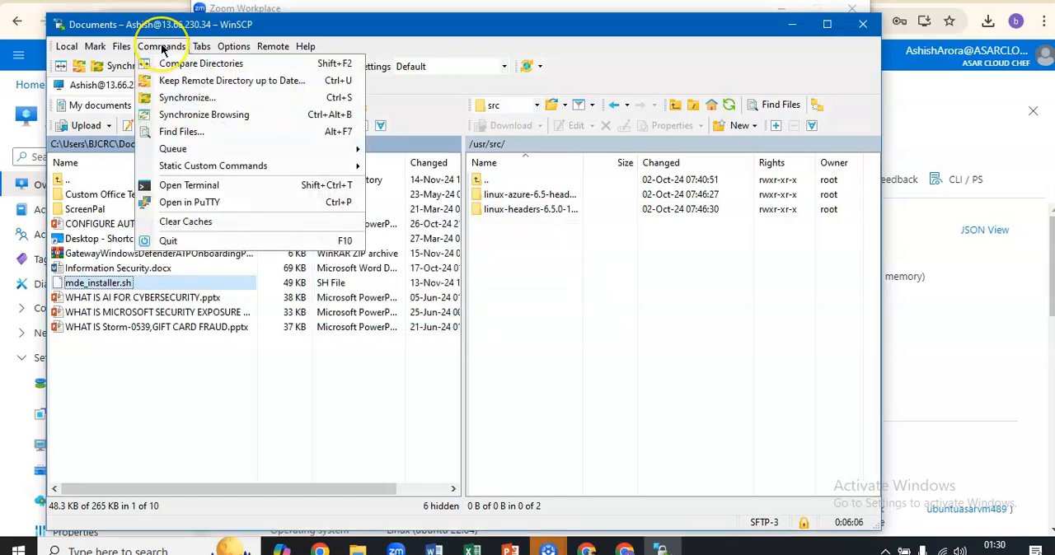
mouse_move(219, 166)
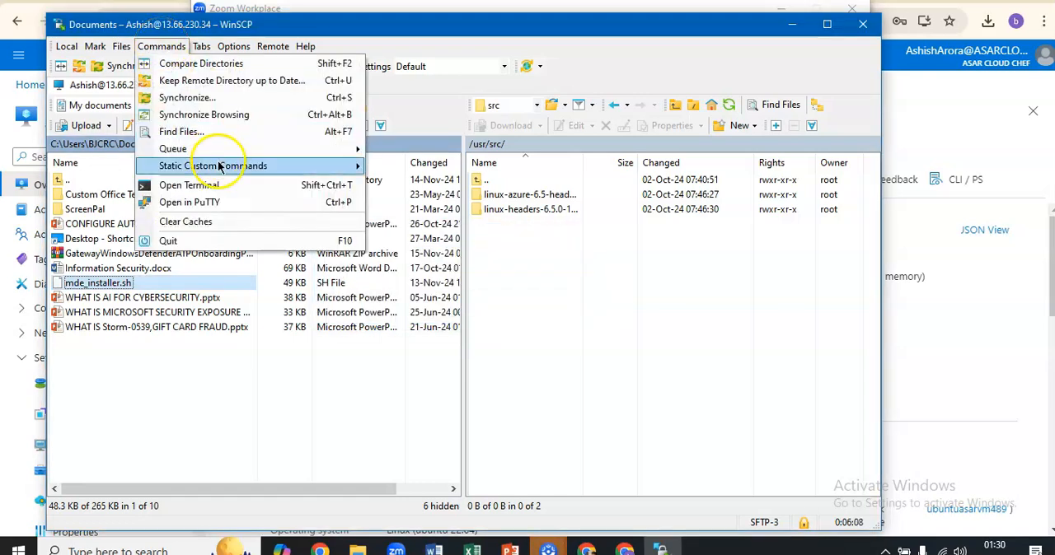
click(187, 185)
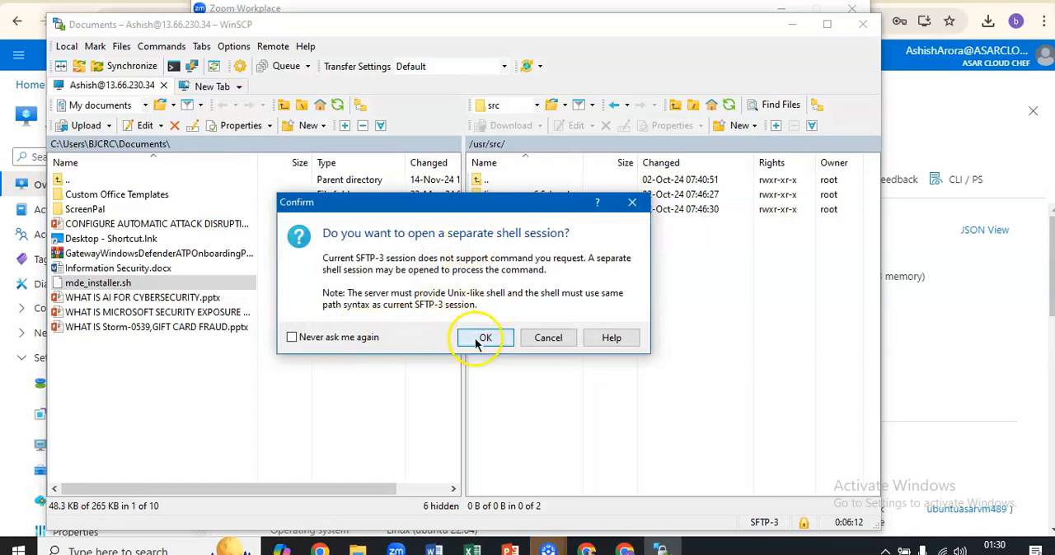
click(485, 338)
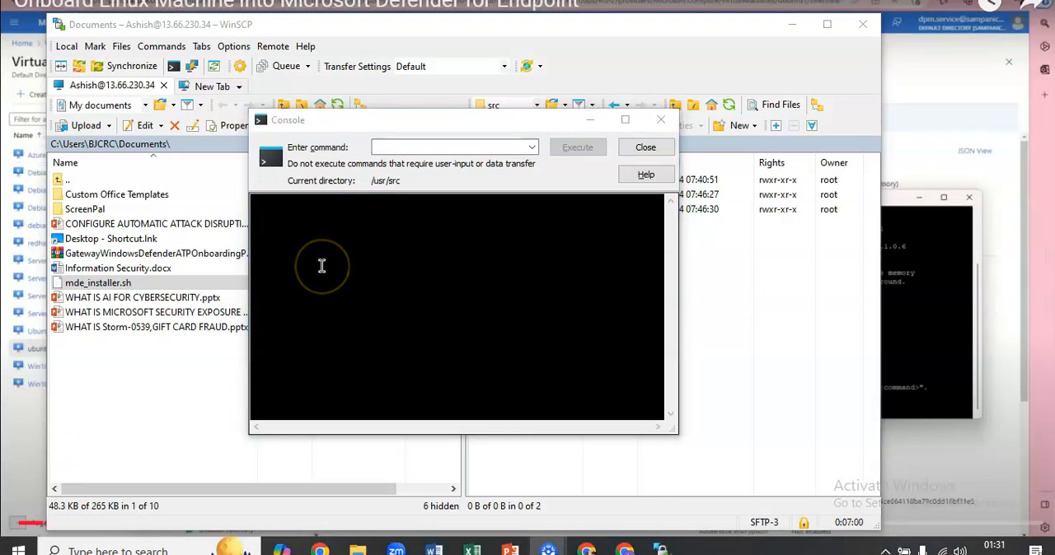
click(449, 147)
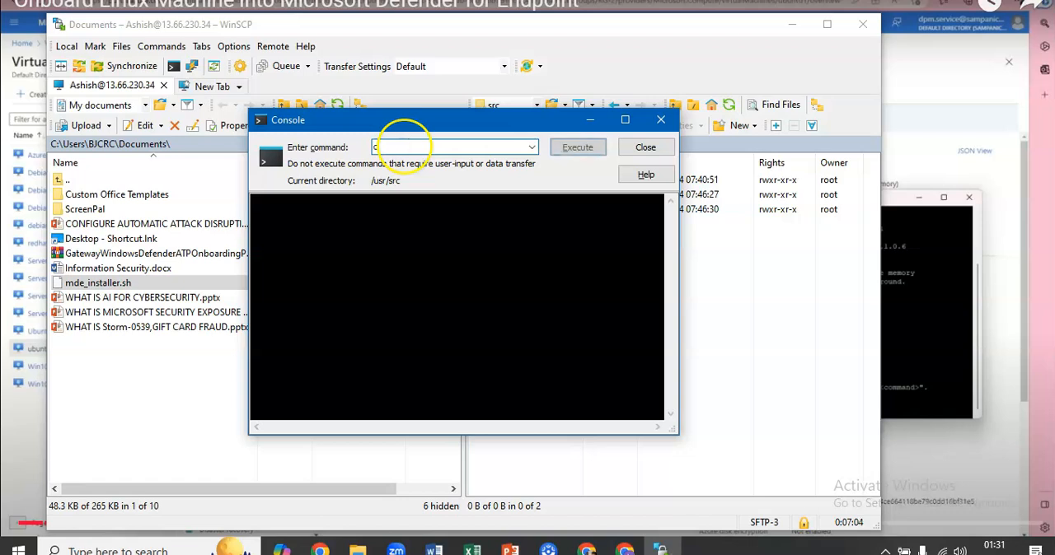
text(chmod -R)
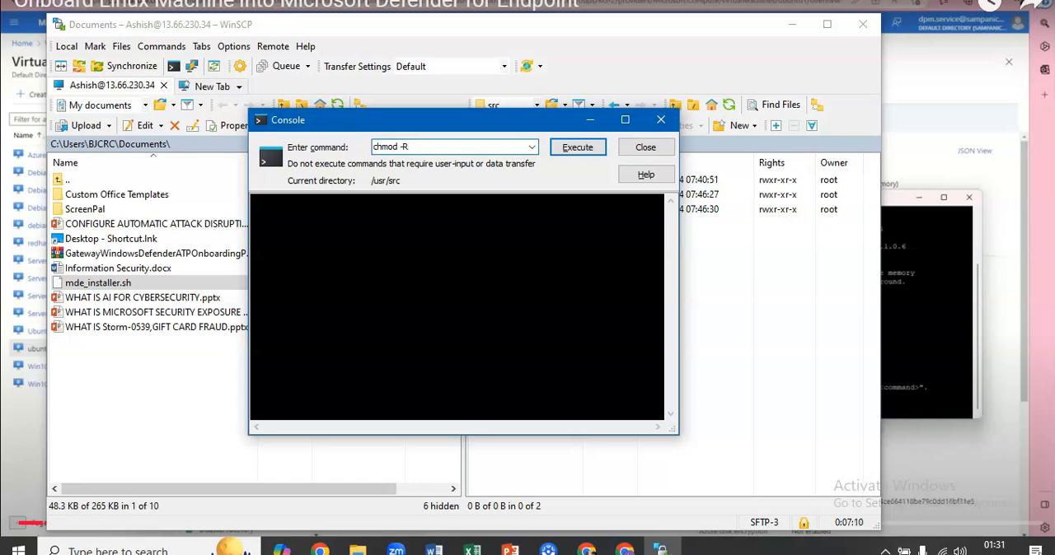
text(777)
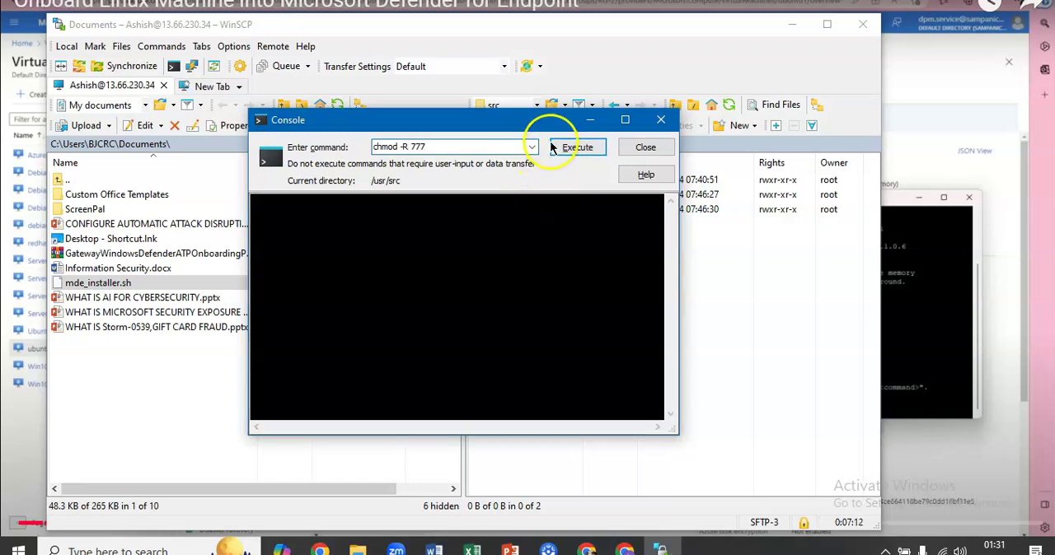
click(577, 146)
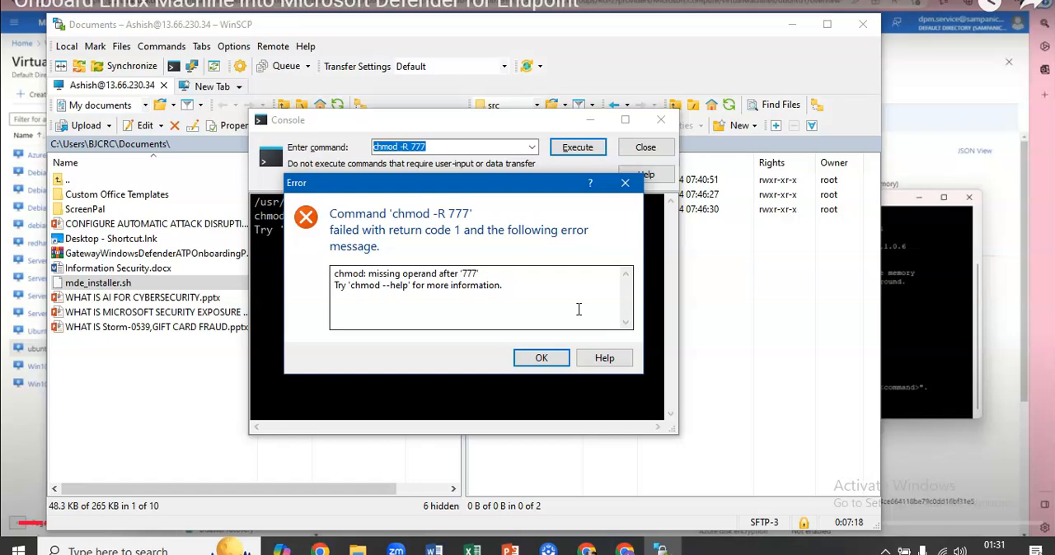
click(542, 357)
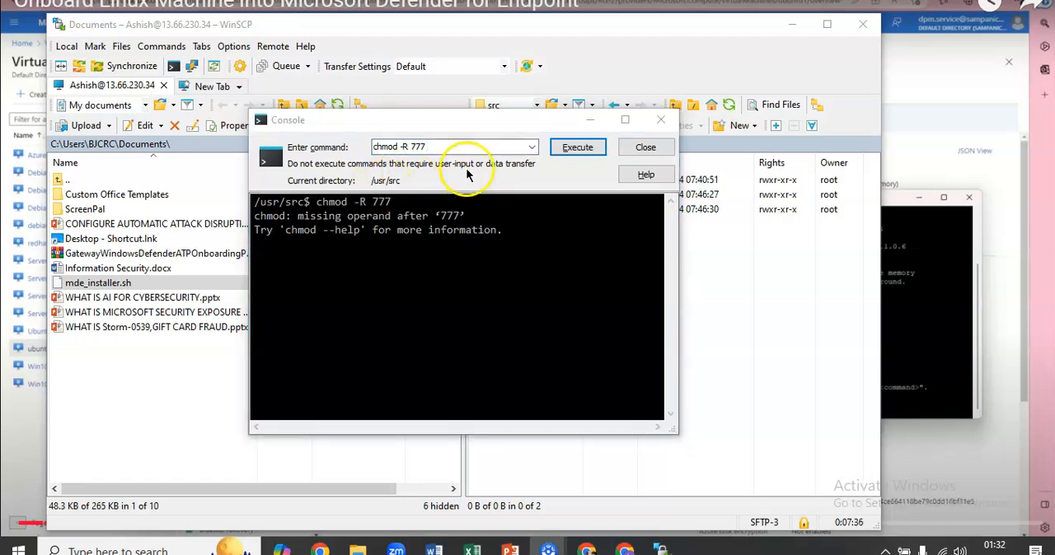
Step: Rerun the command as a recursive chmod 777 on /usr/src/
click(453, 146)
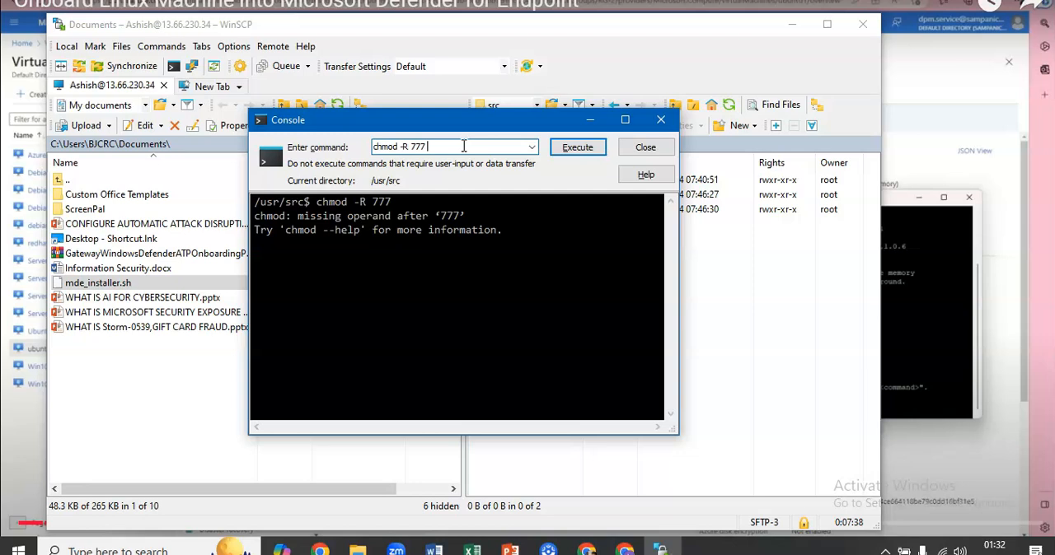
text(/)
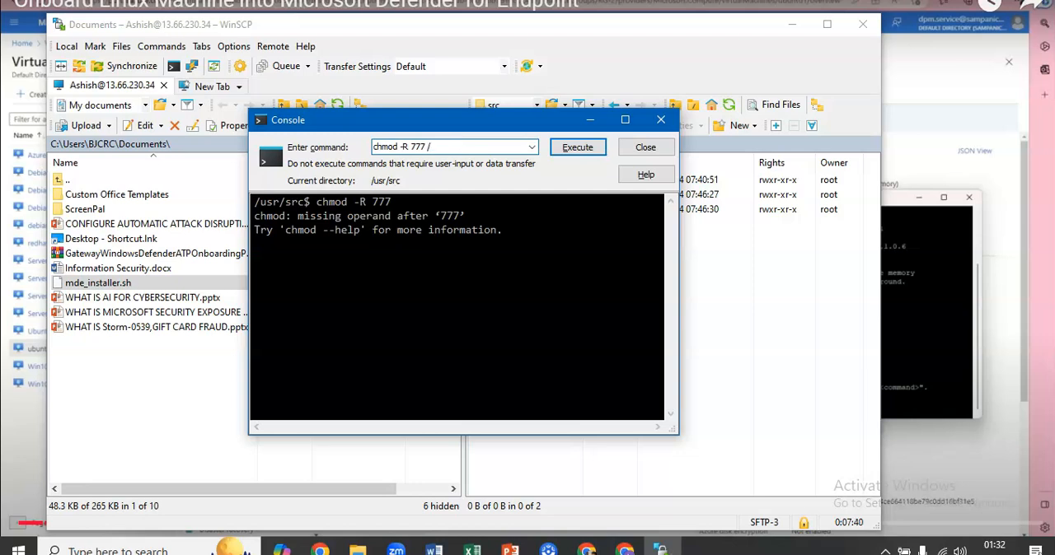
text(usr/)
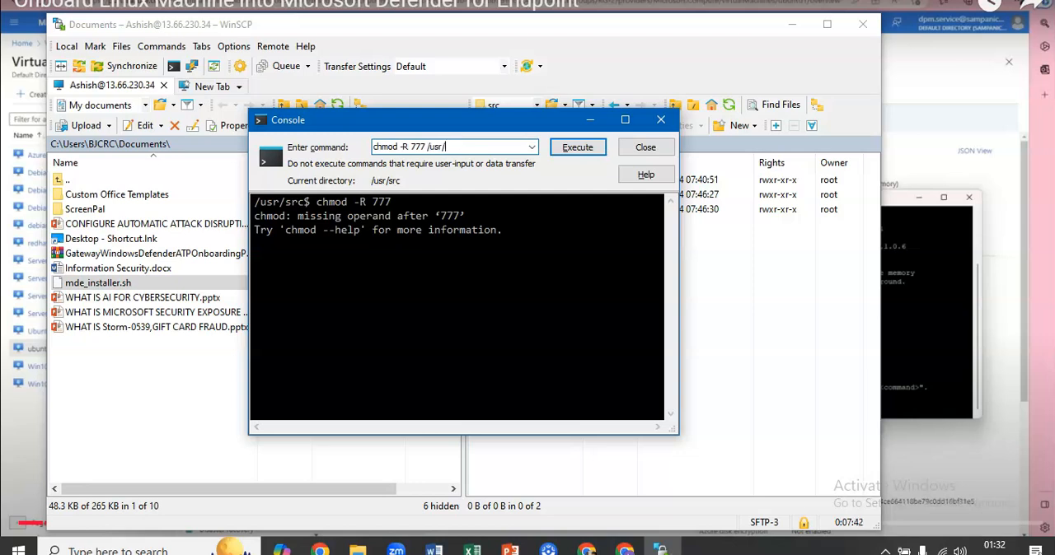
key(Backspace)
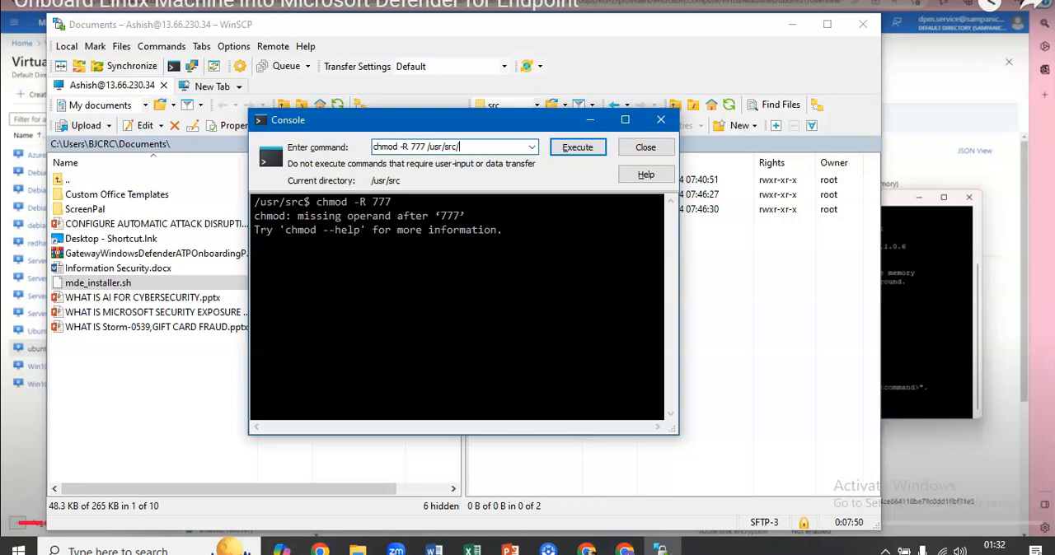
click(577, 147)
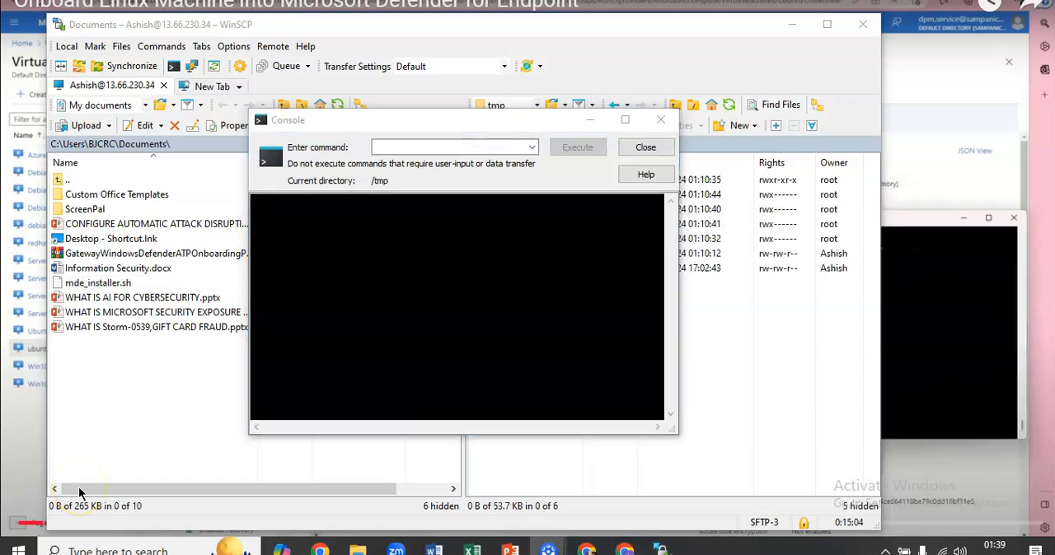
mouse_move(386, 191)
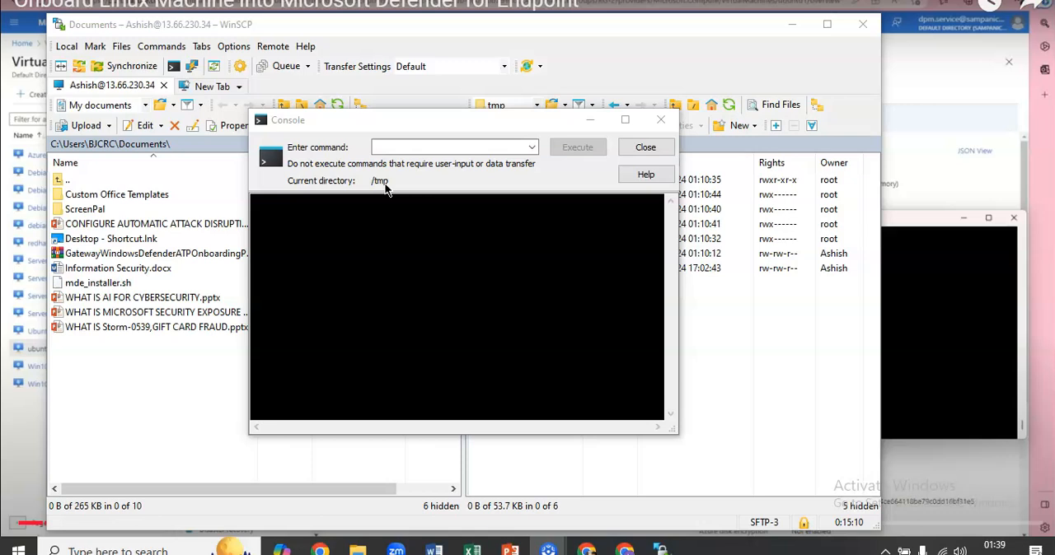
Step: Run 'sudo -s' in the console to switch to a root shell on the server
click(445, 146)
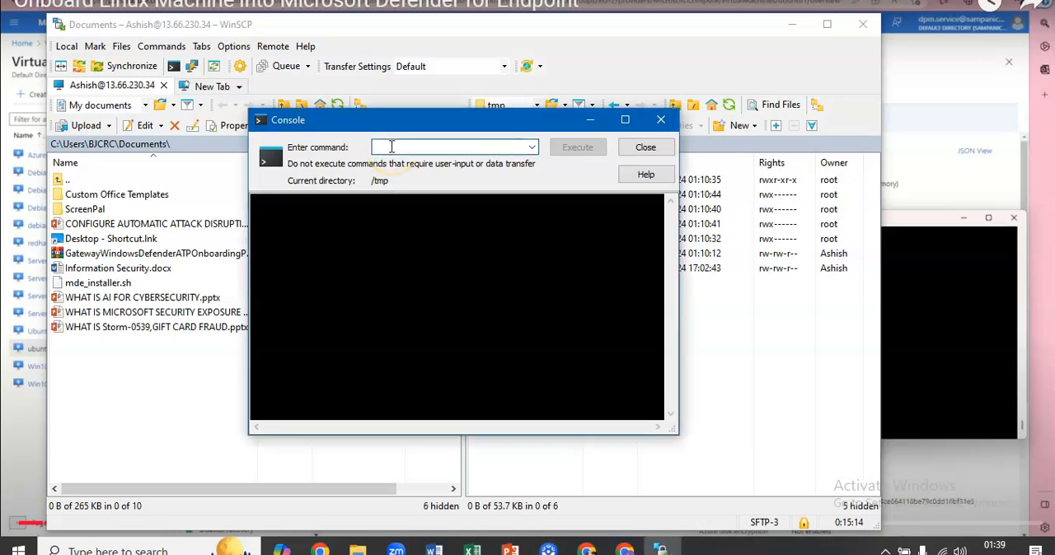
text(sudo -s)
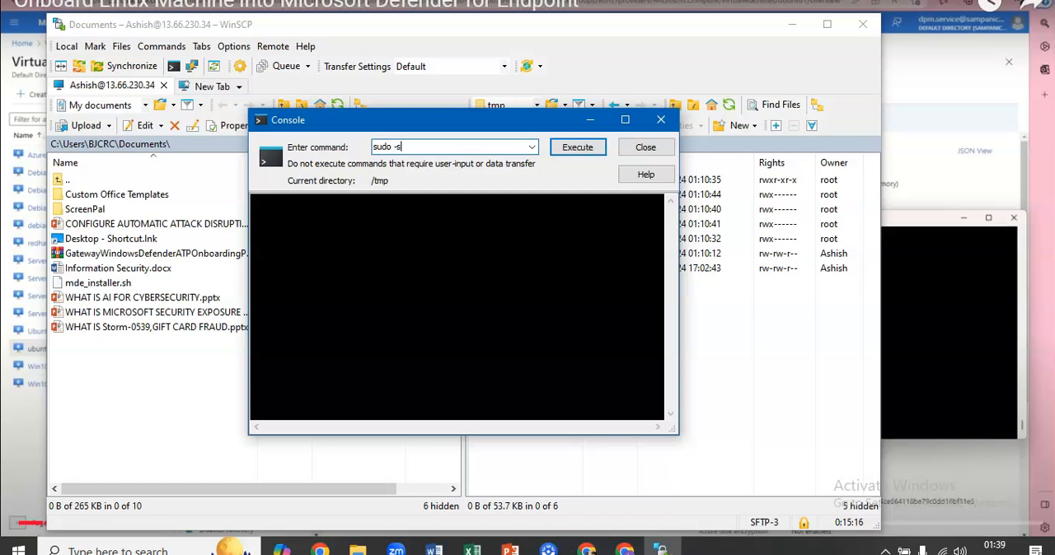
click(578, 147)
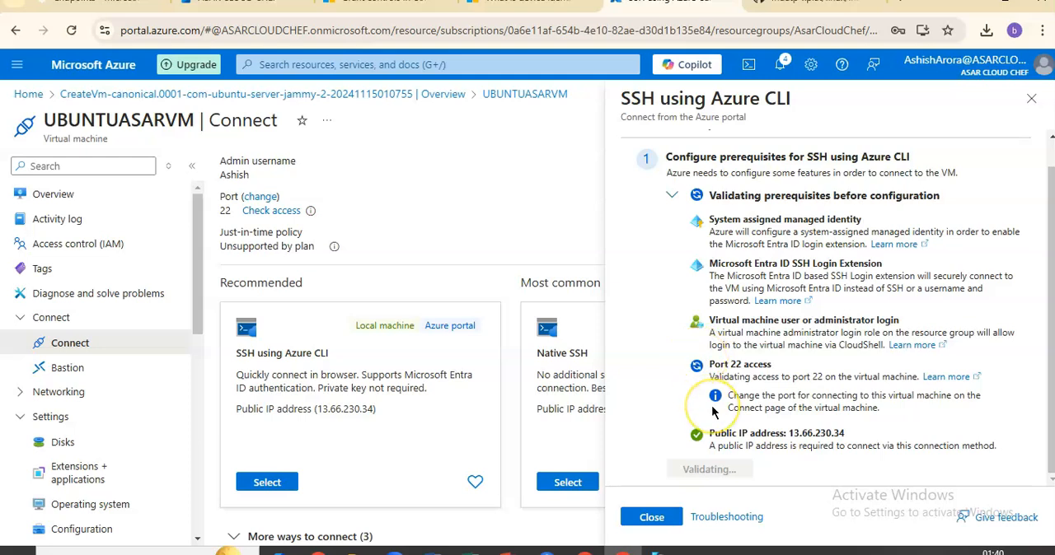
mouse_move(715, 410)
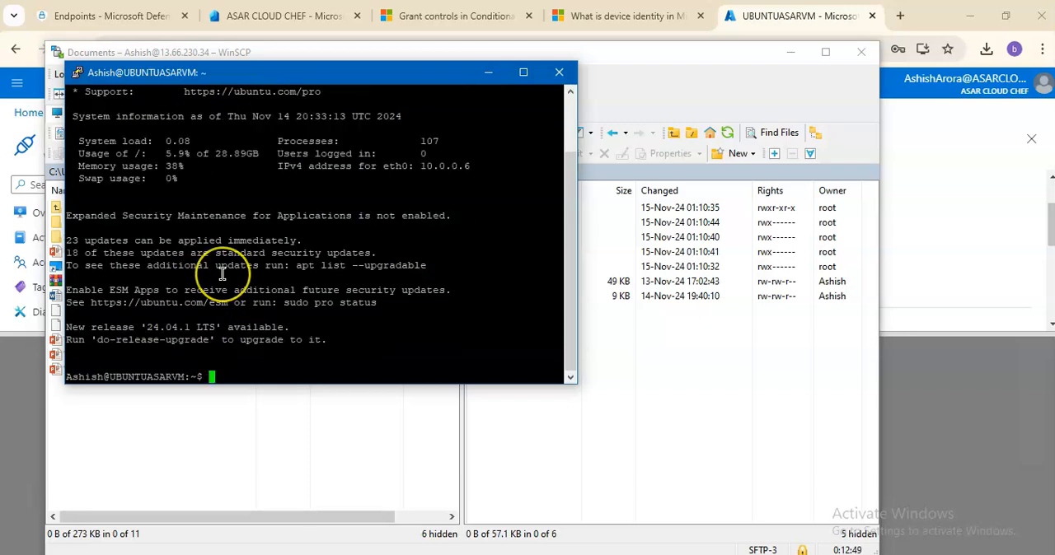
mouse_move(263, 359)
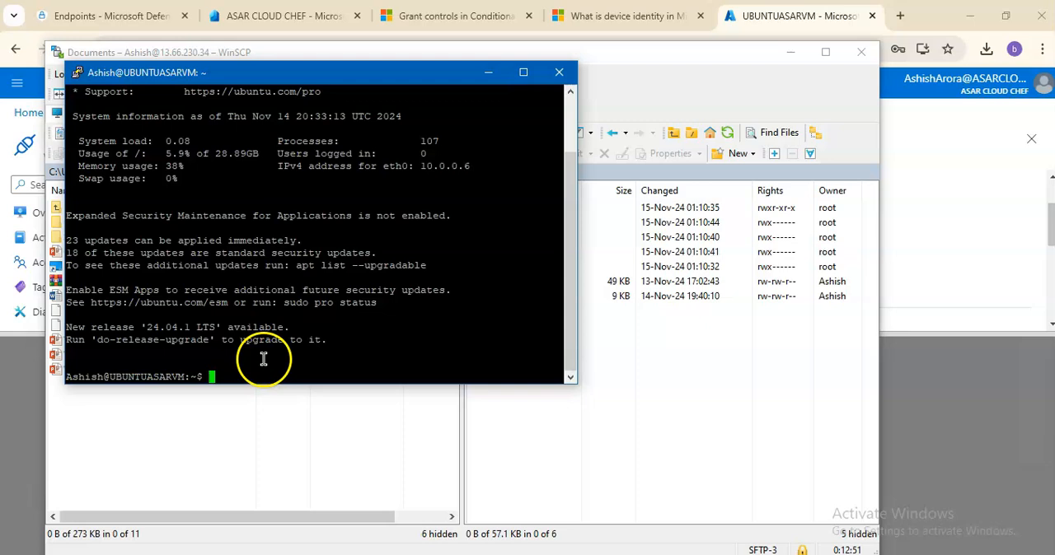
mouse_move(262, 375)
text(ls)
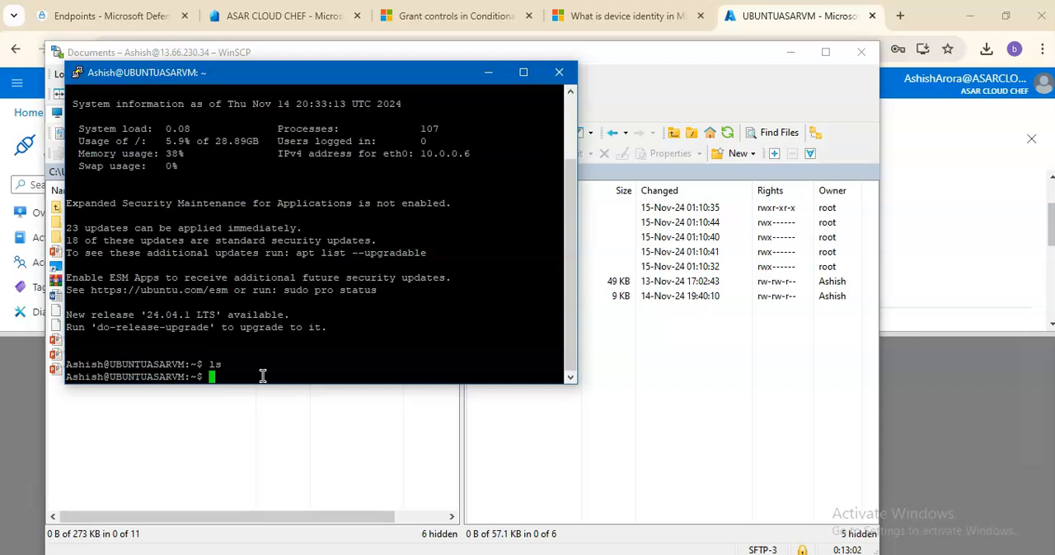
Step: Change into /tmp and run 'ls -all' to list the uploaded onboarding script and mde_installer.sh
text(cc)
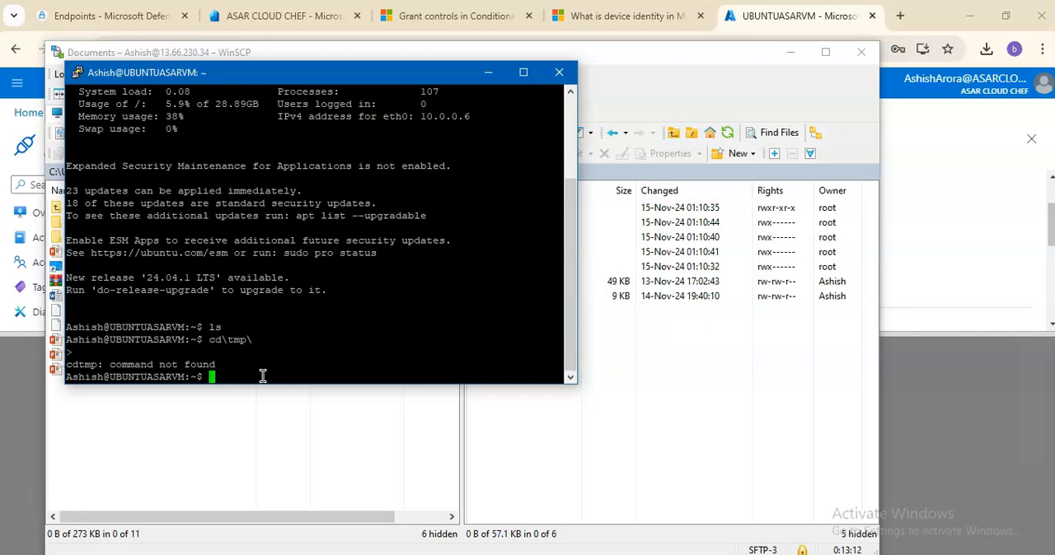
text(cd tmp)
text(cd /tmp/)
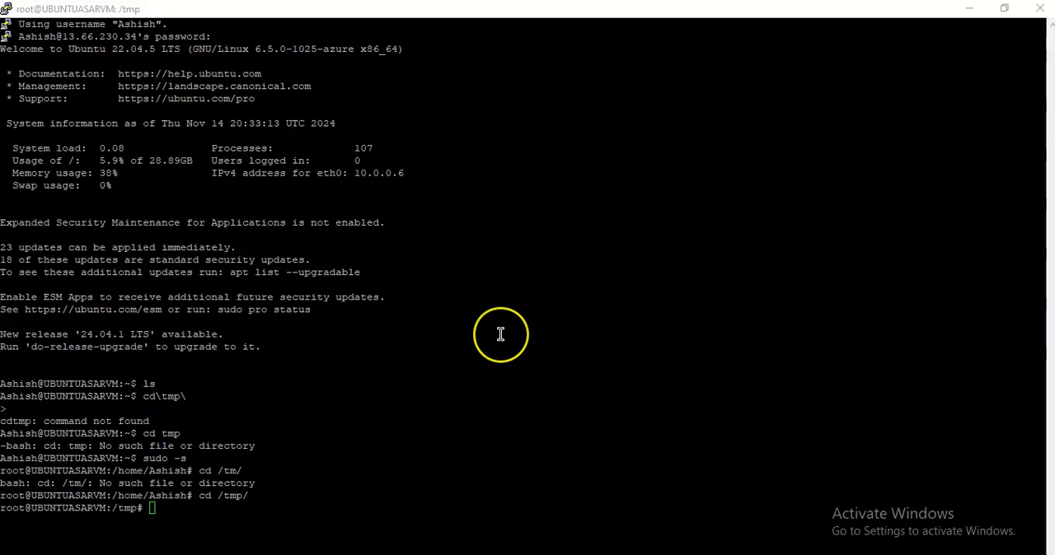
mouse_move(604, 398)
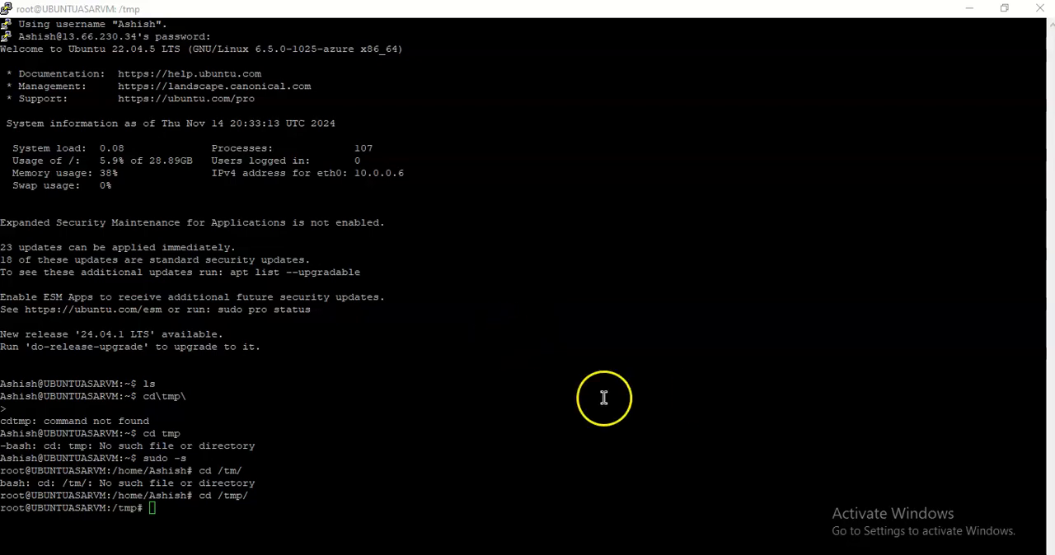
mouse_move(209, 472)
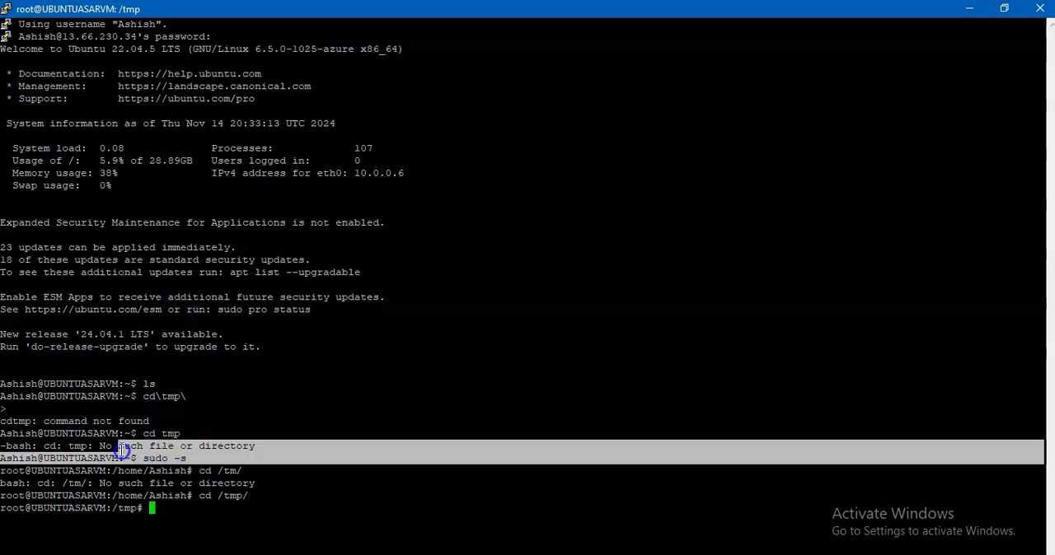
mouse_move(264, 484)
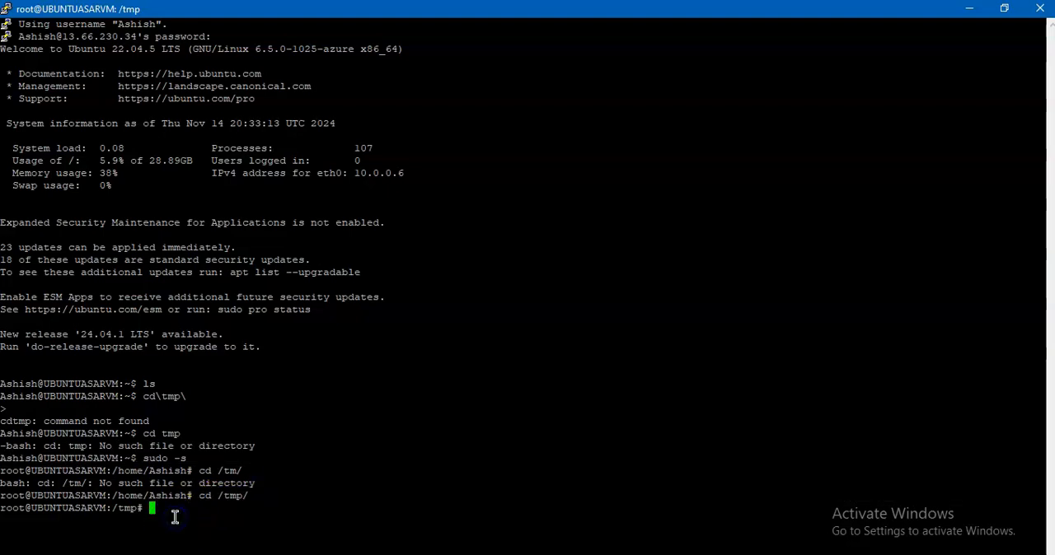
text(l)
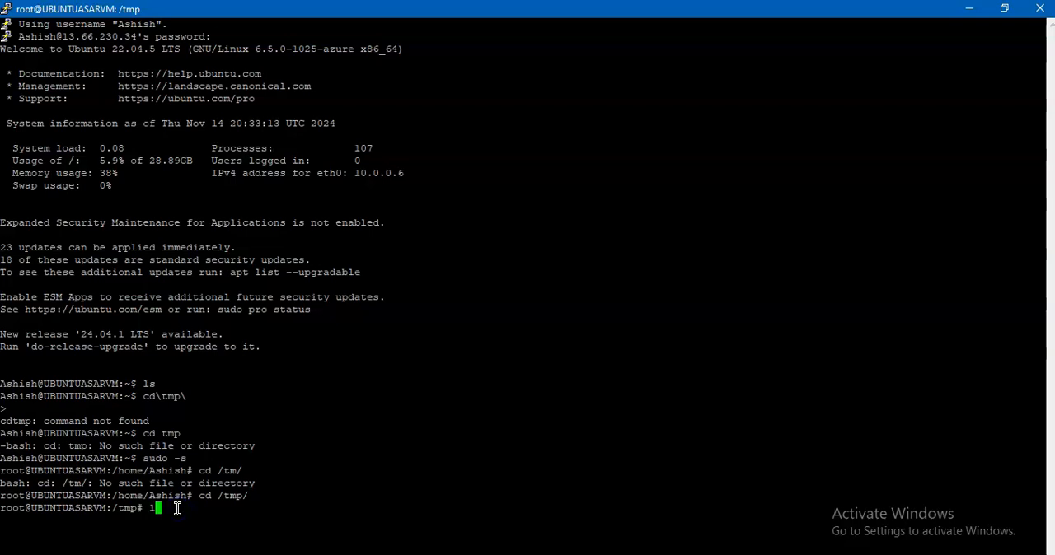
text(ls -all)
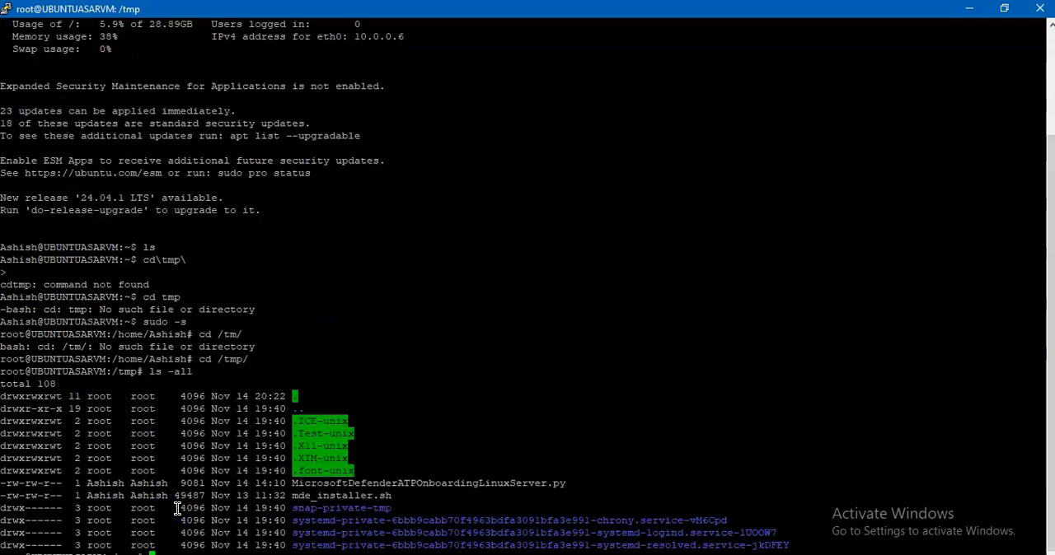
mouse_move(647, 390)
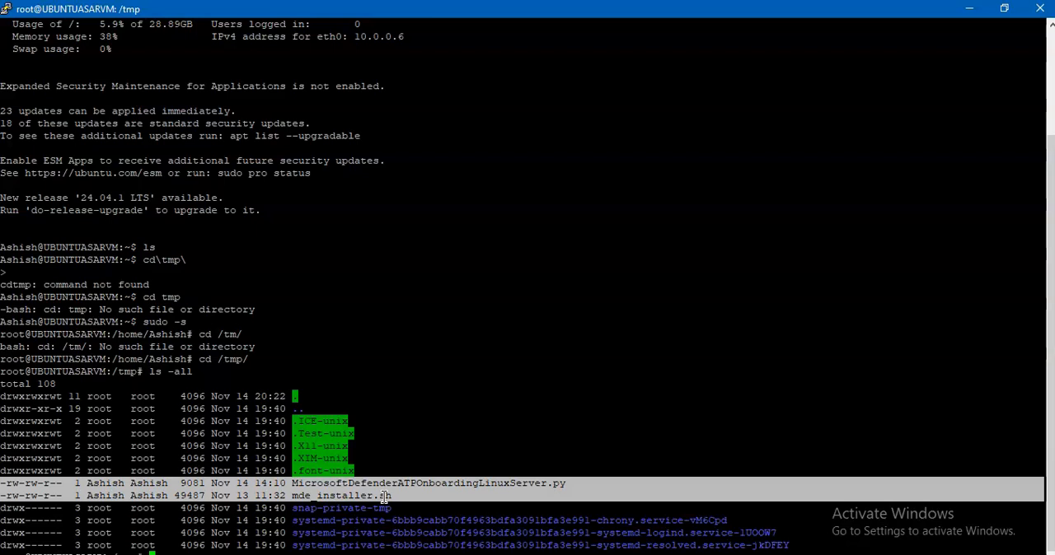
mouse_move(386, 485)
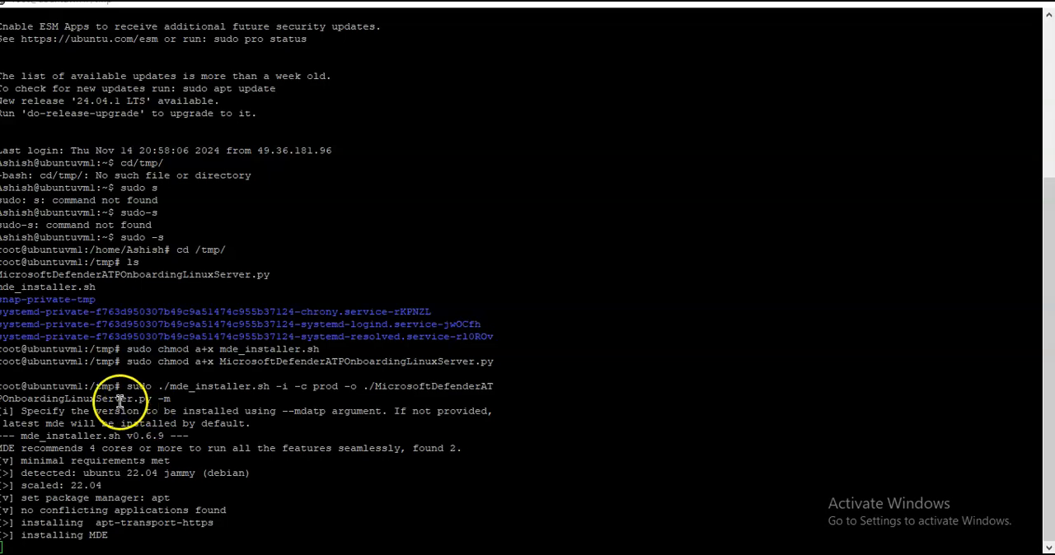
Step: Highlight the mde_installer.sh command line in the terminal to explain it
double_click(140, 386)
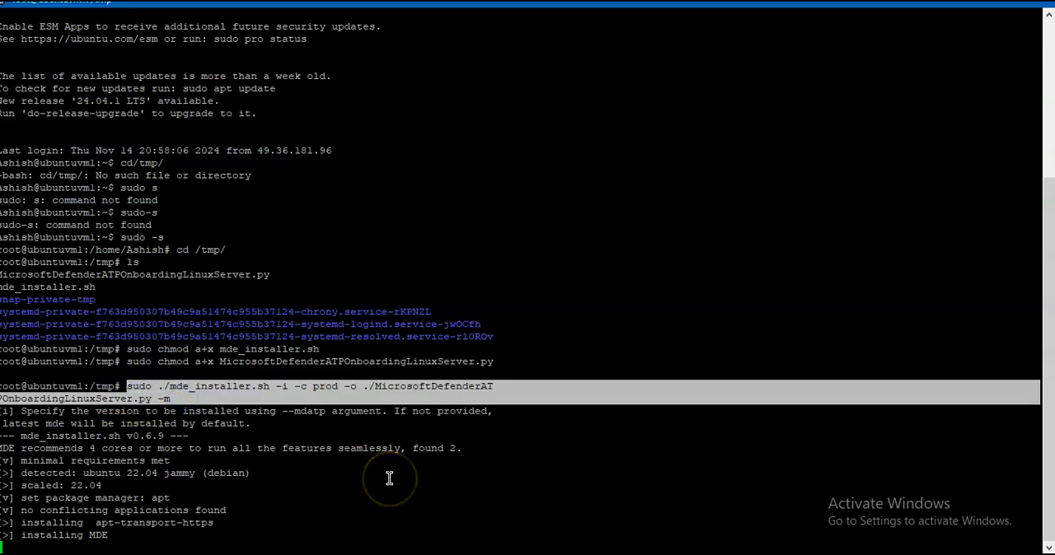
mouse_move(217, 419)
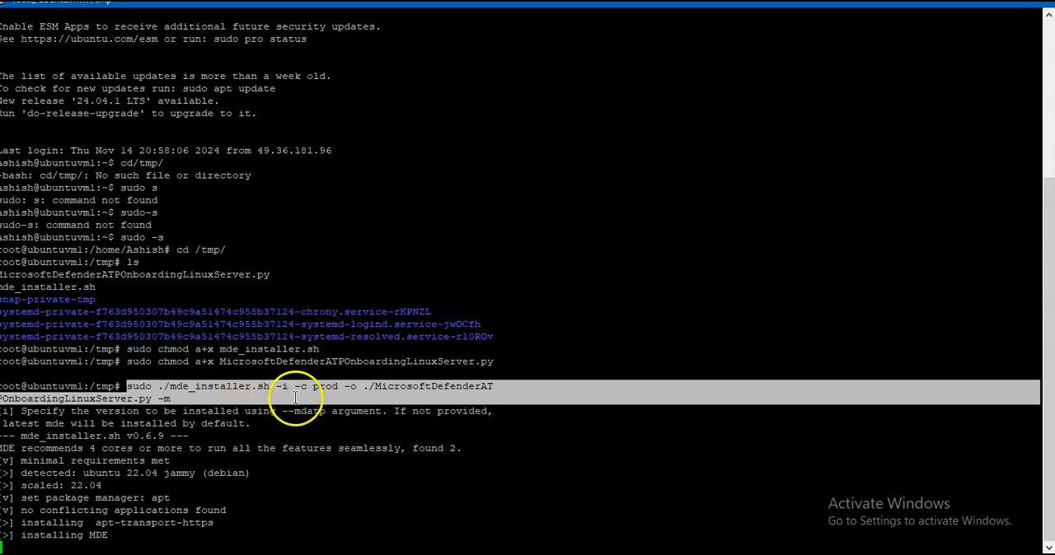
mouse_move(360, 392)
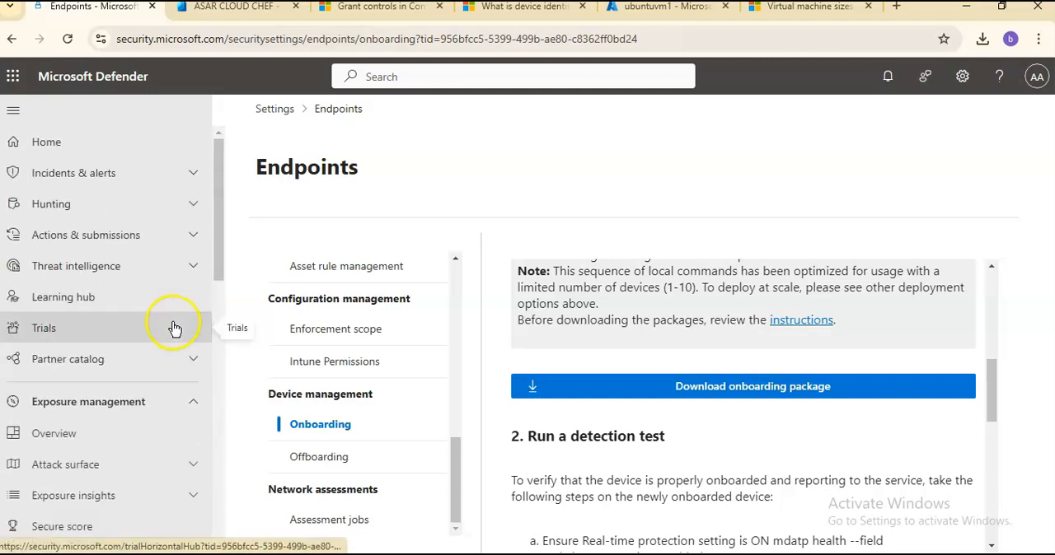
mouse_move(177, 359)
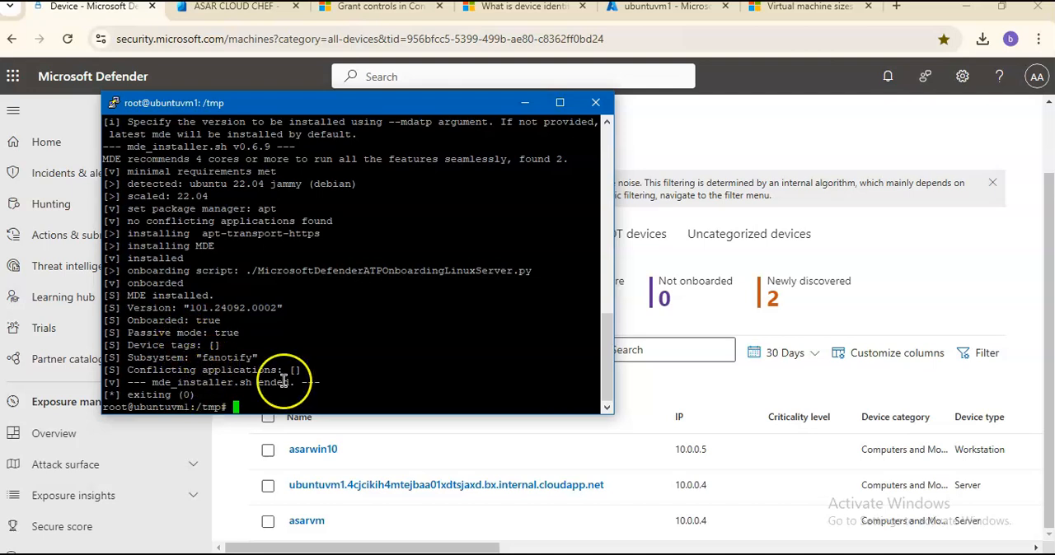
mouse_move(276, 405)
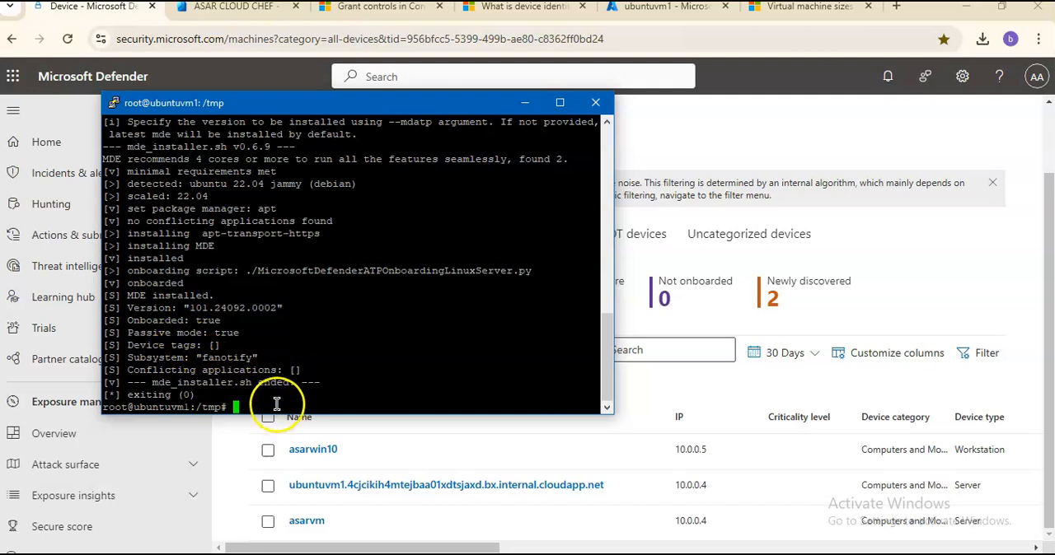
Step: View the ubuntuvm1 device details, then its VM overview page in Azure
click(595, 102)
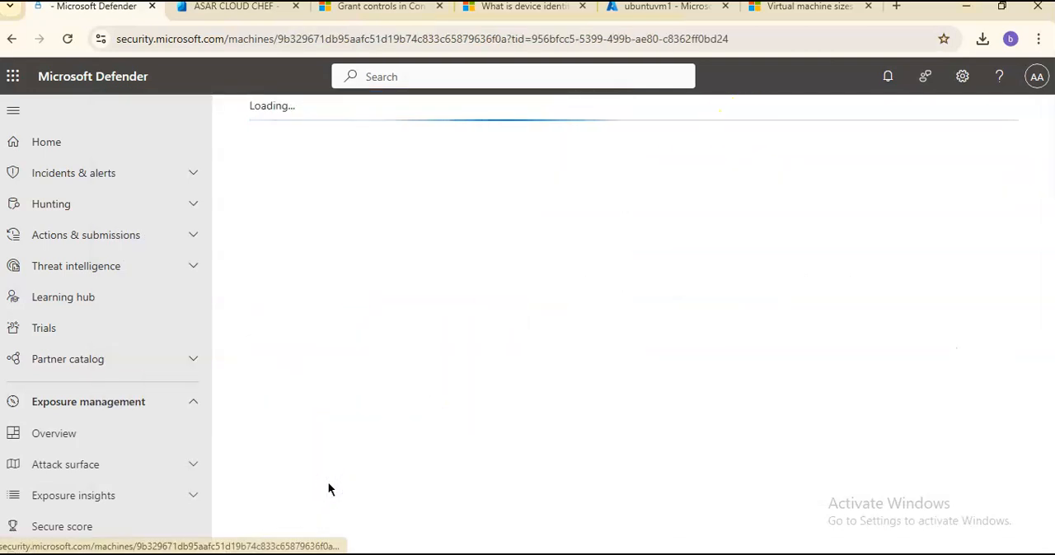
click(234, 6)
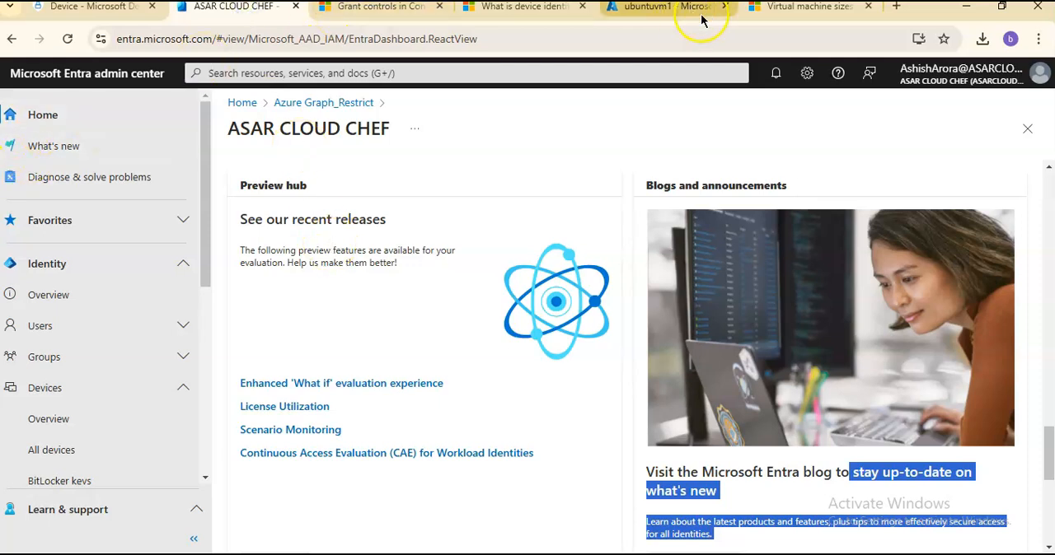
click(659, 7)
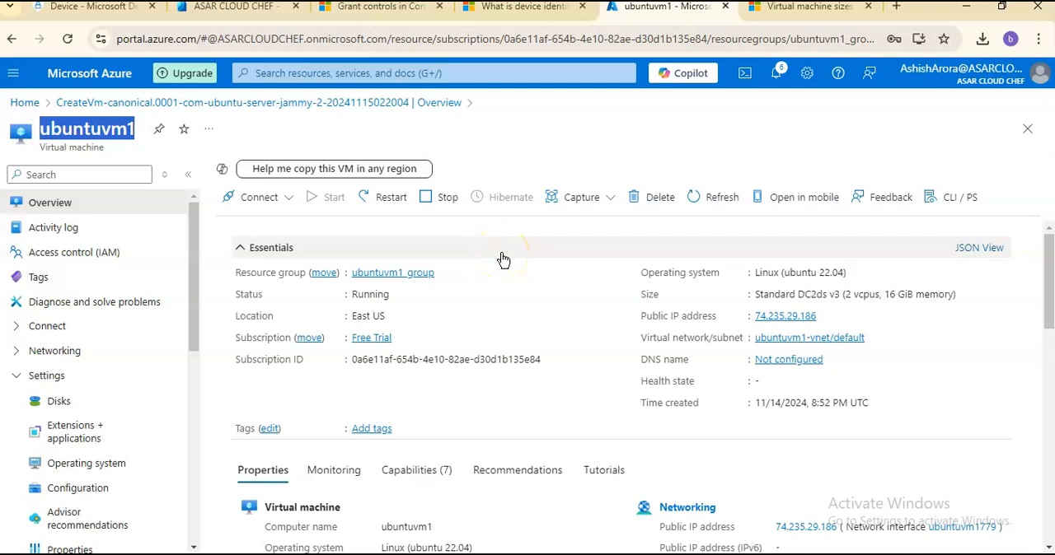
mouse_move(152, 10)
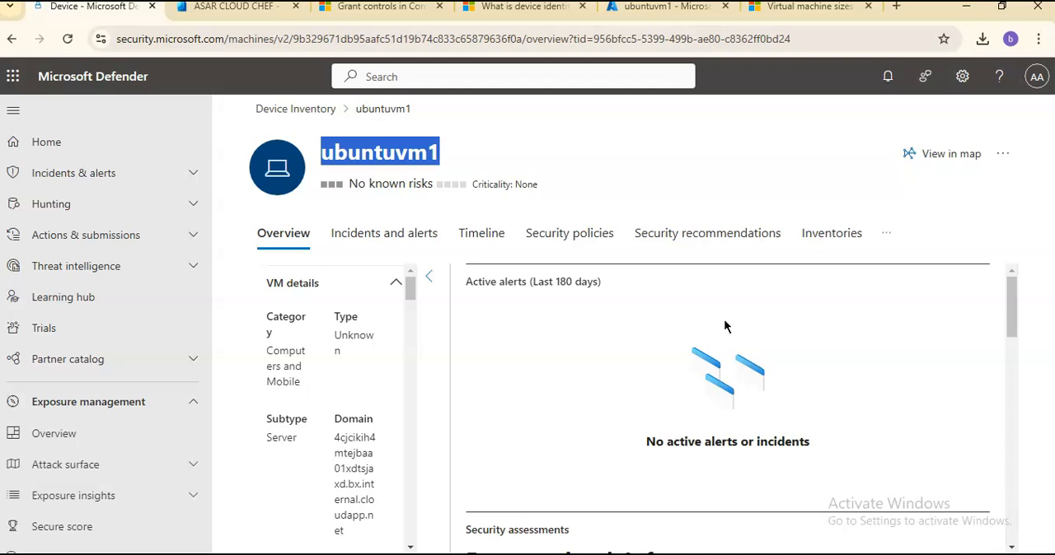
mouse_move(563, 298)
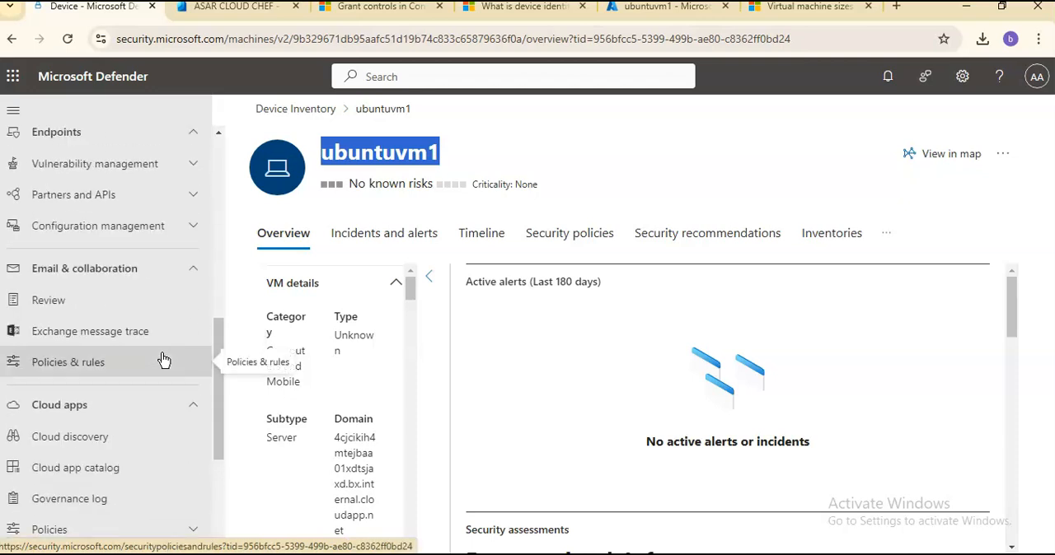
scroll(down, 3)
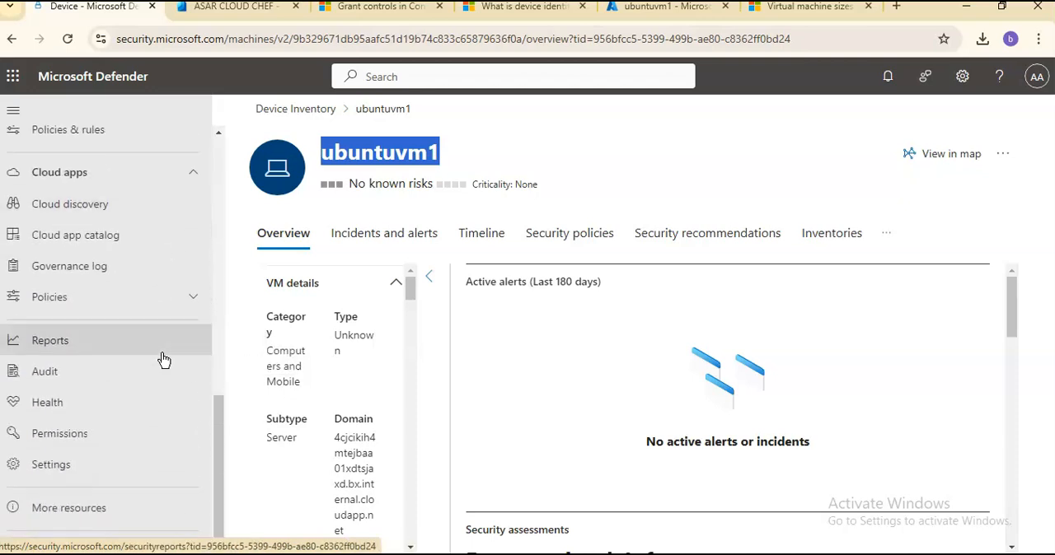
mouse_move(144, 480)
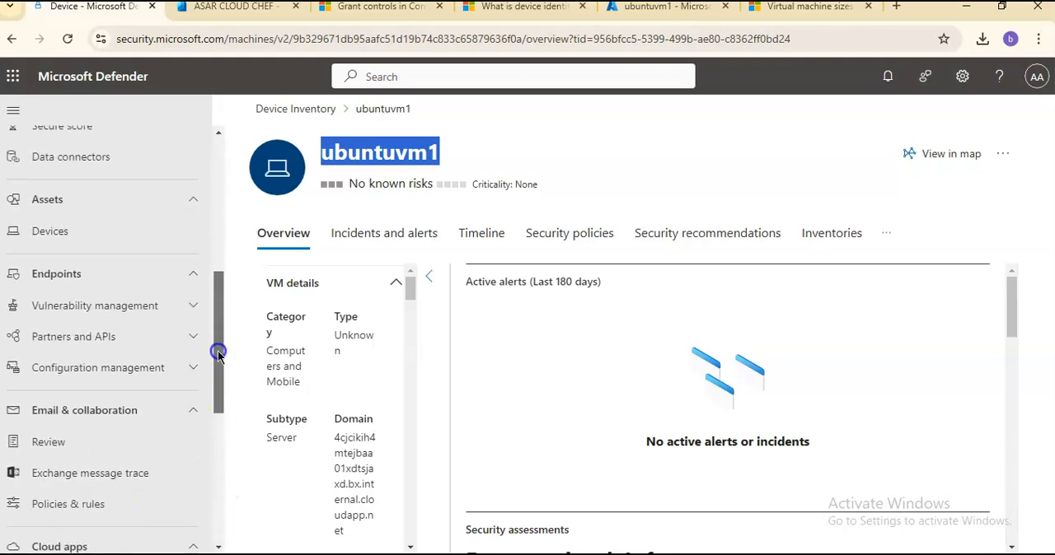
Step: Show the Device Inventory listing ubuntuvm1 alongside asarwin10 and asarvm
click(50, 231)
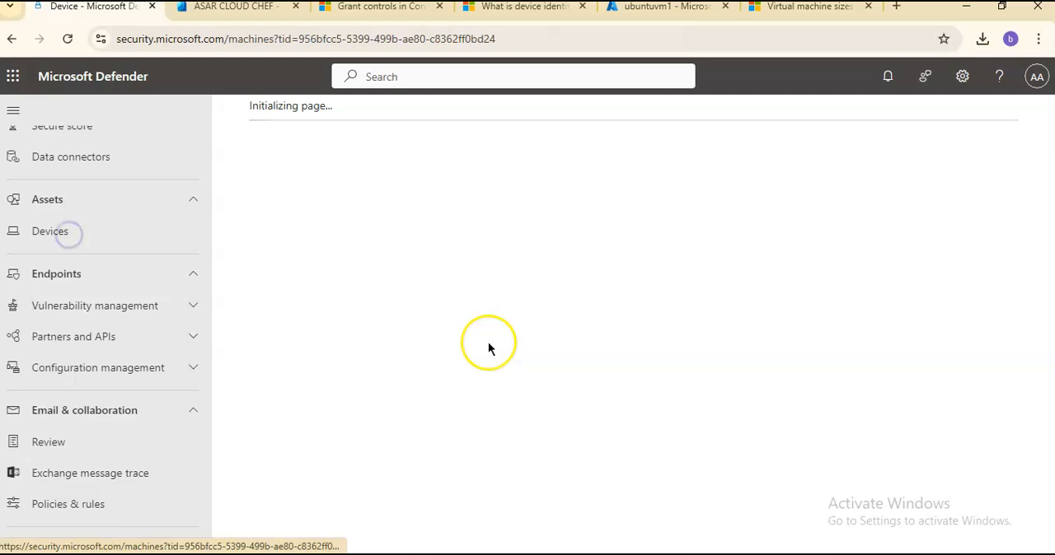
click(49, 231)
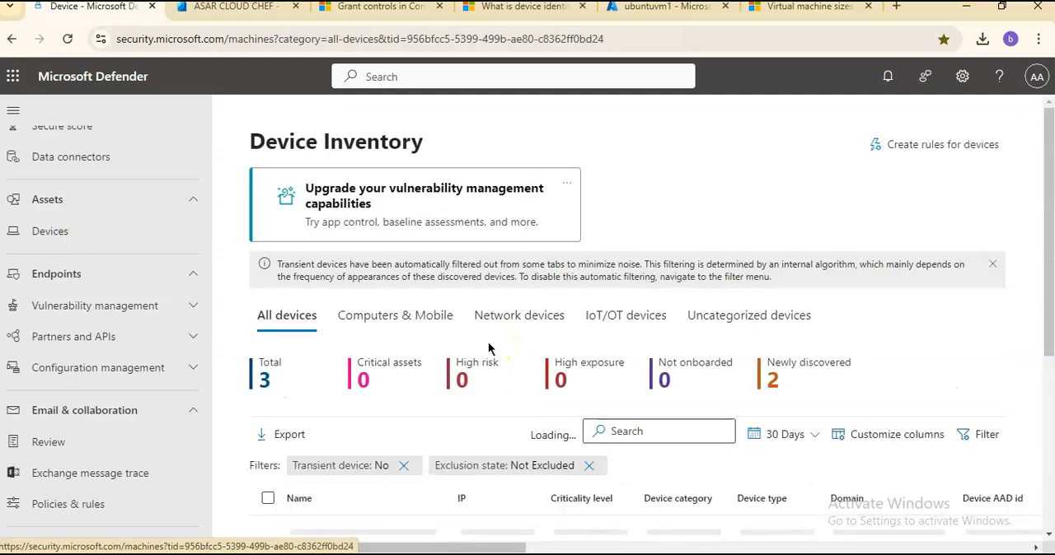
scroll(down, 3)
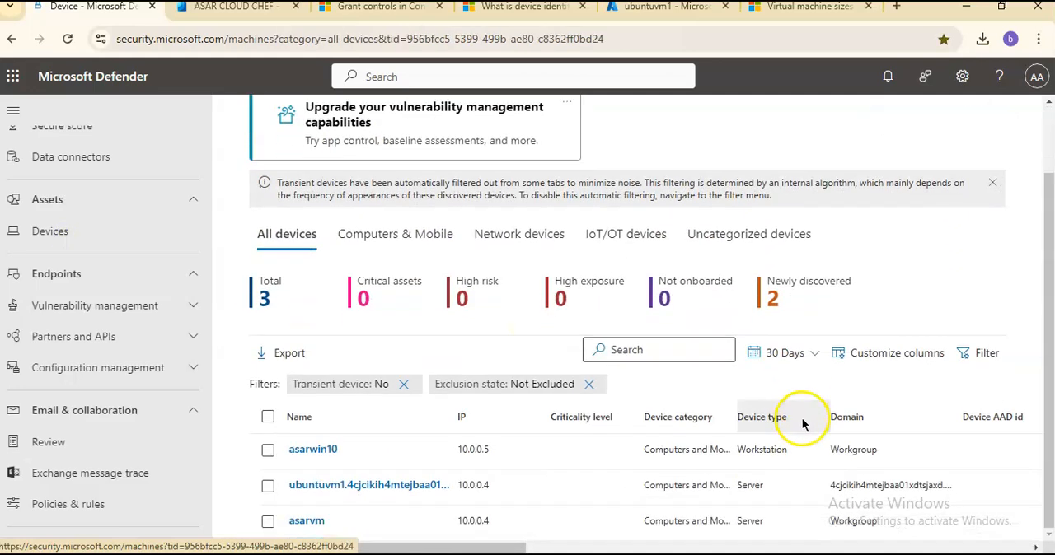
mouse_move(306, 521)
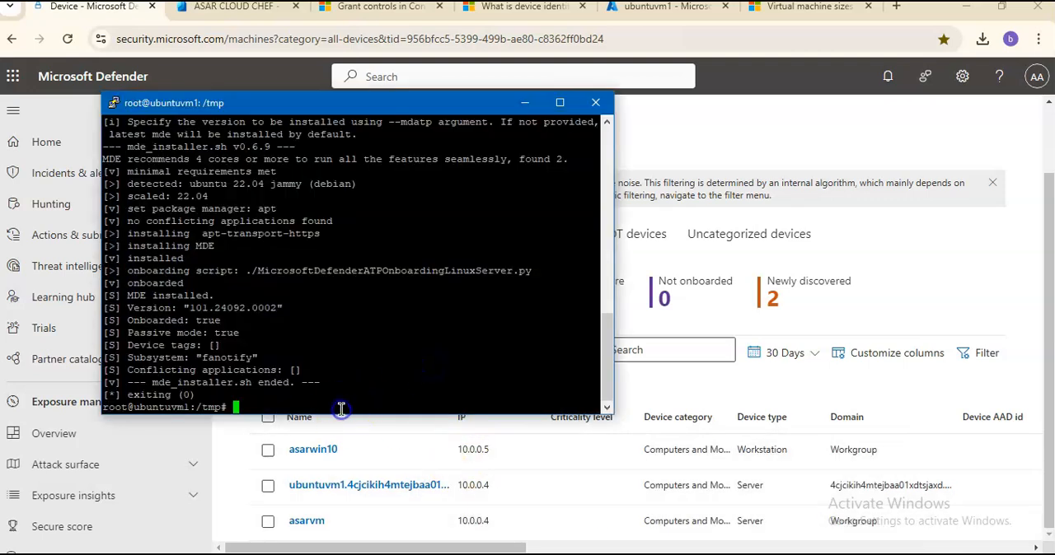
mouse_move(340, 407)
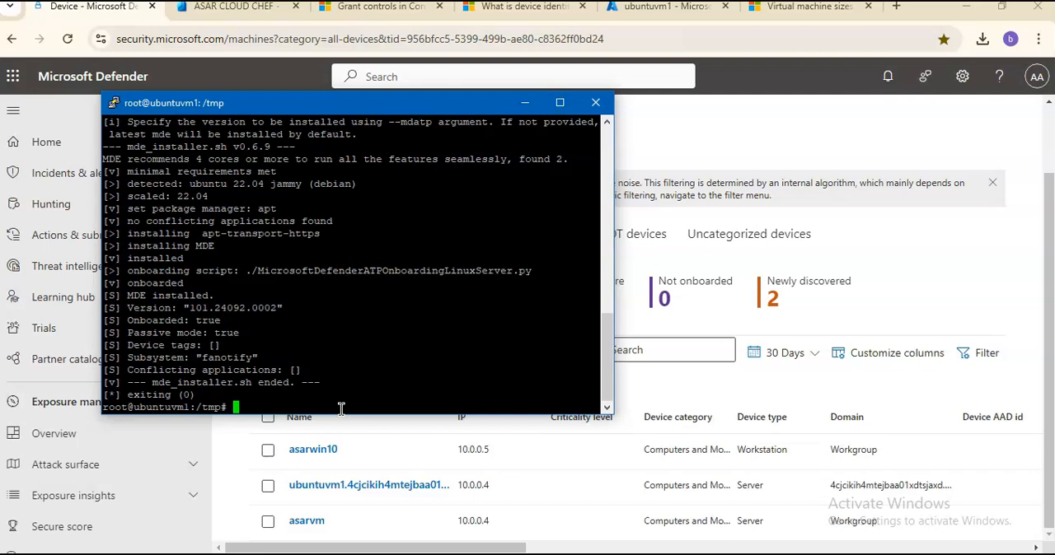
mouse_move(340, 410)
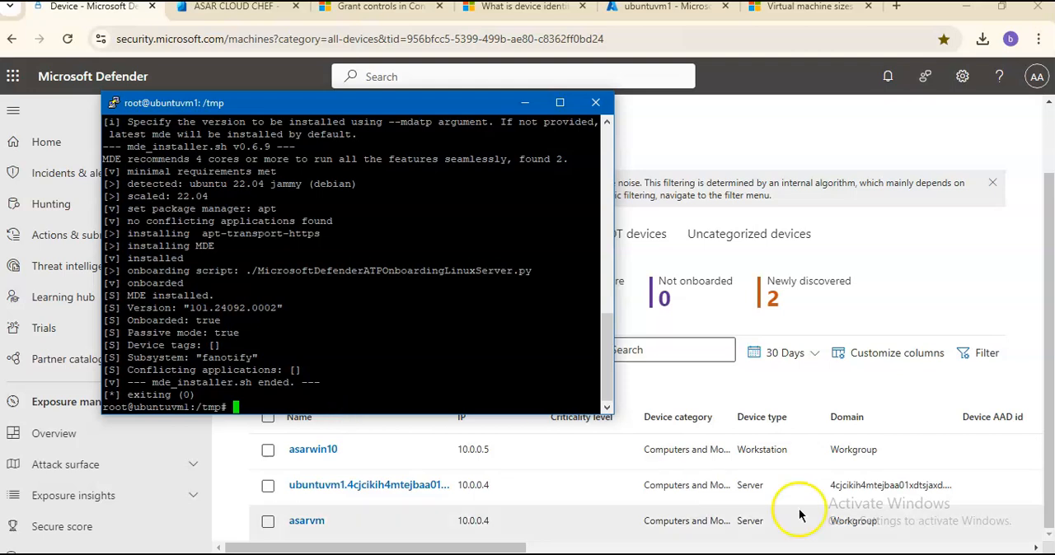
Step: Run 'mdatp health --field healthy', which reports true
text(mdatp)
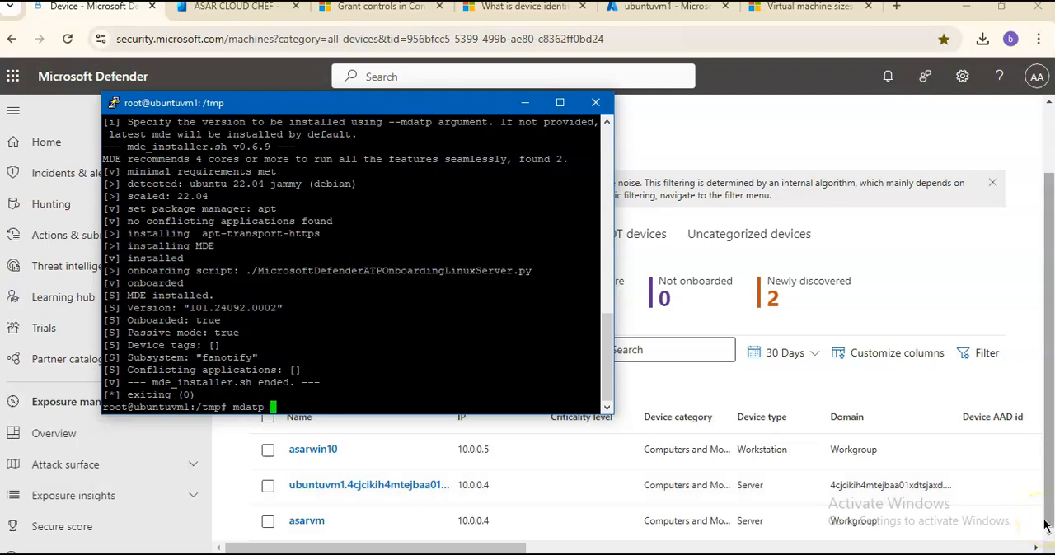
text(health)
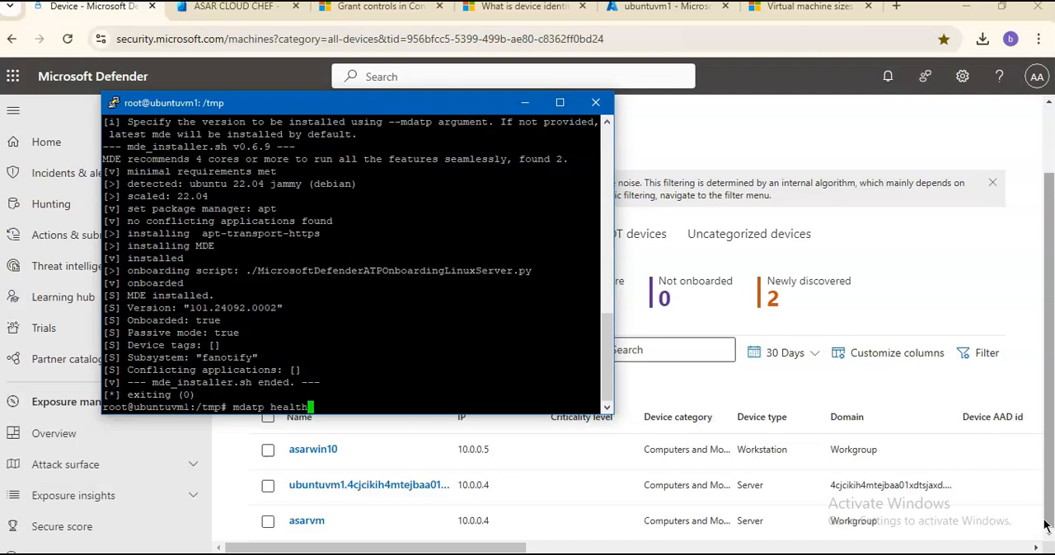
text(--field healthy)
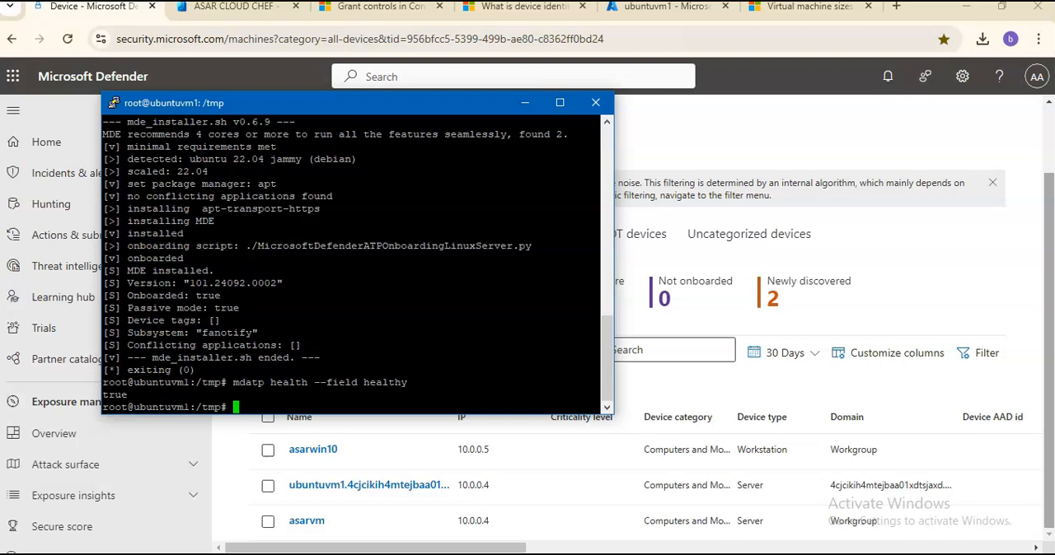
mouse_move(198, 517)
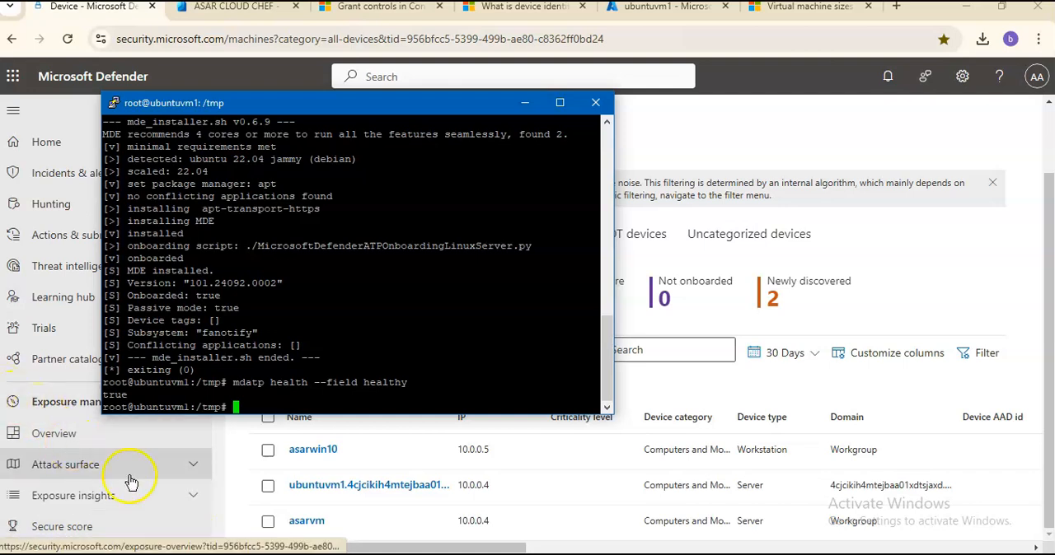
mouse_move(317, 402)
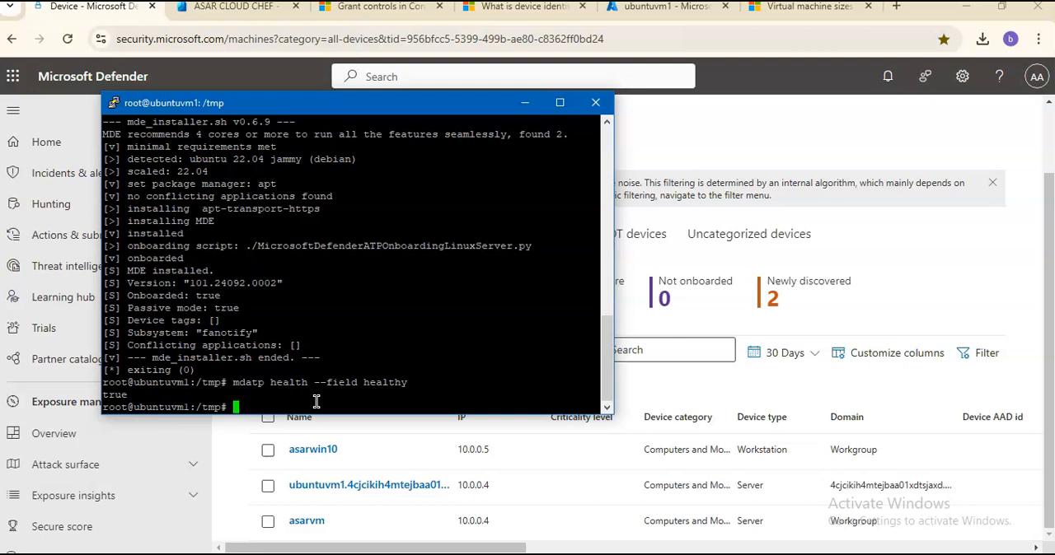
Step: Run 'mdatp health --field real_time_protection_enabled', which reports false
text(mdatp)
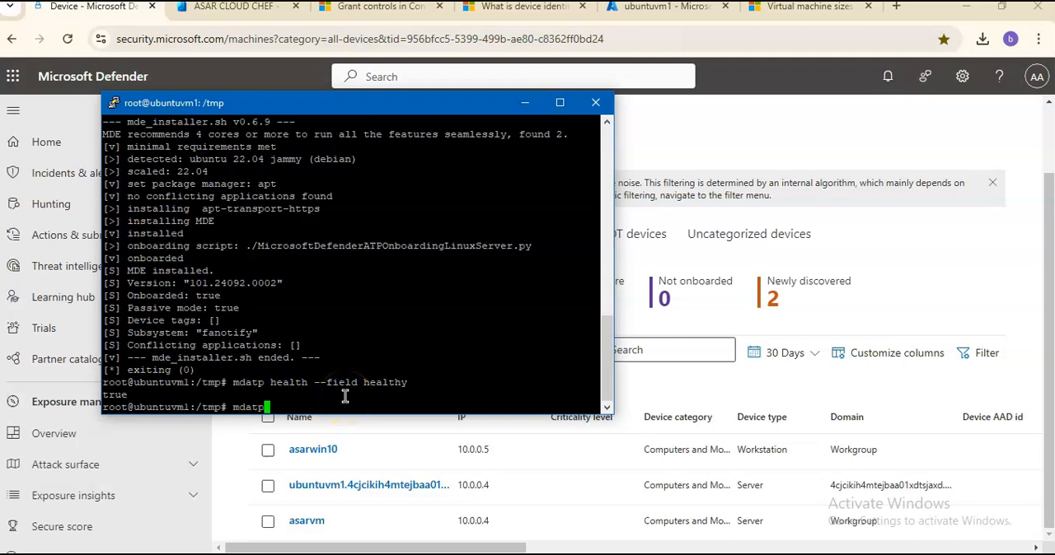
text(h)
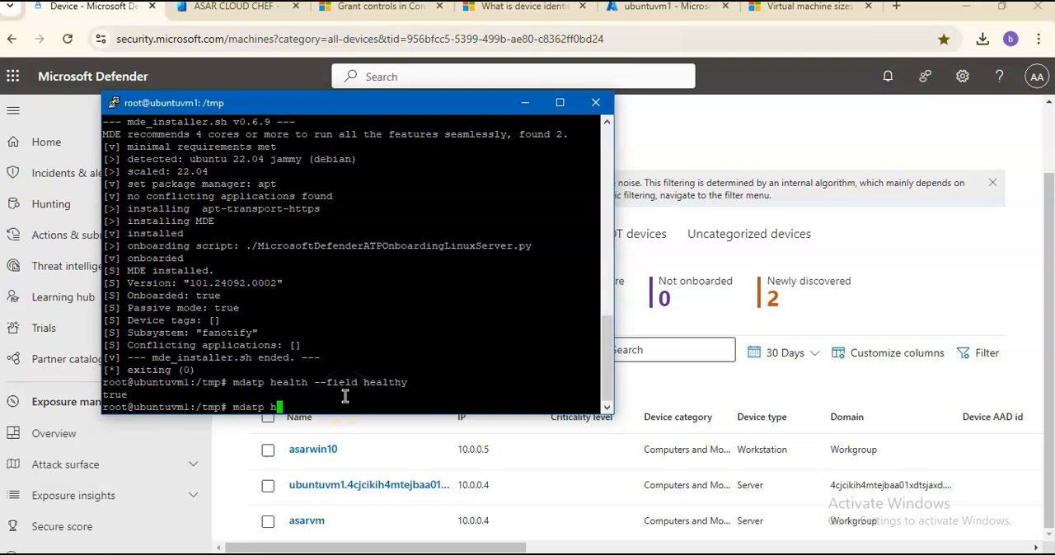
text(ealth)
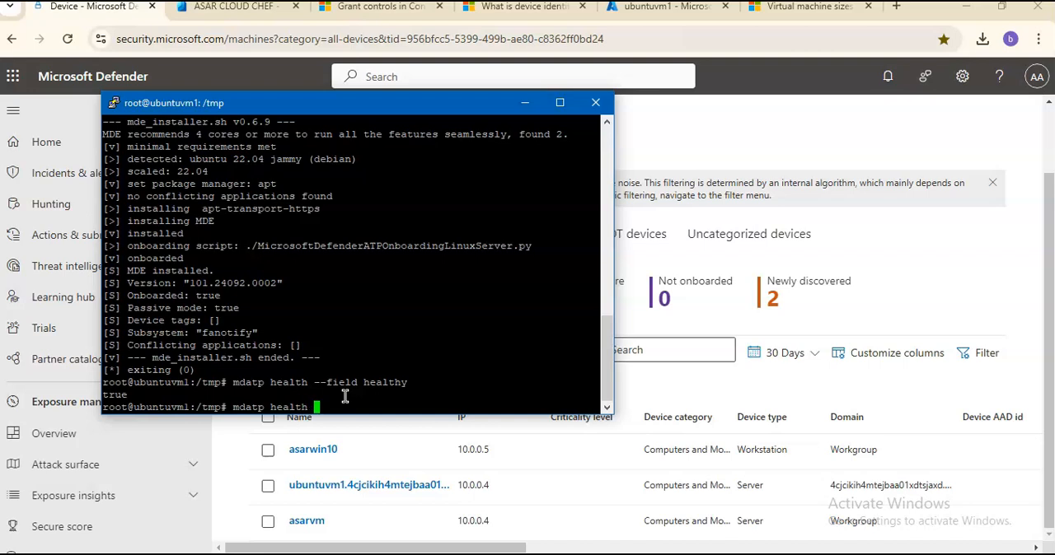
text(--field)
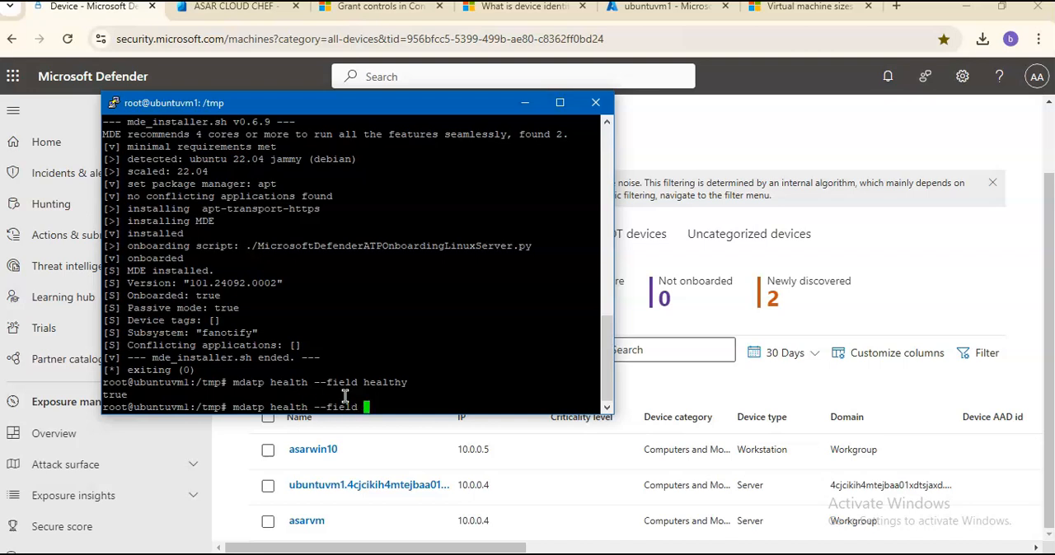
text(rea)
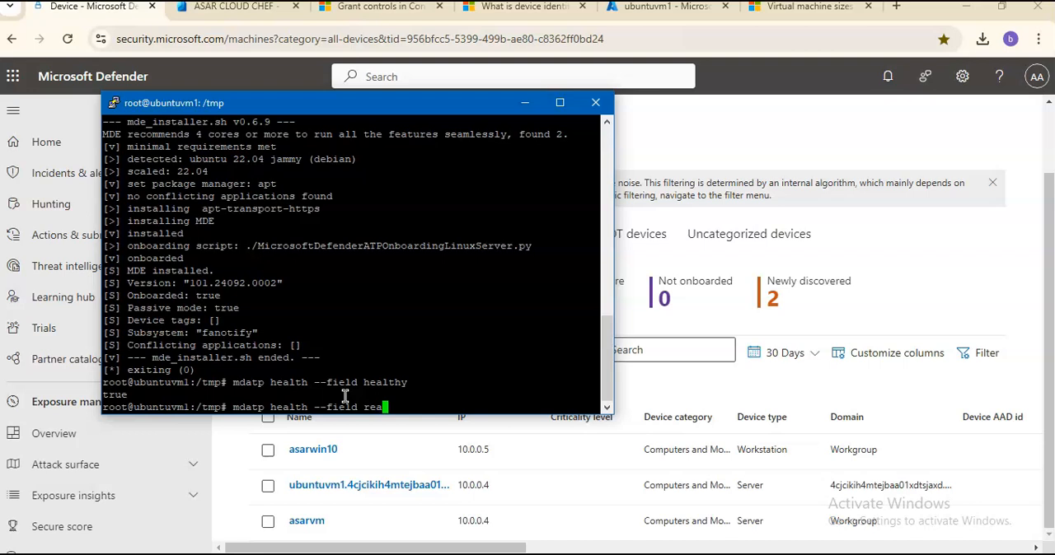
text(_time)
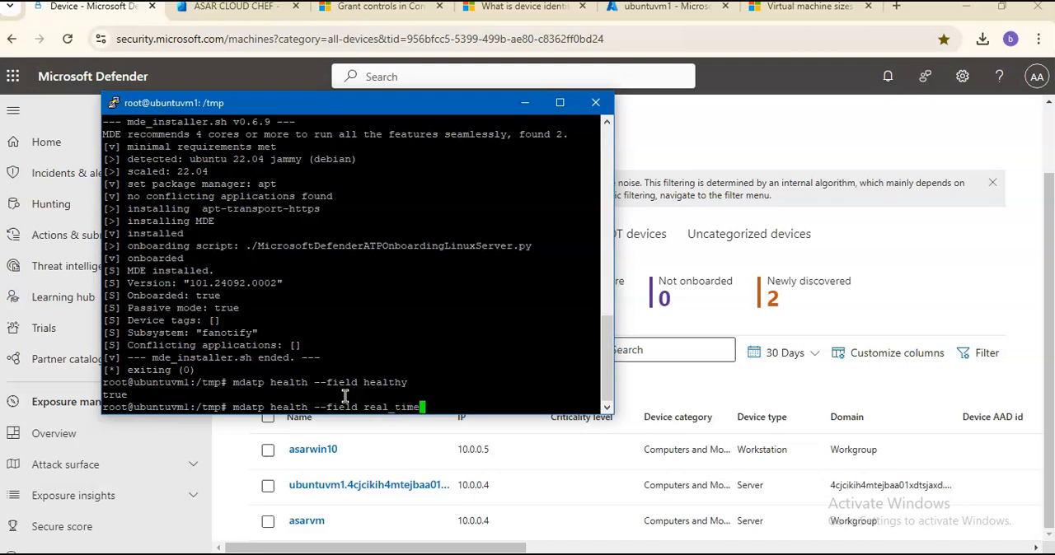
text(_protection)
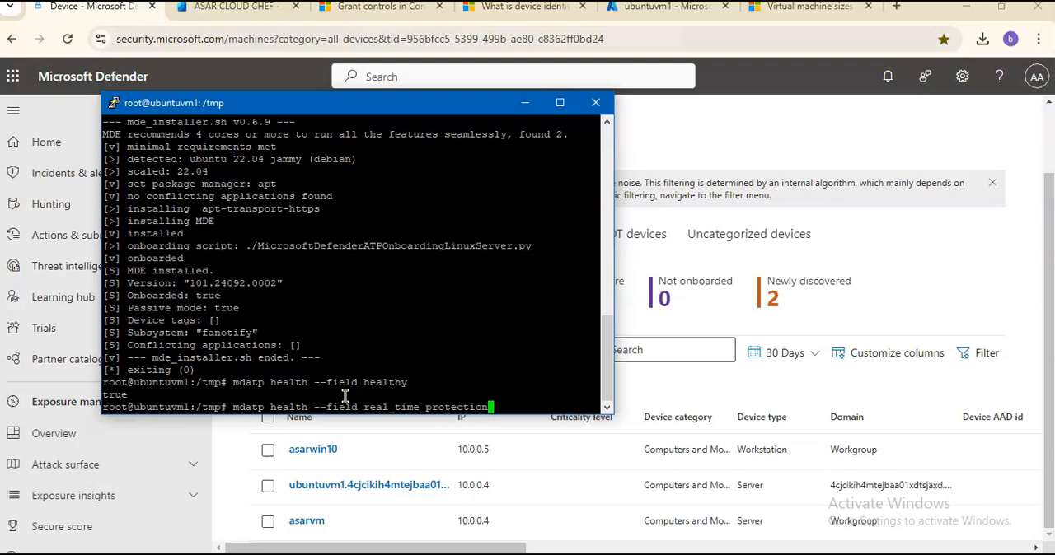
text(_enabled)
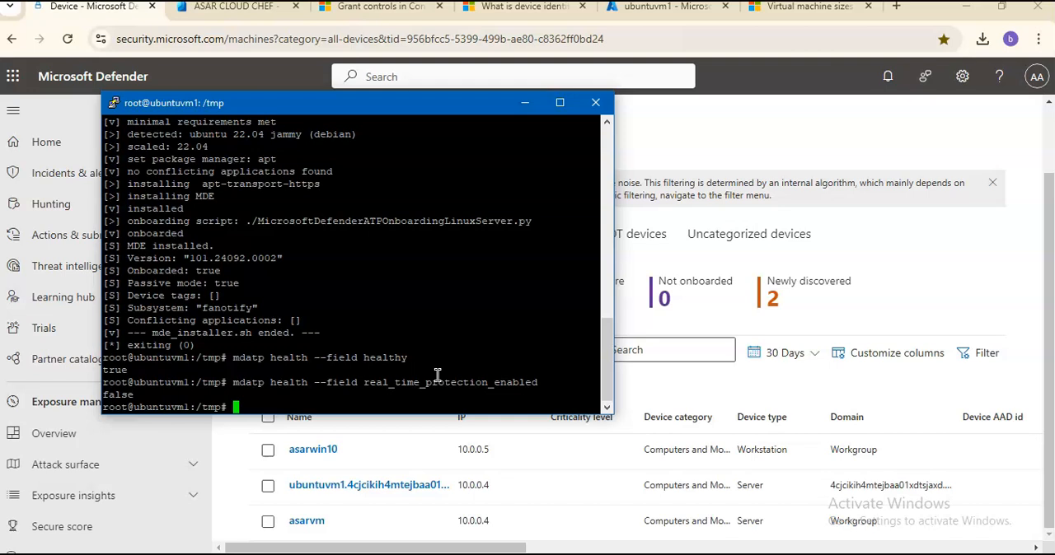
text(mda)
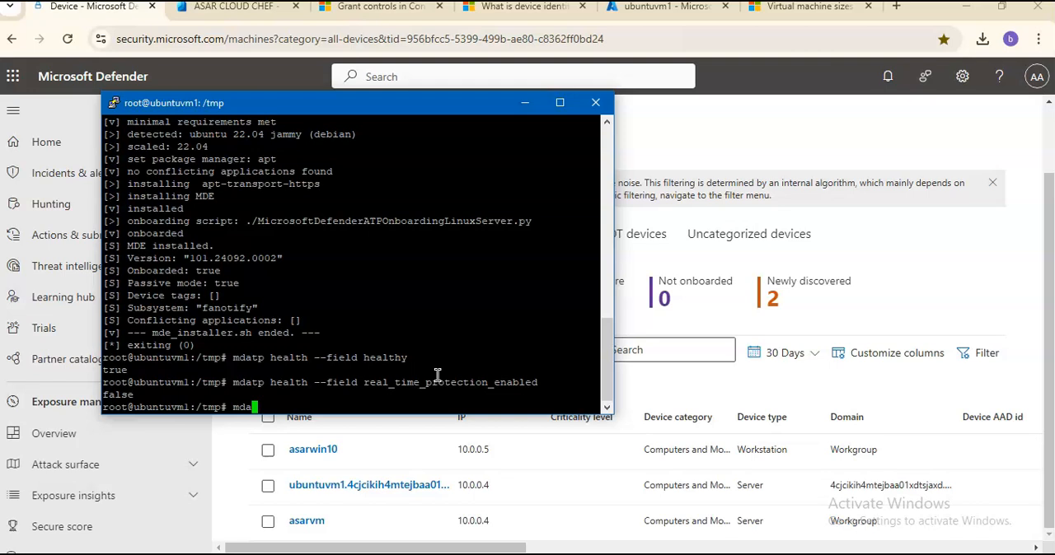
Step: Run 'mdatp config real-time-protection --value enabled', then begin an mdatp threat command
text(tp)
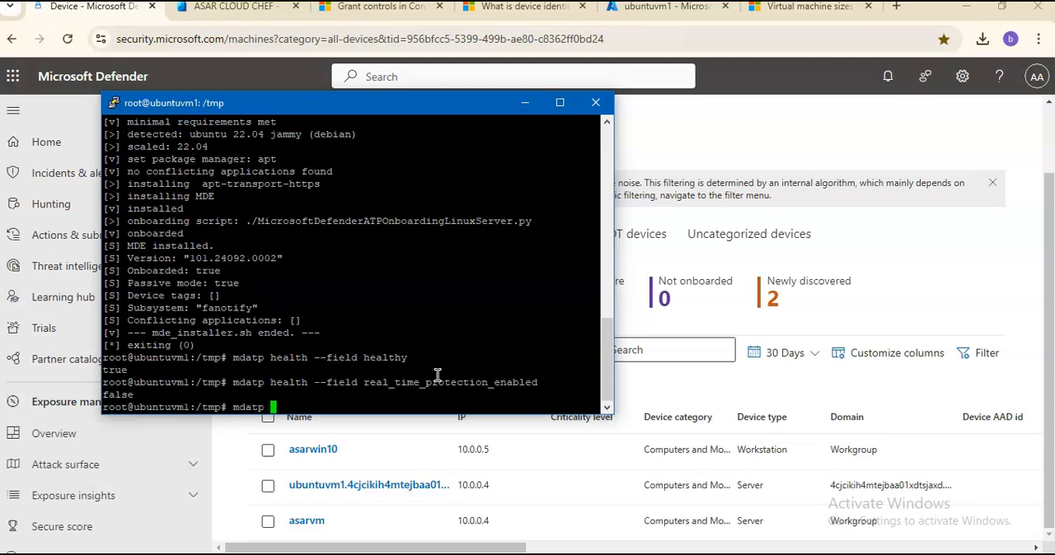
text(config)
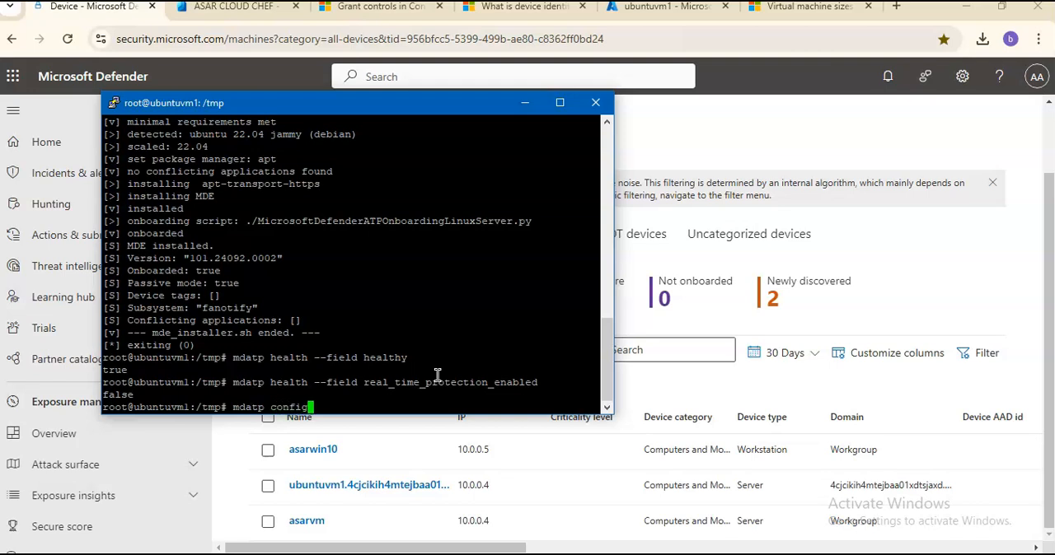
text(real-time-protection)
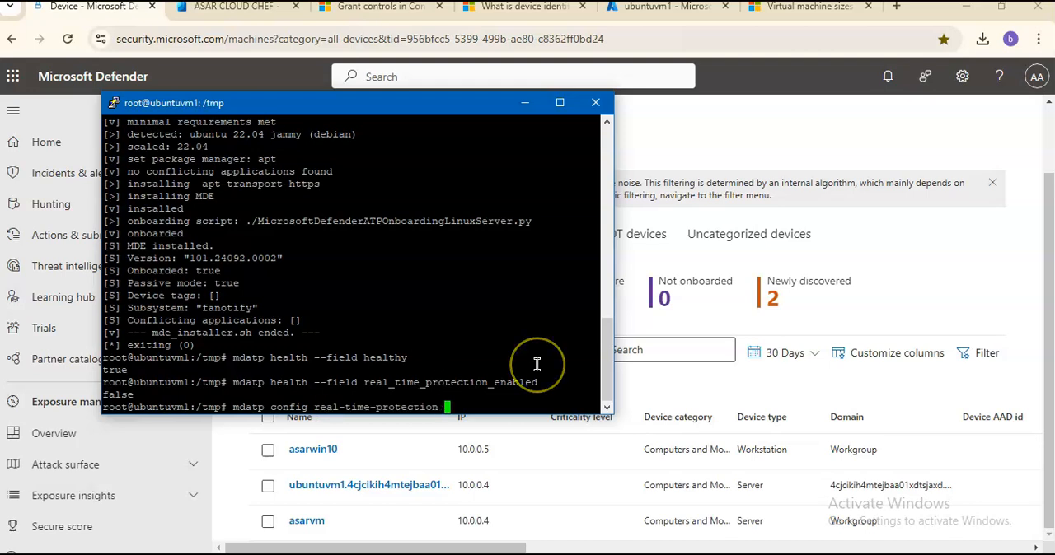
text(--value)
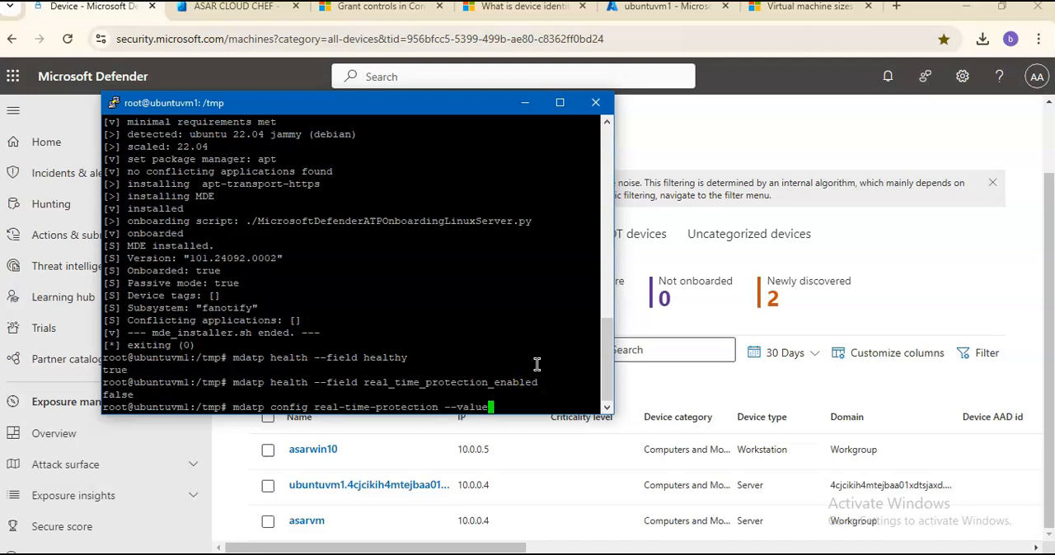
text(e)
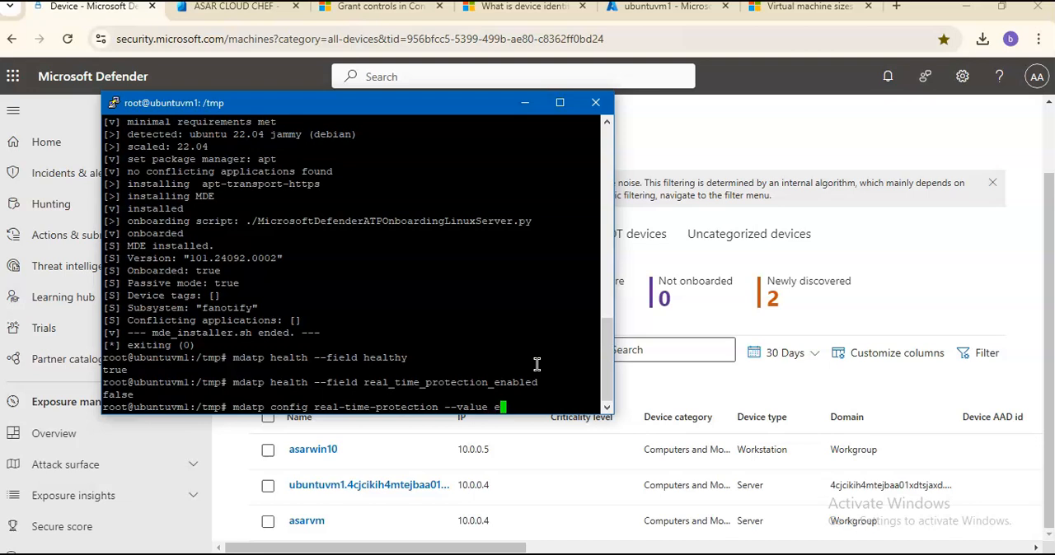
text(nabled)
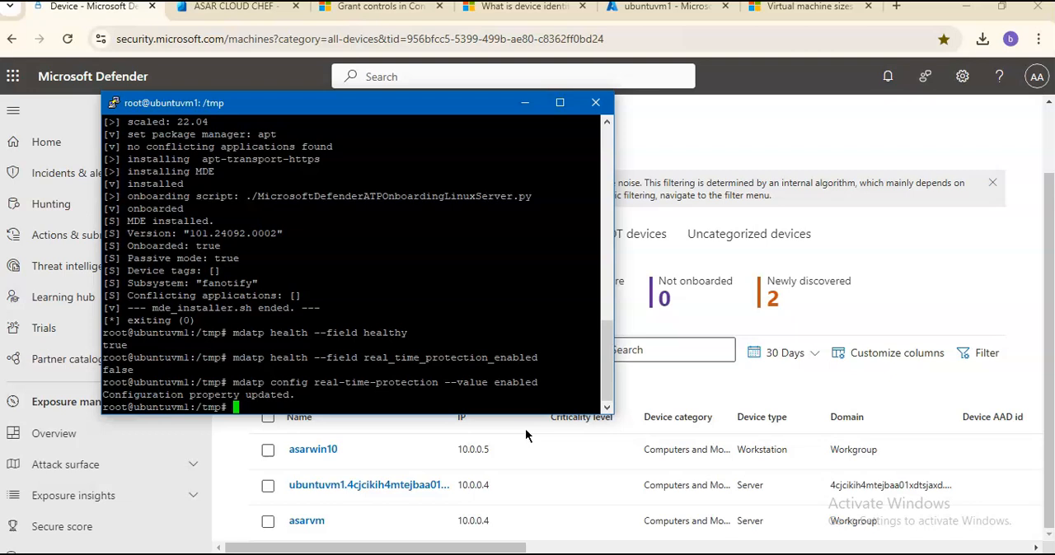
text(mdatp t)
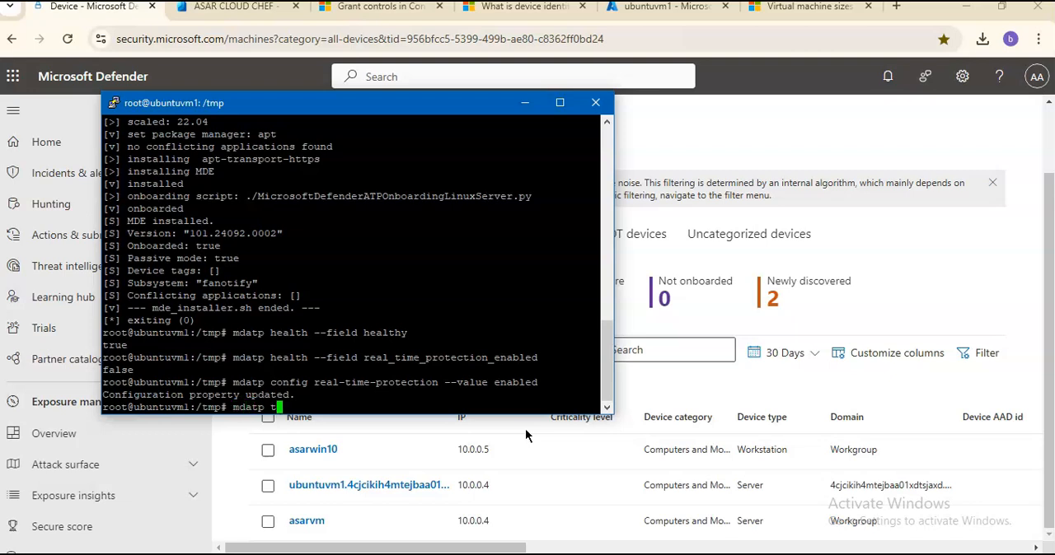
text(hreat)
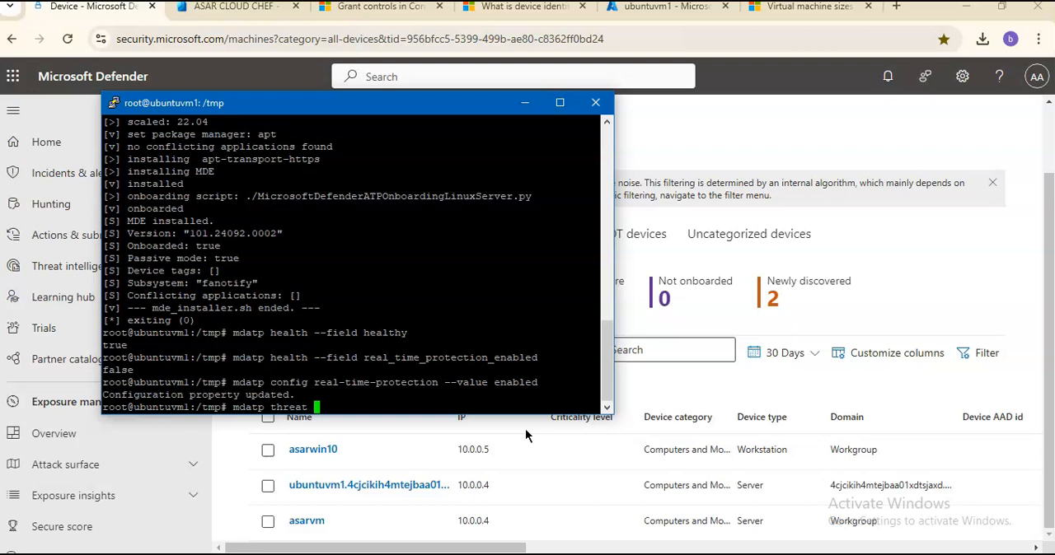